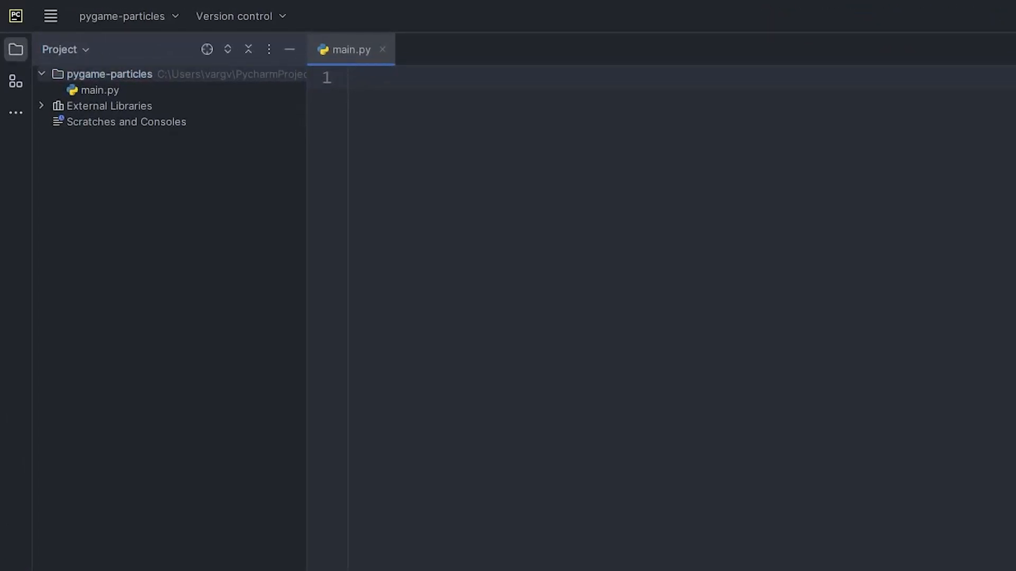
# Begin the SCREEN_WIDTH screen-size constant for the game setup.
pyautogui.write('SCREEN_WIDTH')
pyautogui.write('import pygame')
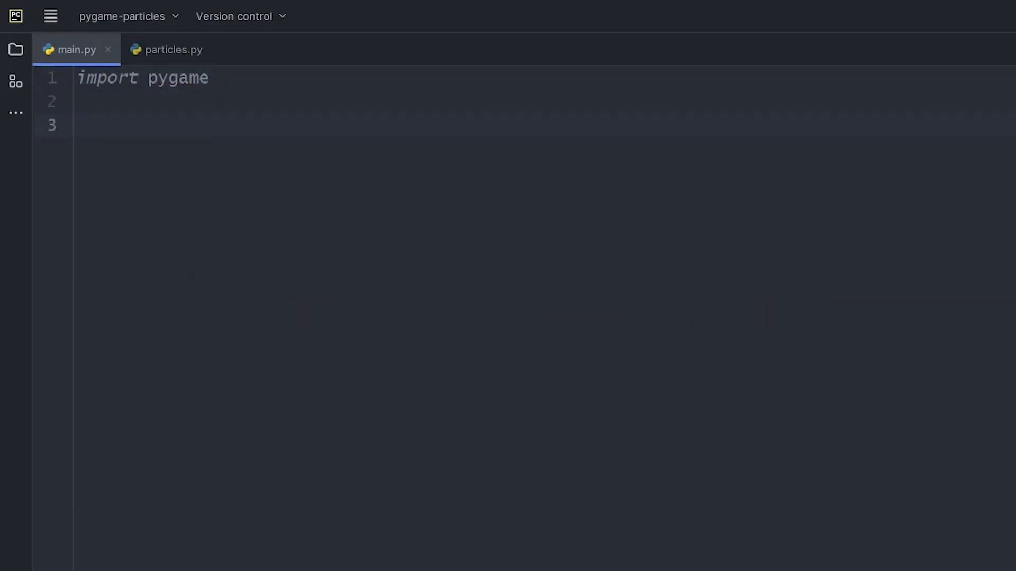
# Import SCREEN_WIDTH and SCREEN_HEIGHT from constants, create display_surface with set_mode and a pygame Clock.
pyautogui.write('from cons')
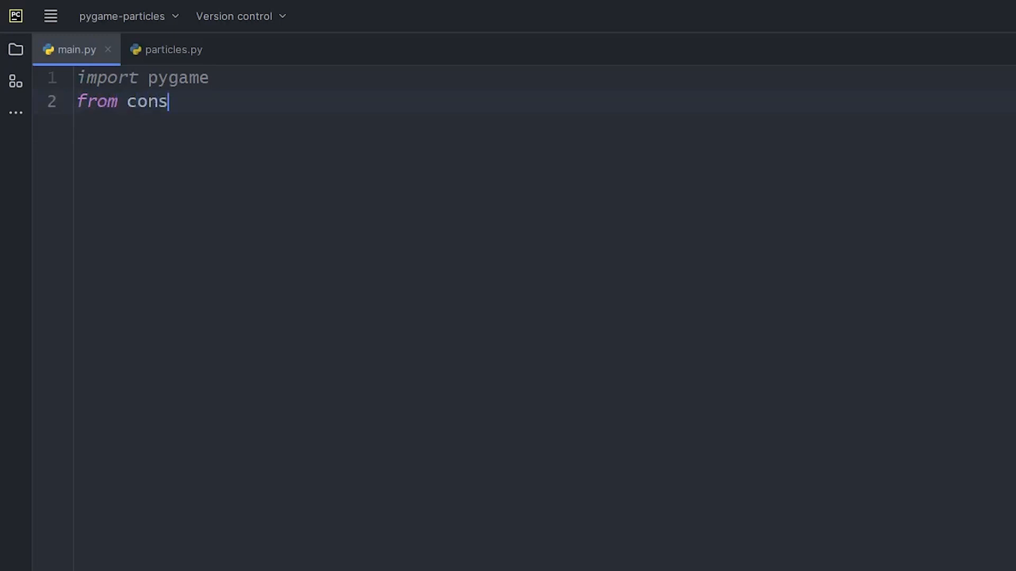
pyautogui.write('tants import SCREEN_WIDTH, SCREEN_HEIGHT')
pyautogui.write('displa')
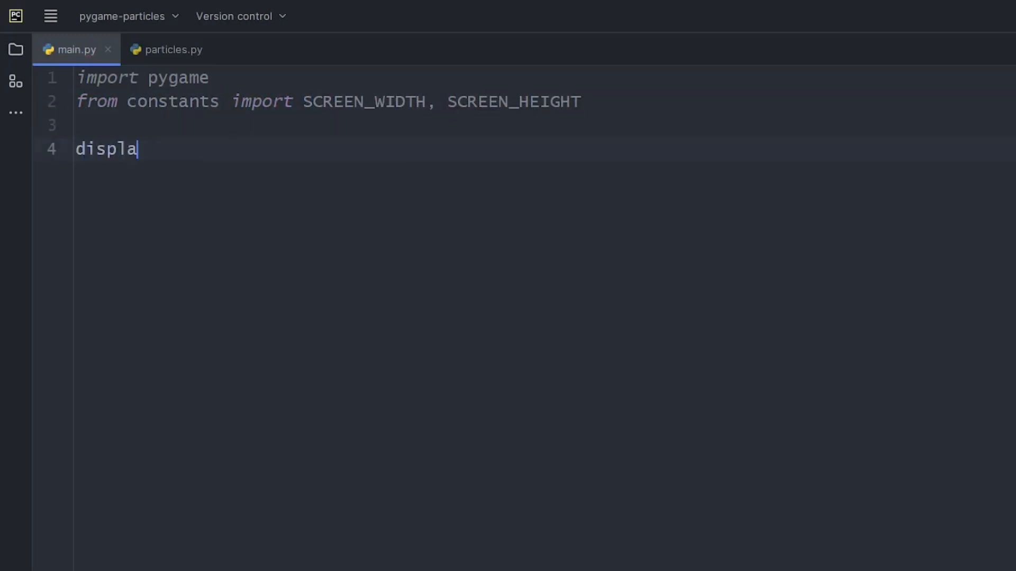
pyautogui.write('y_surface = pygame.display.set_mode(')
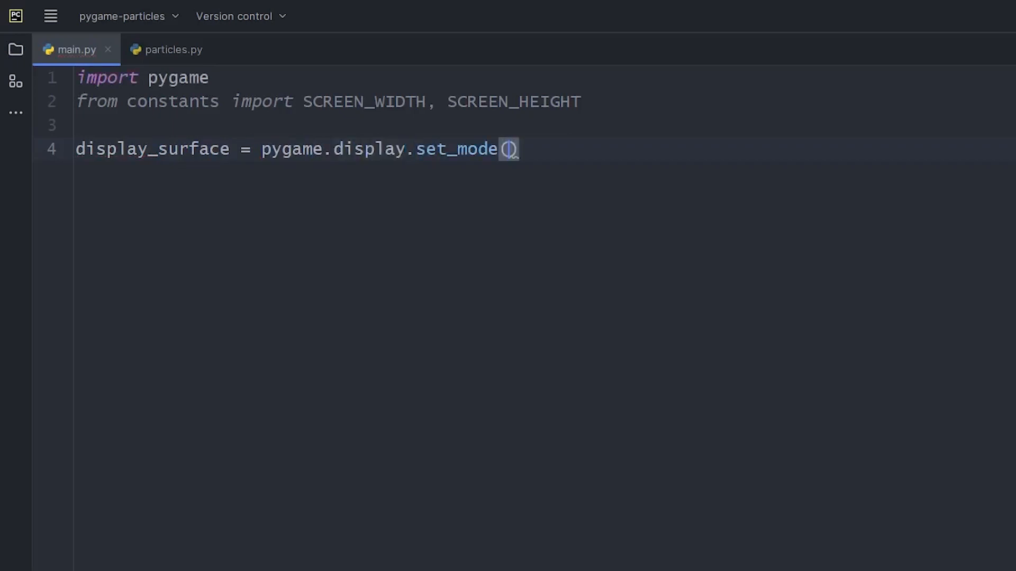
pyautogui.write('(SCREEN_WIDTH, SCREEN_HEIGHT')
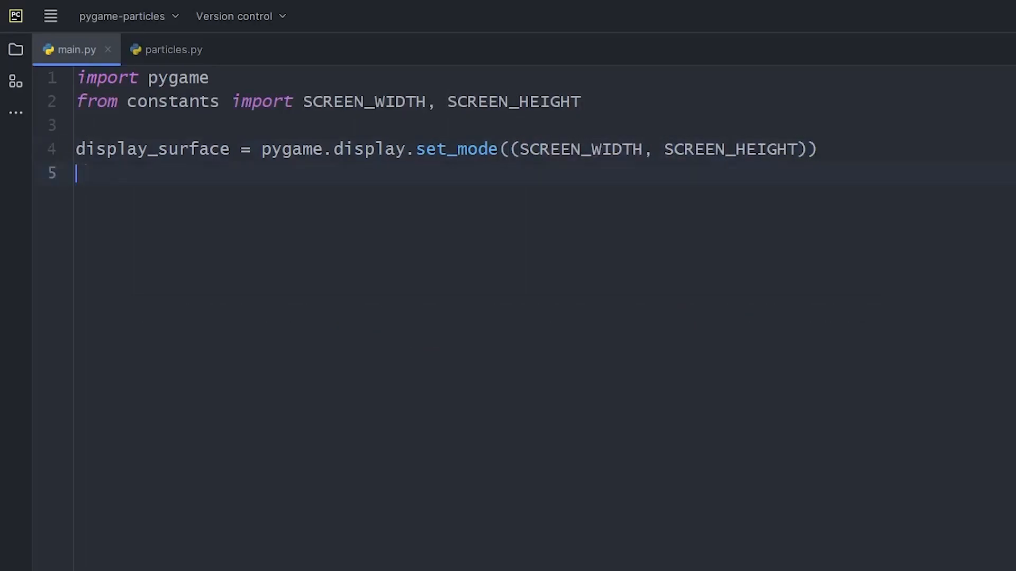
pyautogui.write('clock = pygame.time.Clock(')
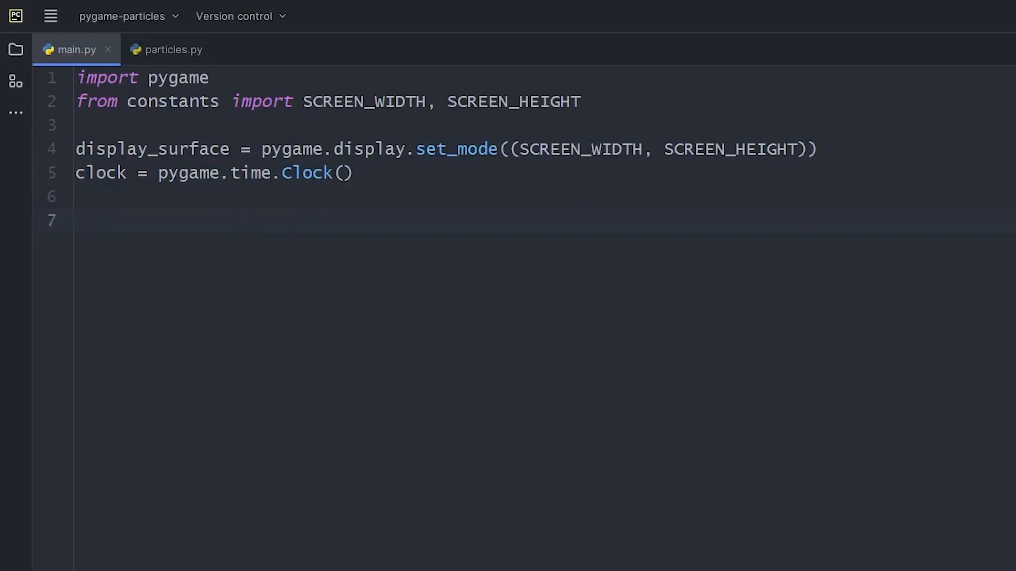
# Define main_loop with a while True event loop that handles pygame.QUIT.
pyautogui.write('def main_loop')
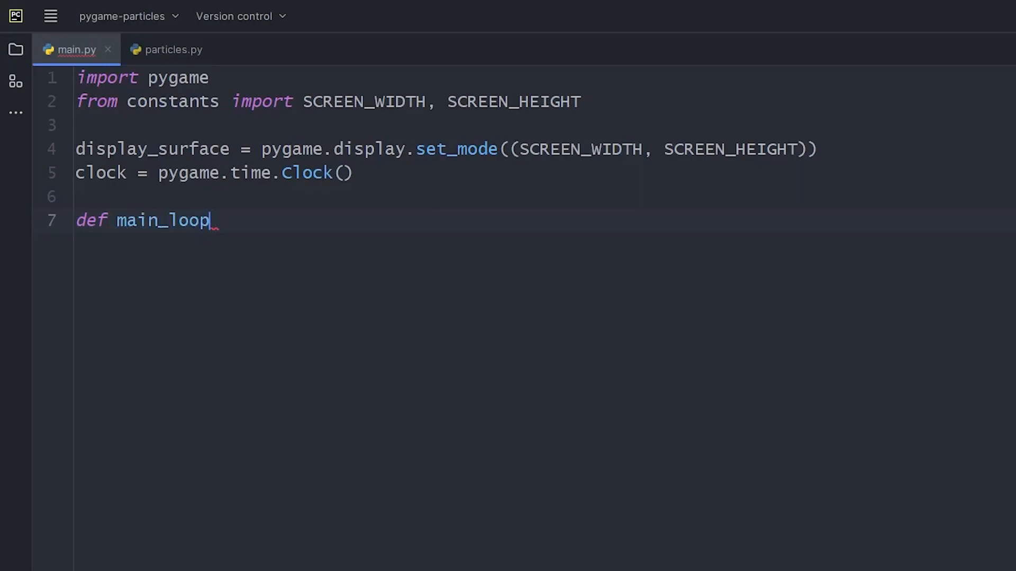
pyautogui.write('():')
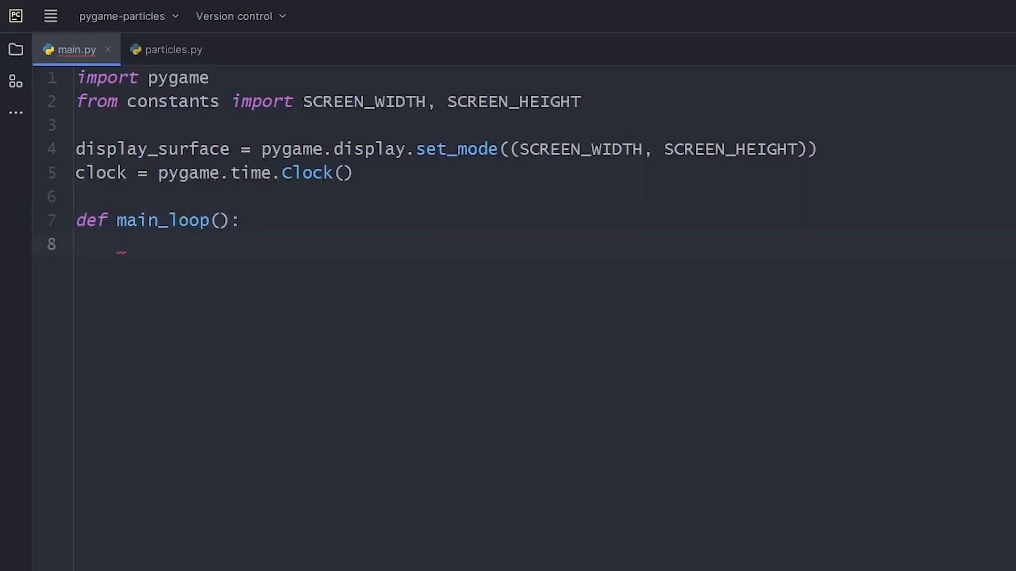
pyautogui.write('while True:')
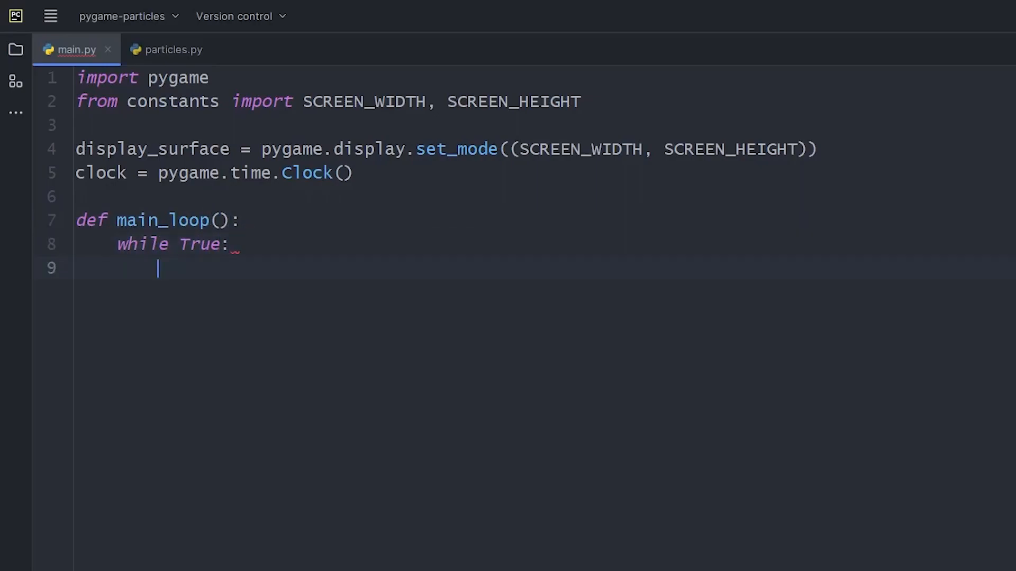
pyautogui.write('for event in pygame.event.get')
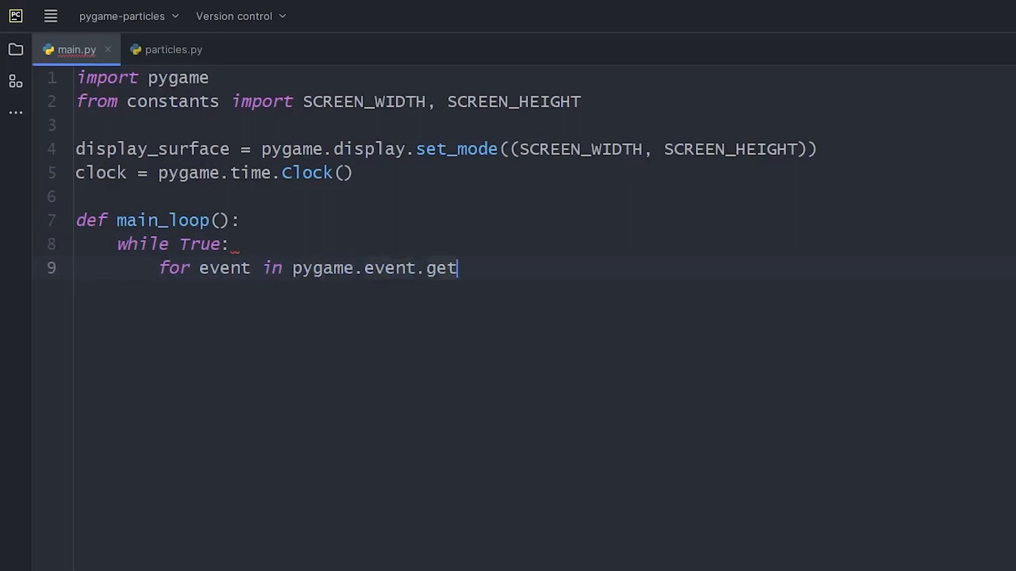
pyautogui.write('():')
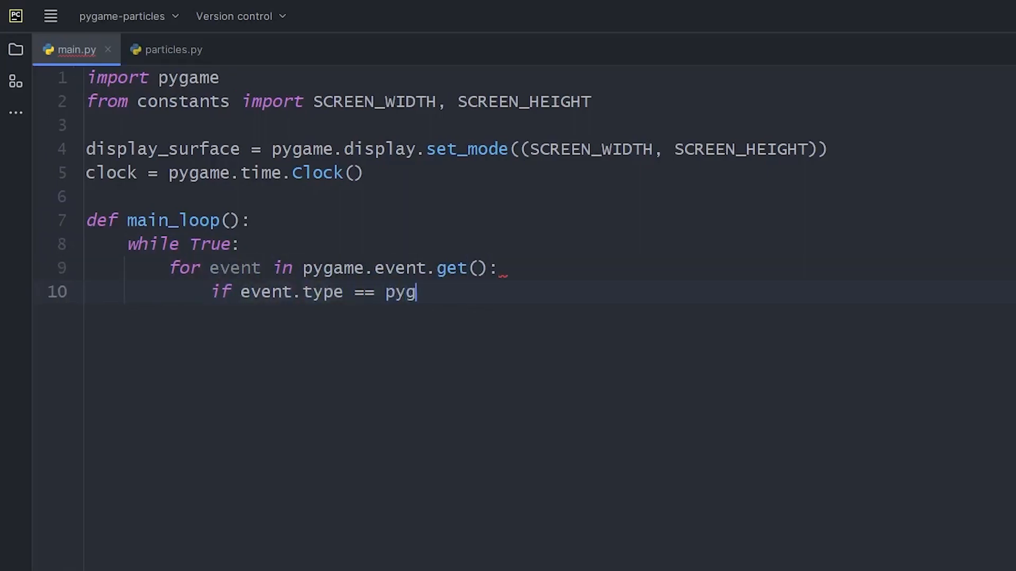
pyautogui.write('ame.QUIT:')
pyautogui.write('exit(')
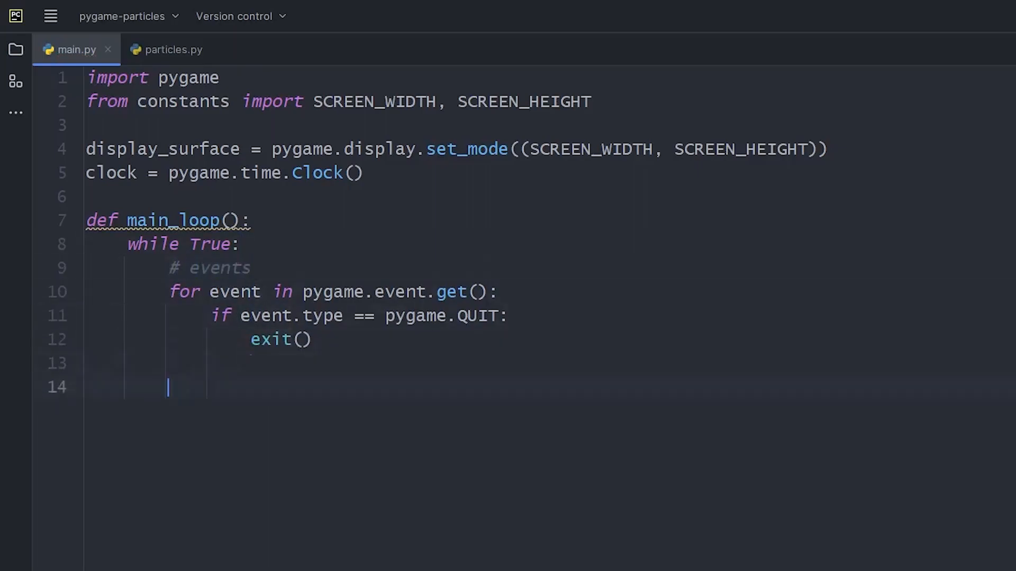
# Add clock tick, a (0, 0, 0) screen fill and pygame.display.update to the loop.
pyautogui.write('# clock')
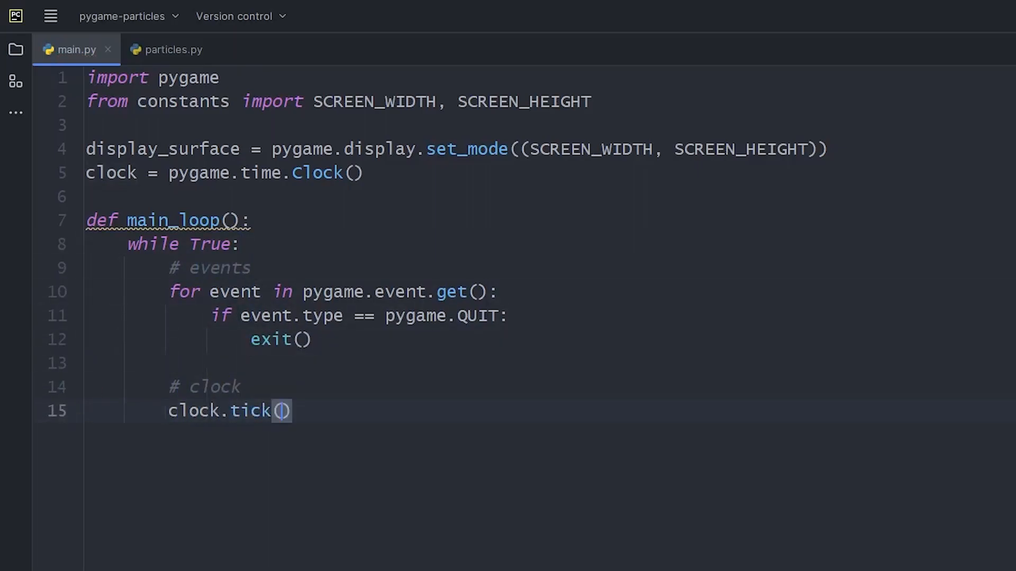
pyautogui.write('# display')
pyautogui.write('display_surface.fill(')
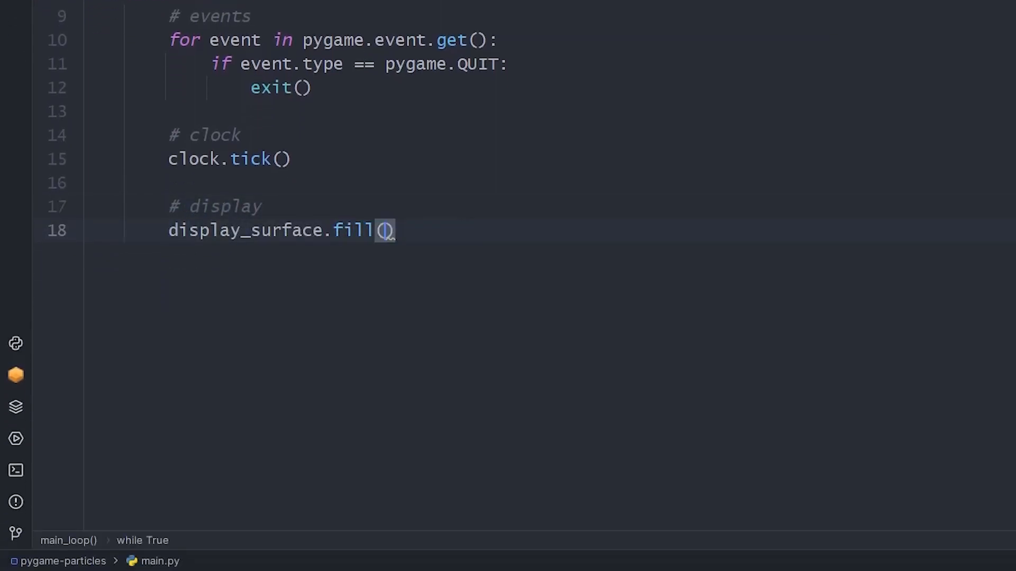
pyautogui.write('(0, 0, 0)')
pyautogui.write('pygame.')
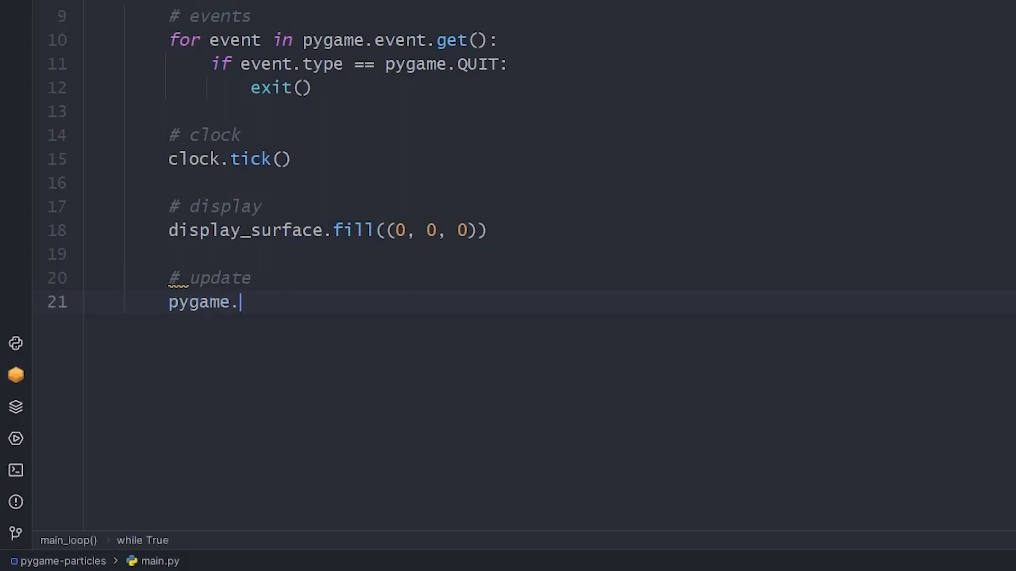
pyautogui.write('display.update()')
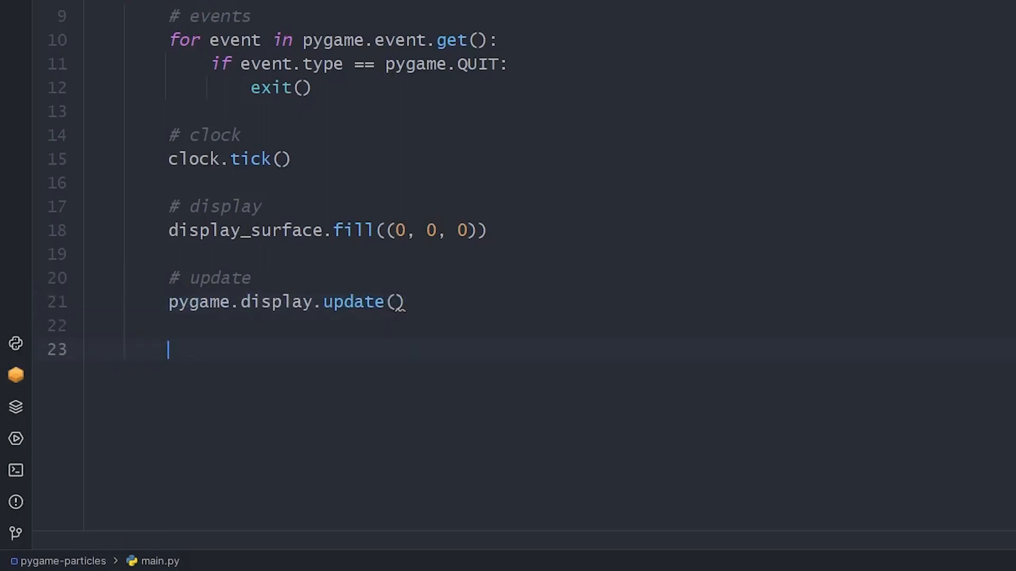
# Add an if __name__ == '__main__' block calling pygame.init and main_loop, and fill with "black".
pyautogui.write('if __name__ == "__main__":')
pyautogui.write('pygame.init(')
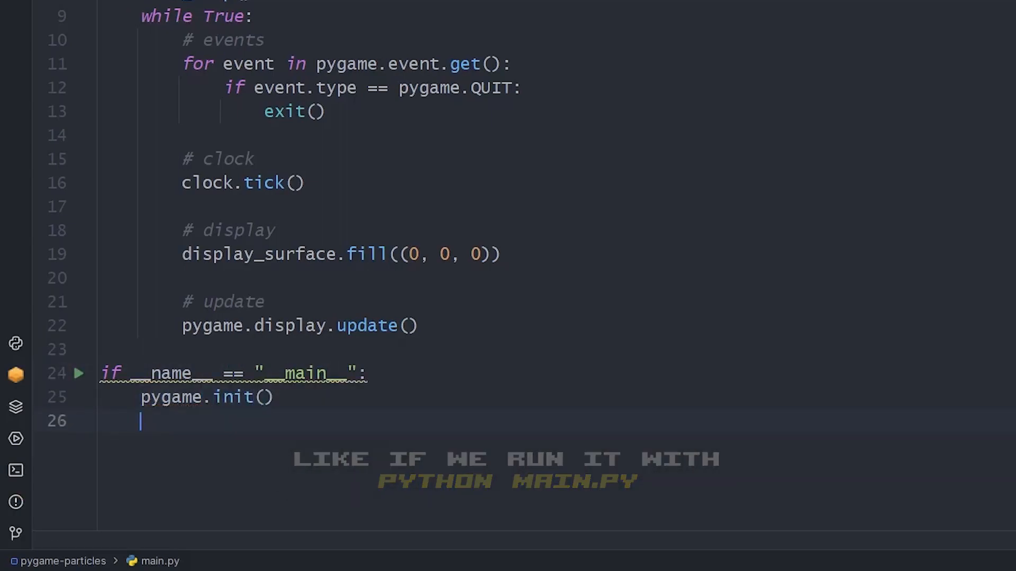
pyautogui.write('main_loop()')
pyautogui.click(341, 254)
pyautogui.write('"white')
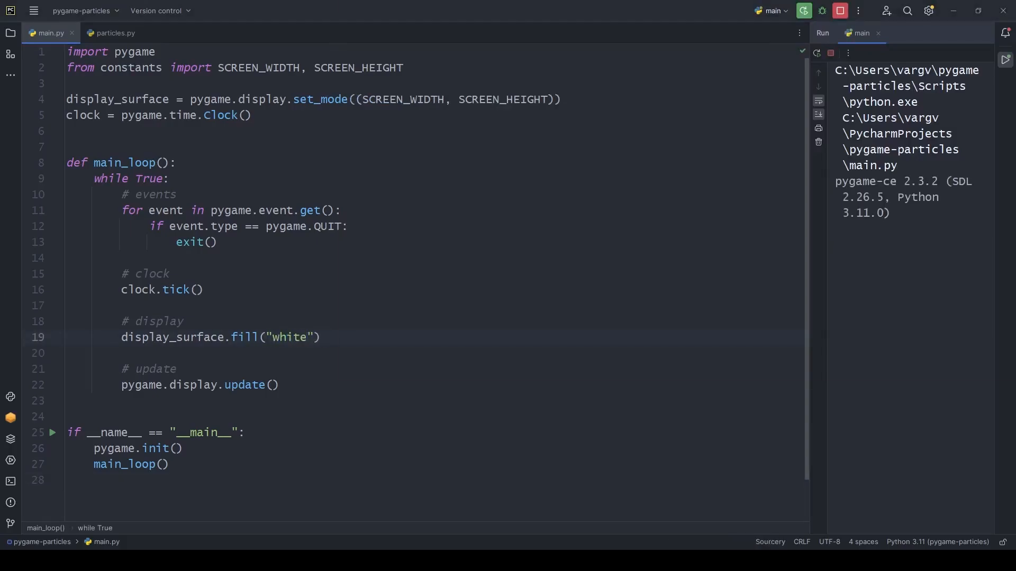
pyautogui.write('black')
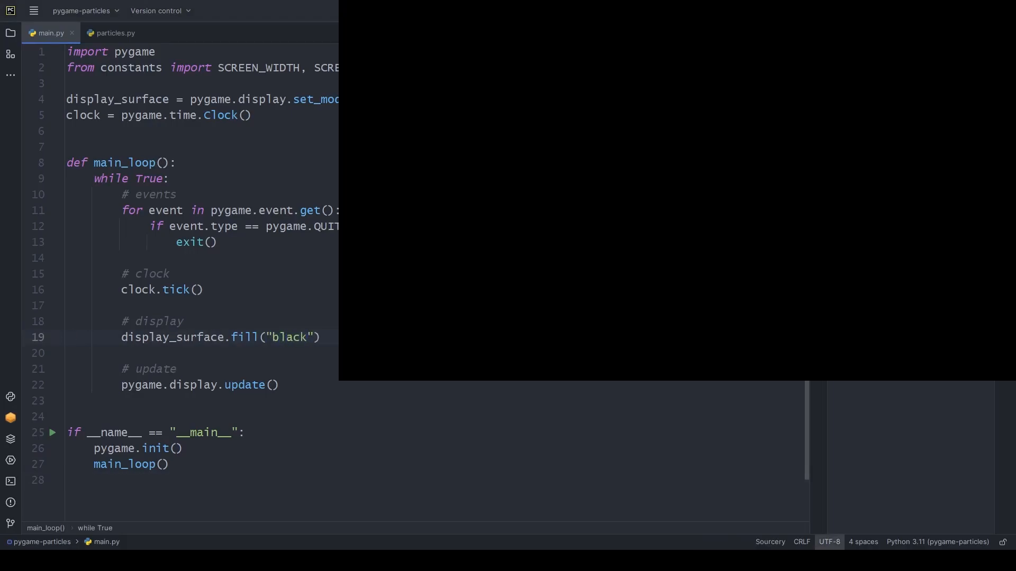
# In particles.py import pygame and declare class Particle(pygame.sprite.Sprite).
pyautogui.click(115, 33)
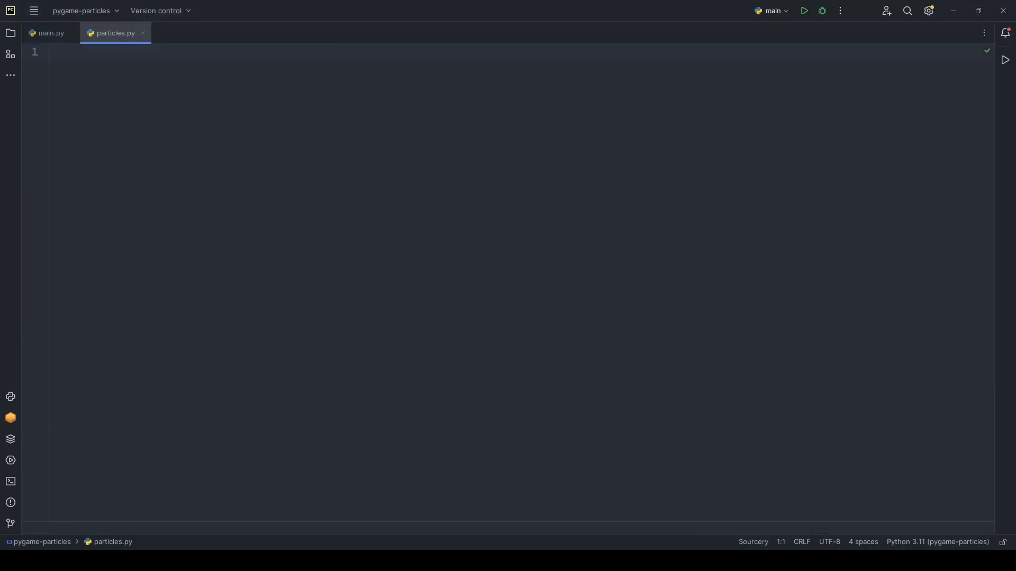
pyautogui.write('import pygame')
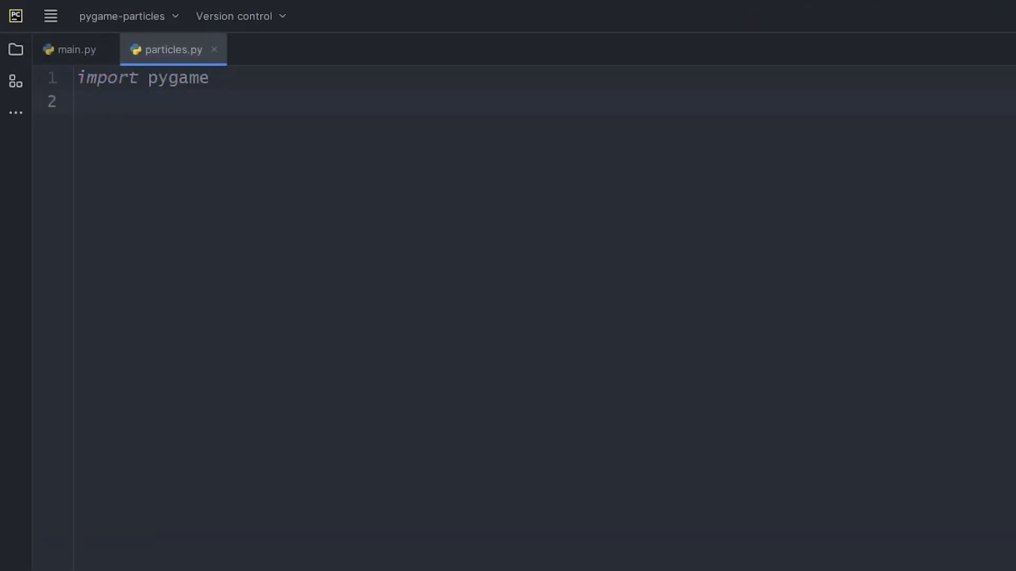
pyautogui.write('cla')
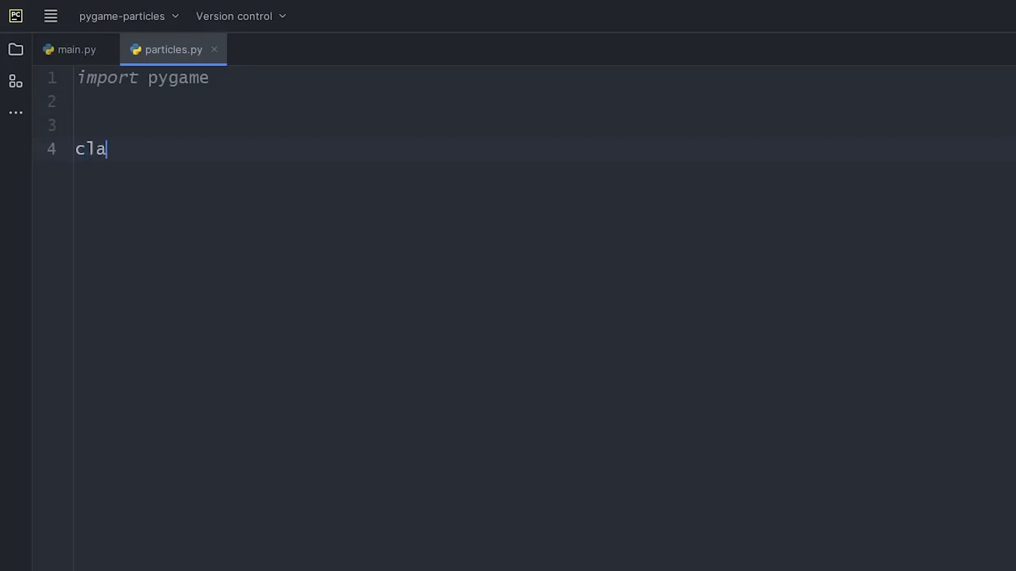
pyautogui.write('ss Particle(pygame.')
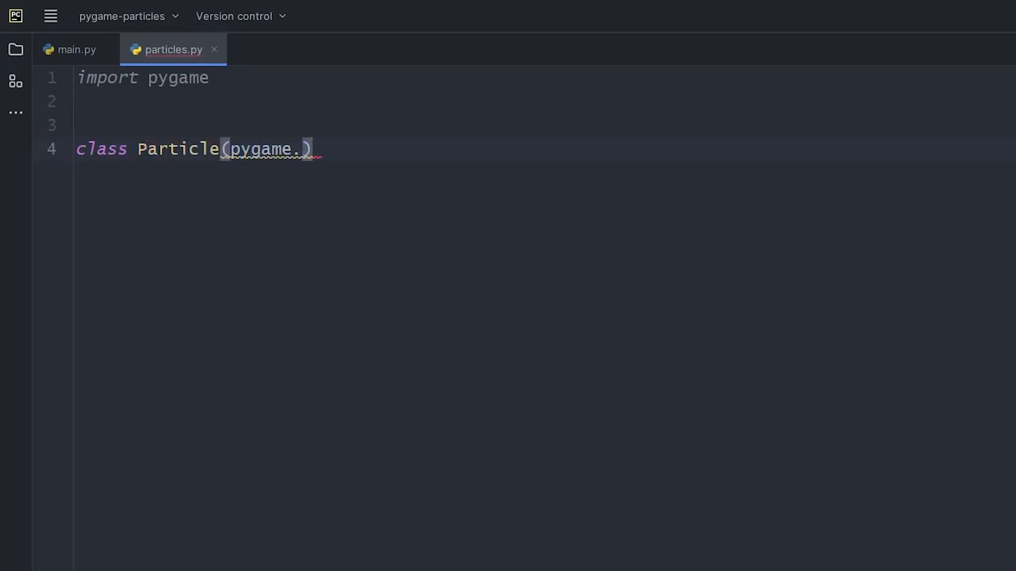
pyautogui.write('sprite.Sprite):')
pyautogui.write('def __init__(self):')
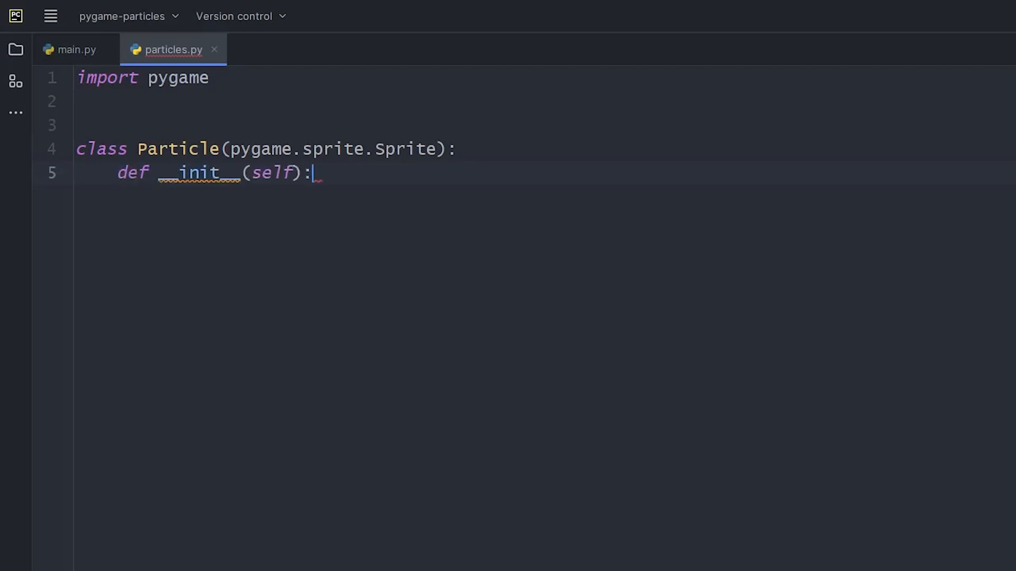
# Write __init__(self, groups, pos, color, direction, speed) calling super().__init__(groups) and storing the attributes.
pyautogui.write('super().__init__()')
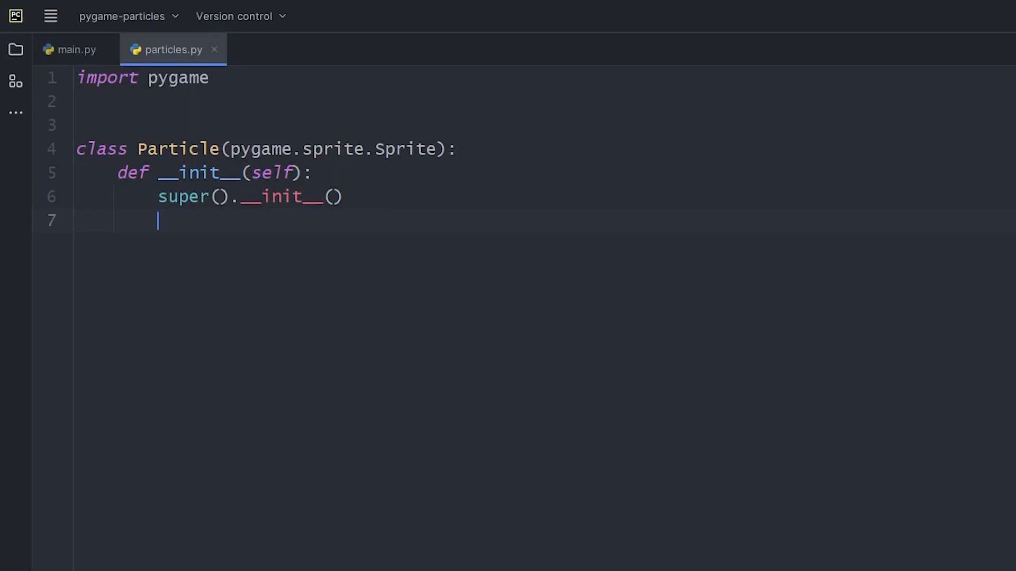
pyautogui.write(', groups')
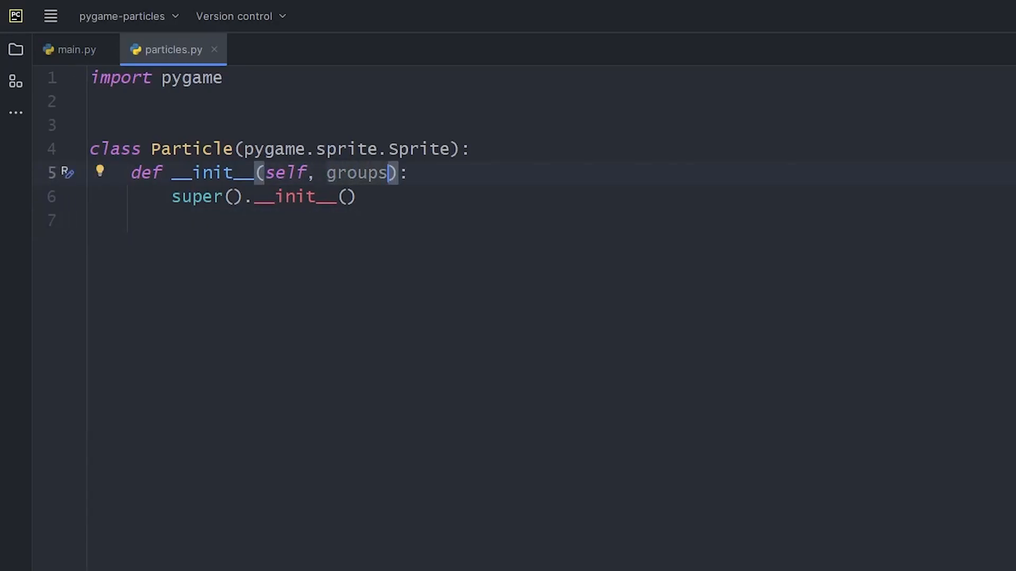
pyautogui.write('groups')
pyautogui.write(', pos, ')
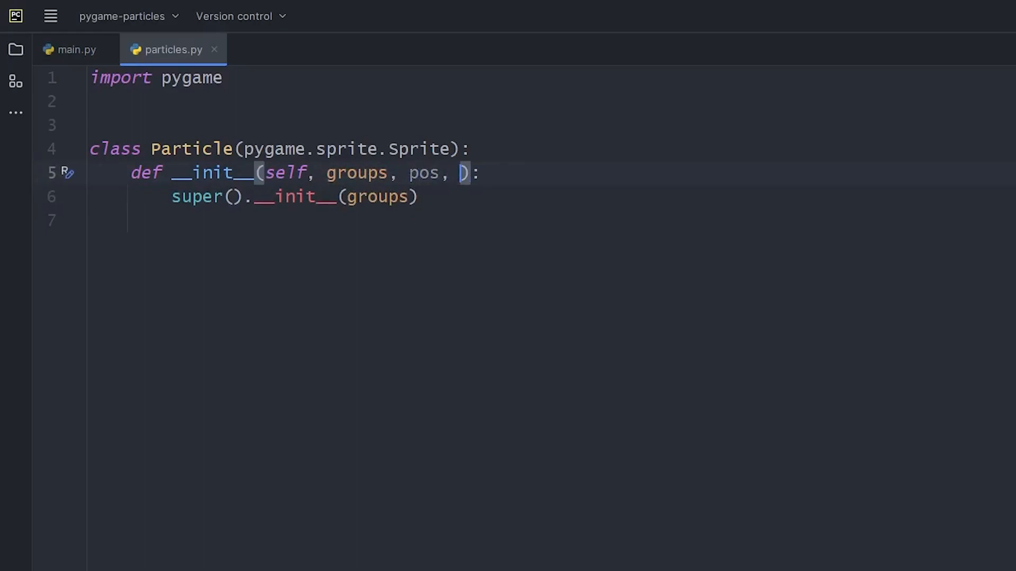
pyautogui.write('color, direction,')
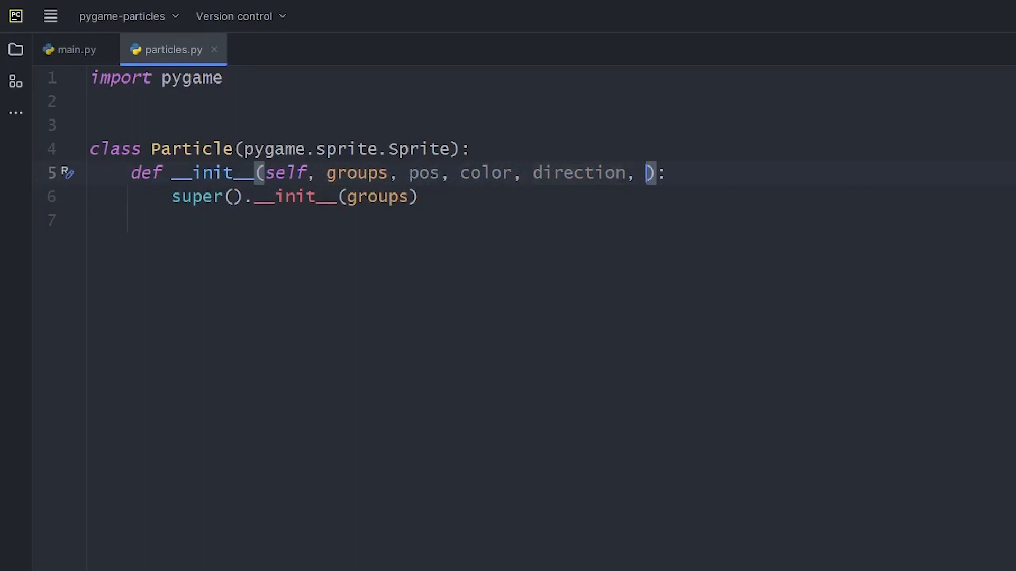
pyautogui.write('speed):')
pyautogui.write('self.co')
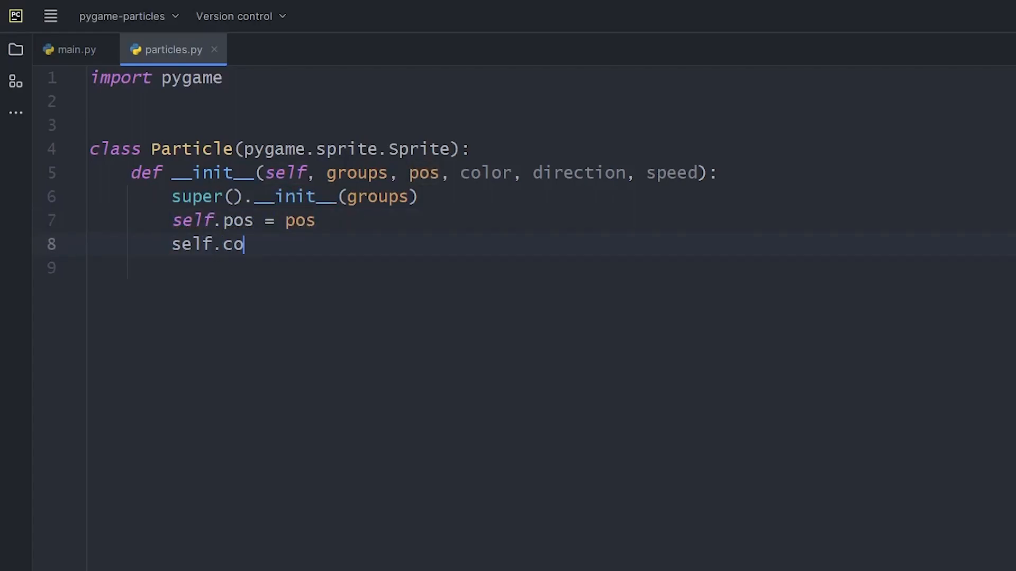
pyautogui.write('lor = color')
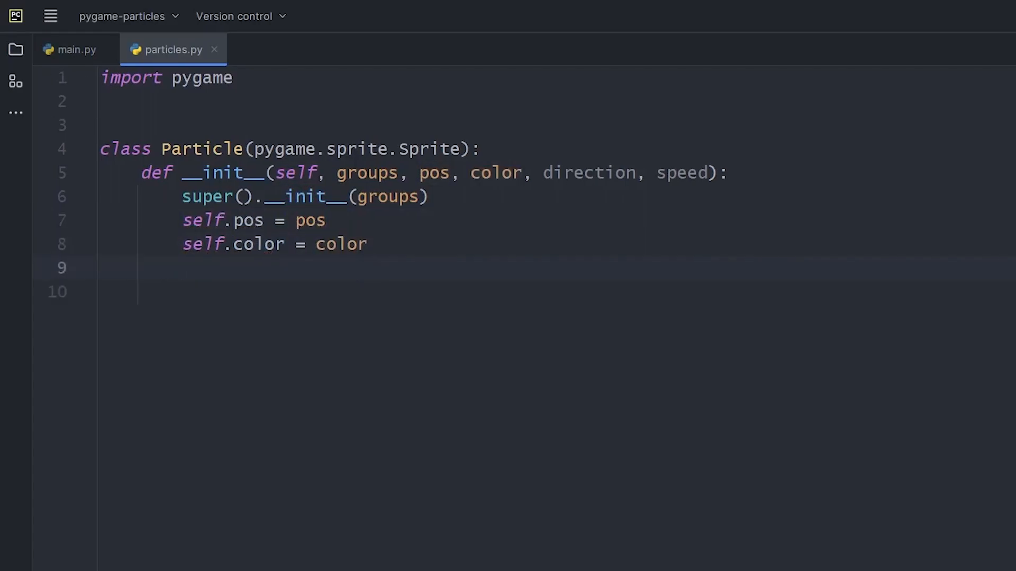
pyautogui.write('self.direction = direction')
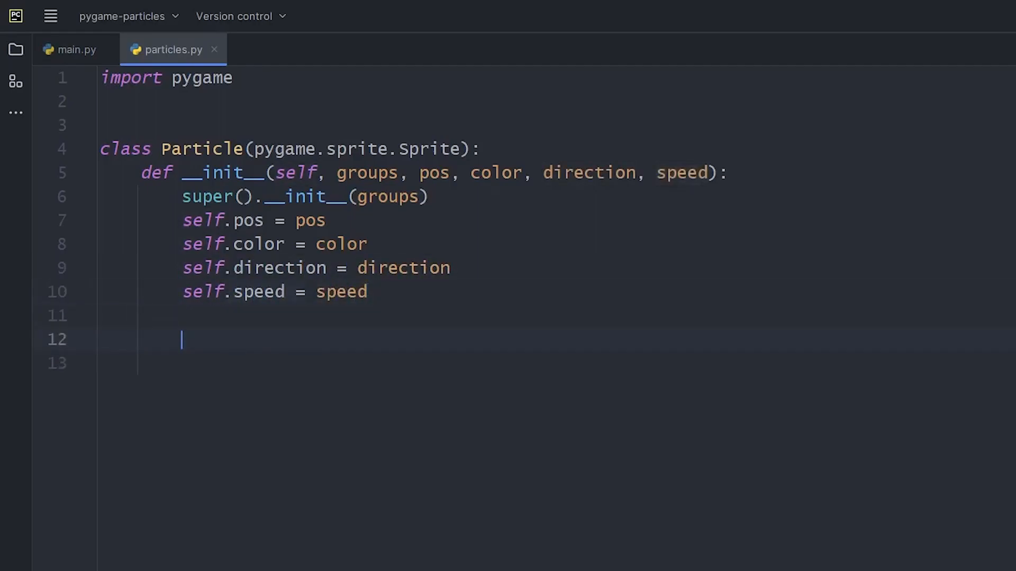
# Create self.image as a 4×4 convert_alpha Surface with a colorkey for transparency.
pyautogui.write('self.image')
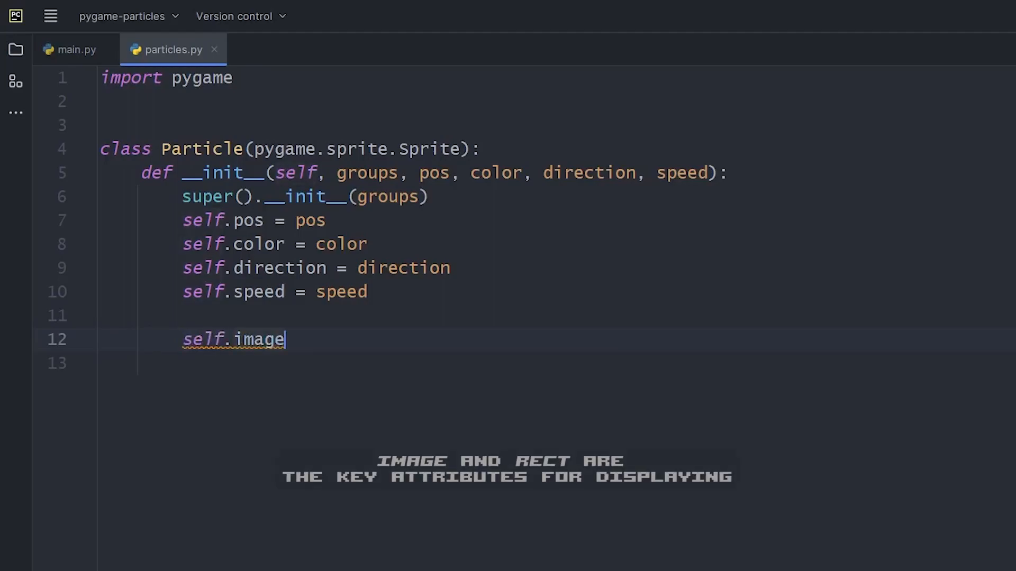
pyautogui.write('= pygame.Surface')
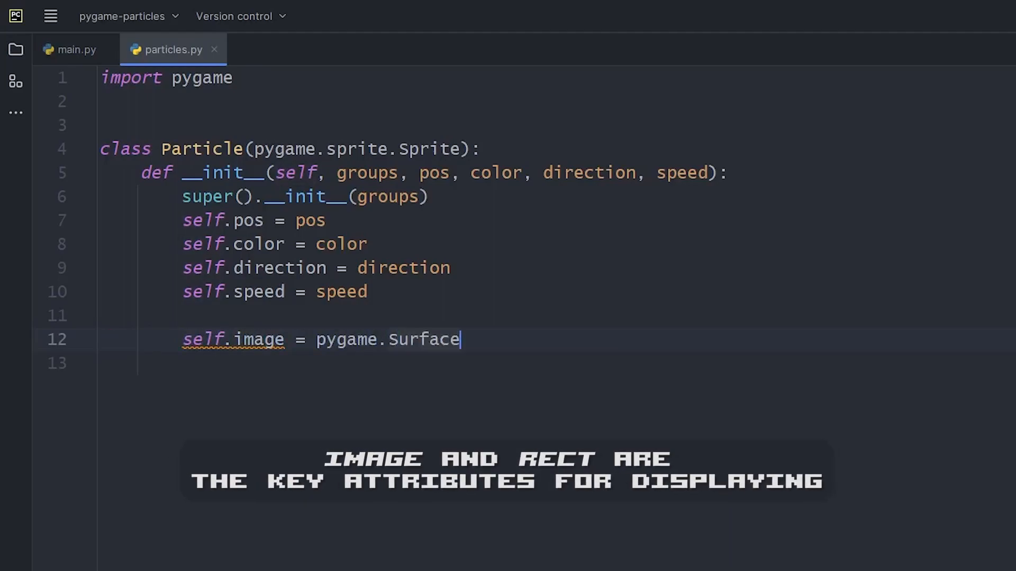
pyautogui.write('())')
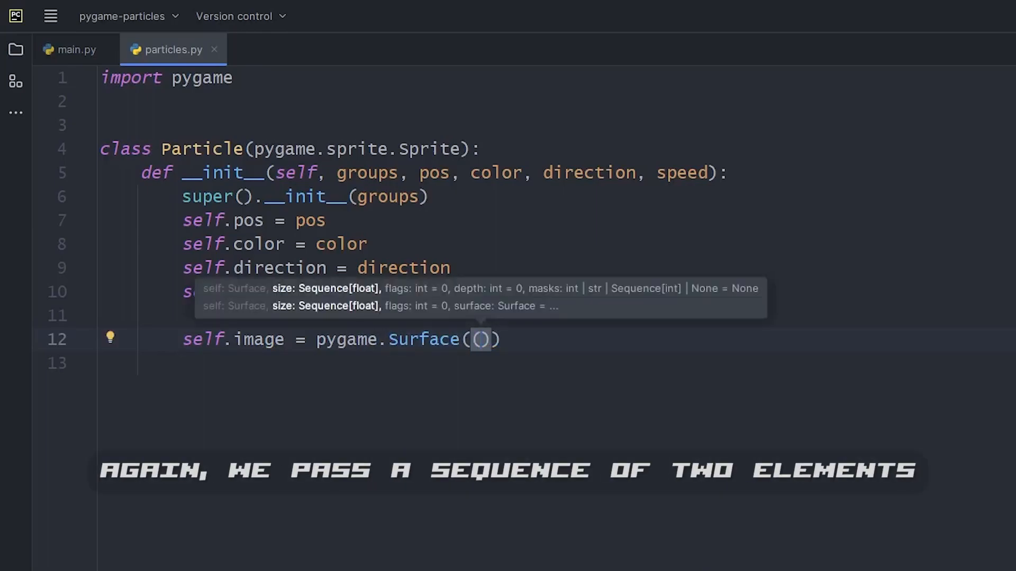
pyautogui.write('4, 4')
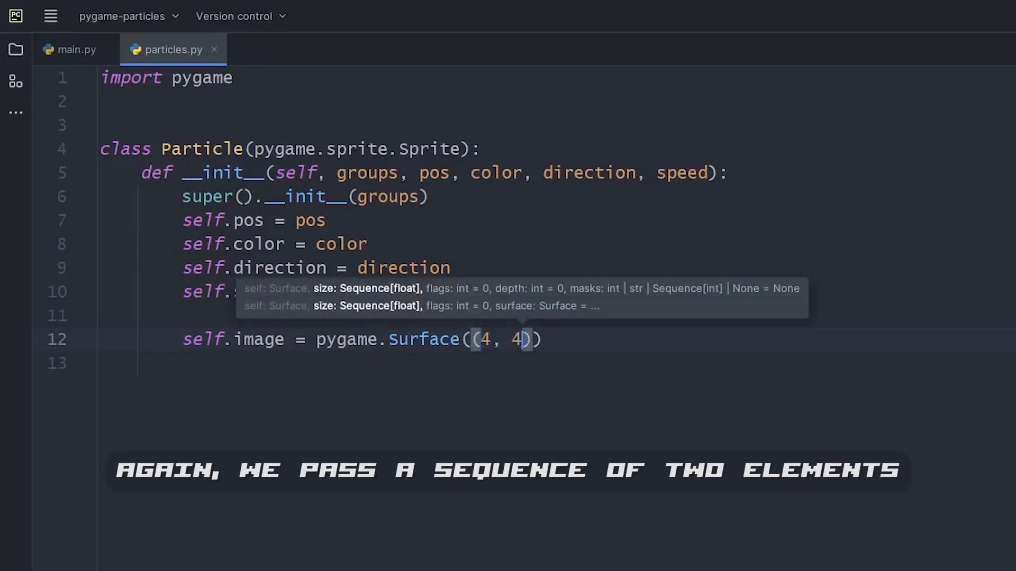
pyautogui.write('.convert_alpha()')
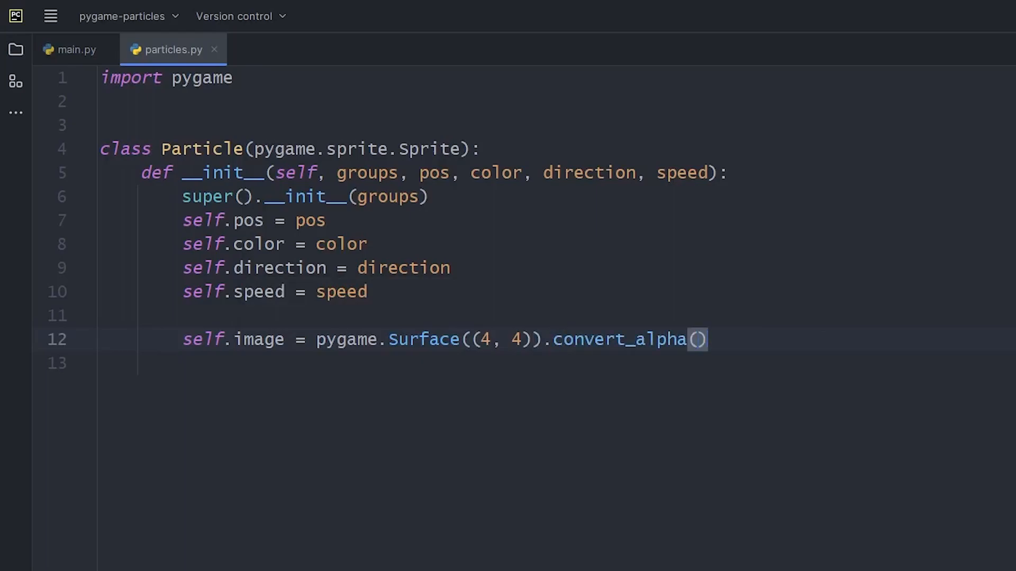
pyautogui.write('self.image.set_colorkey("")')
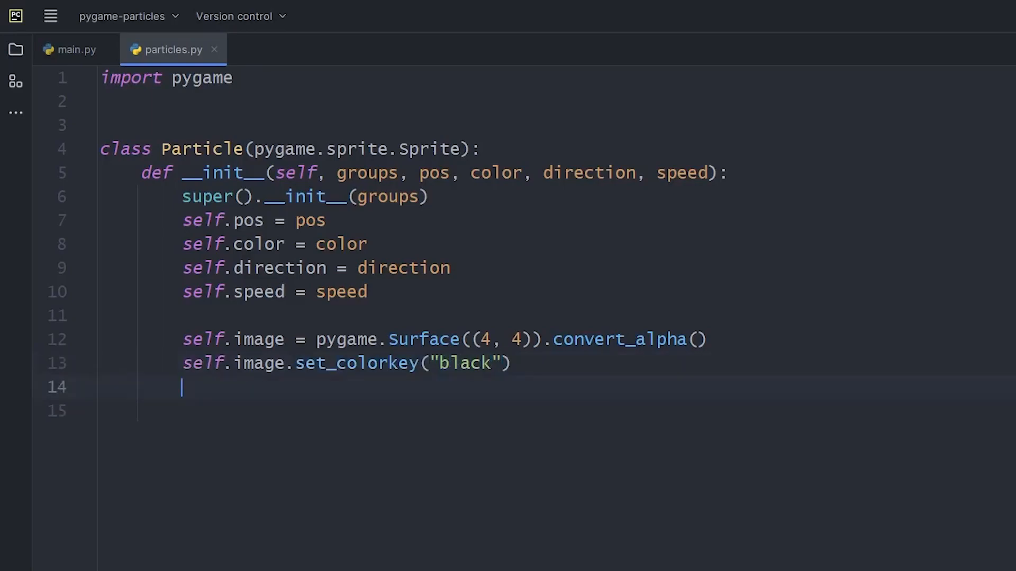
# Draw a circle of the particle colour at (2, 2) on the image and set self.rect centred on self.pos.
pyautogui.write('pygame.dra')
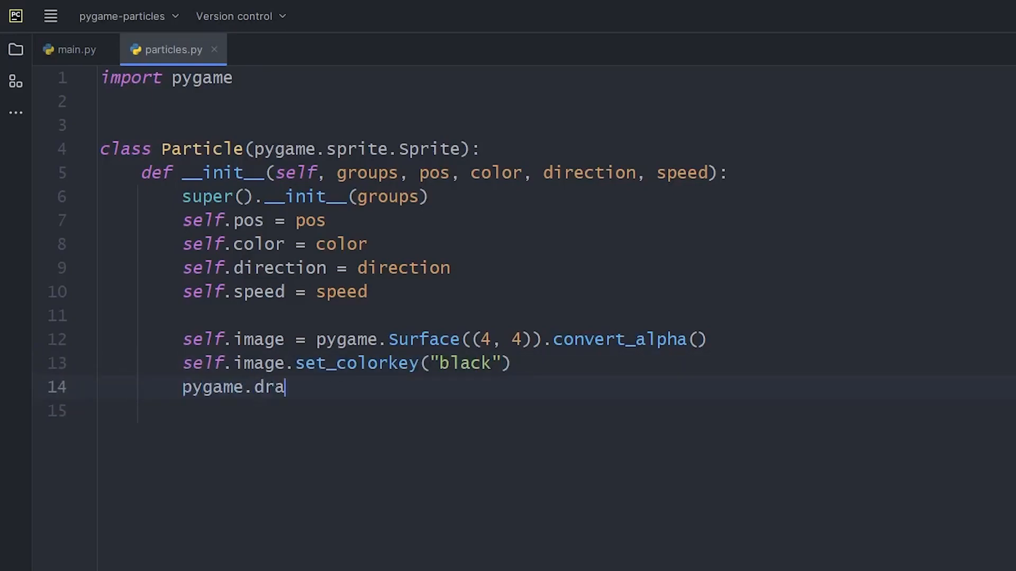
pyautogui.write('w.circle(sur)')
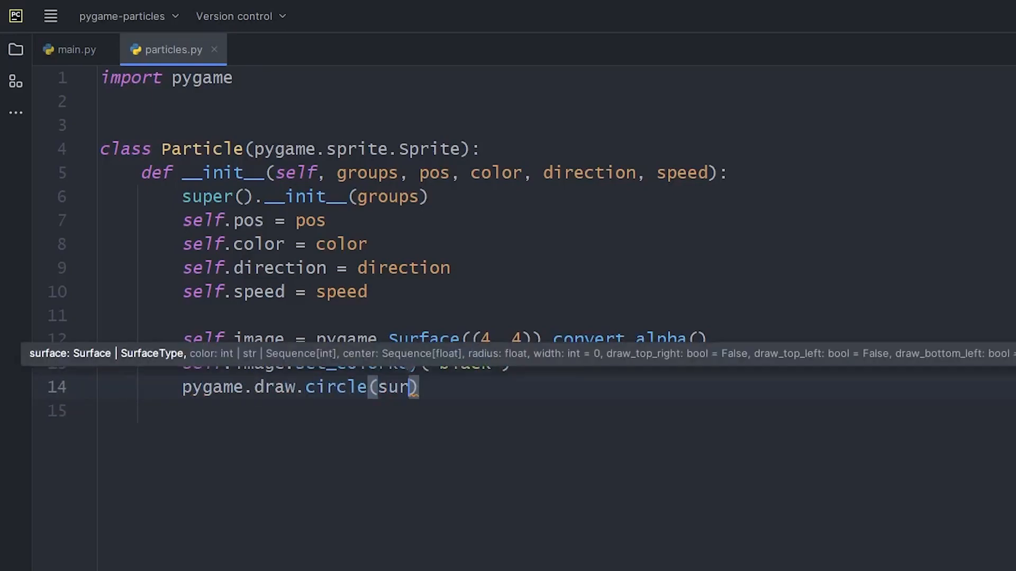
pyautogui.write('surface=self.image,')
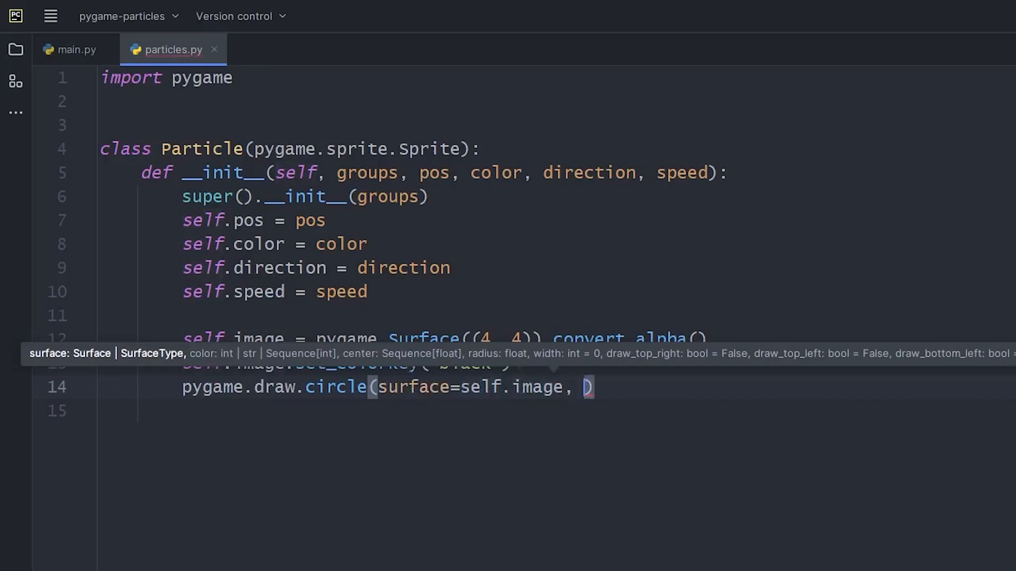
pyautogui.write('color=')
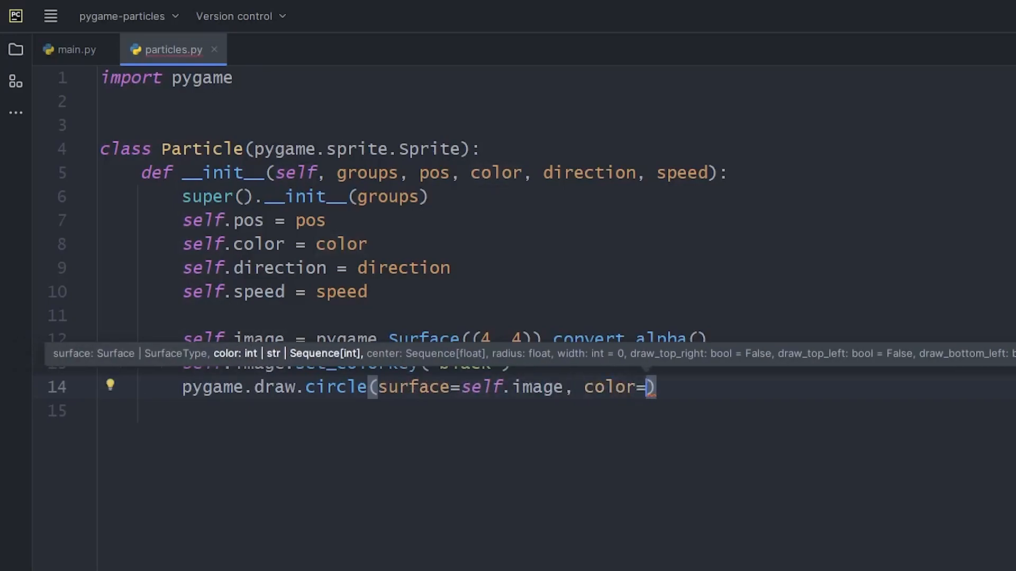
pyautogui.write('color, center=')
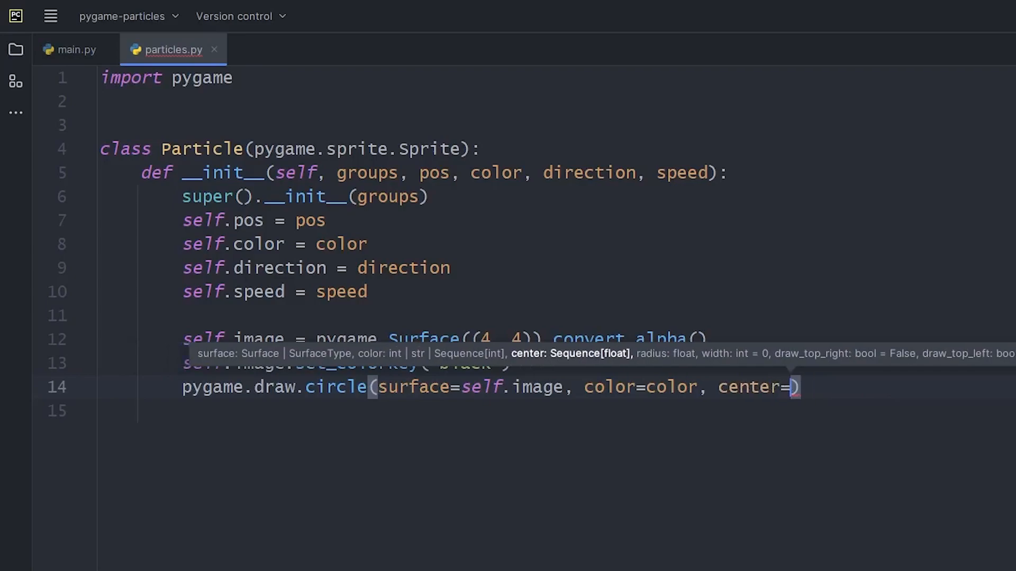
pyautogui.write('(2, 2)')
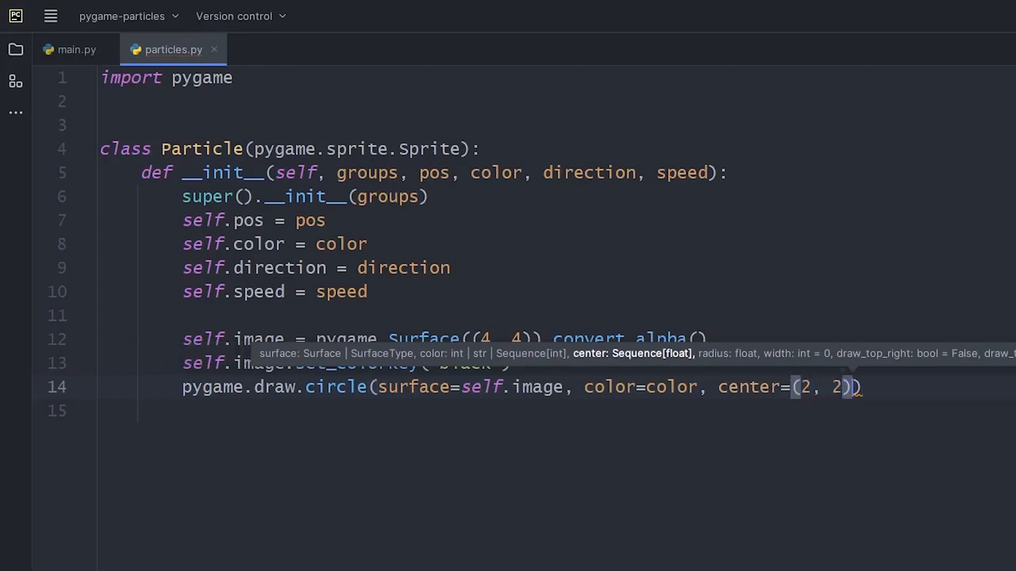
pyautogui.write(', radius=2')
pyautogui.click(558, 411)
pyautogui.write('self.')
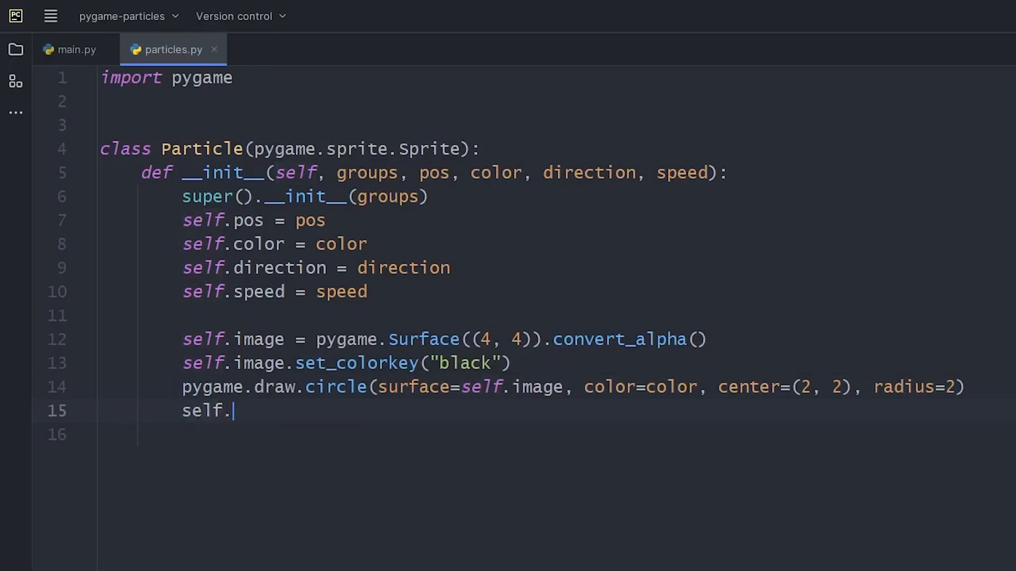
pyautogui.write('rect = self.image.')
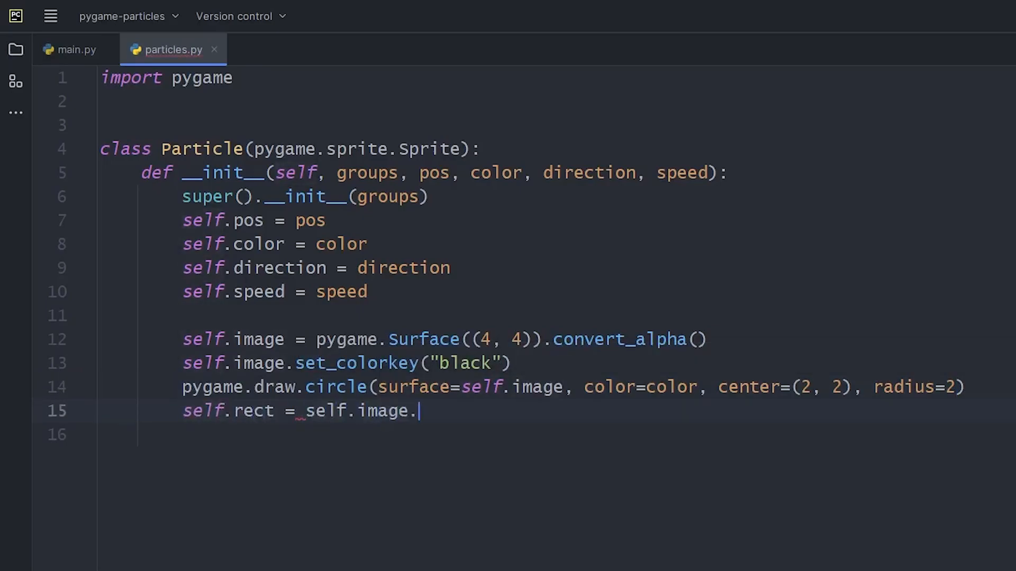
pyautogui.write('get_rect(center=self.pos)')
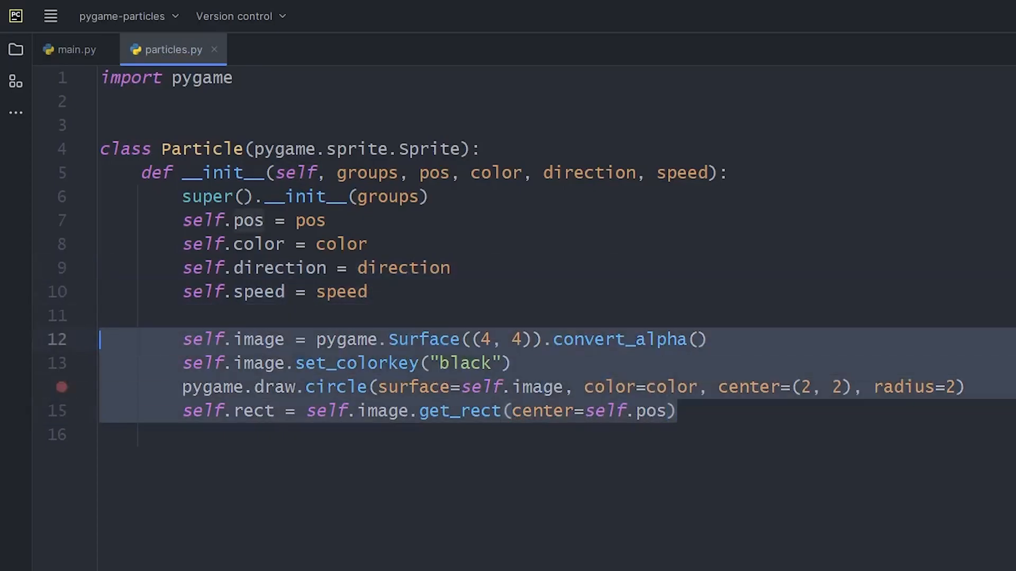
# Define create_surf(self) holding the surface-building code and call self.create_surf() from __init__.
pyautogui.write('def crea')
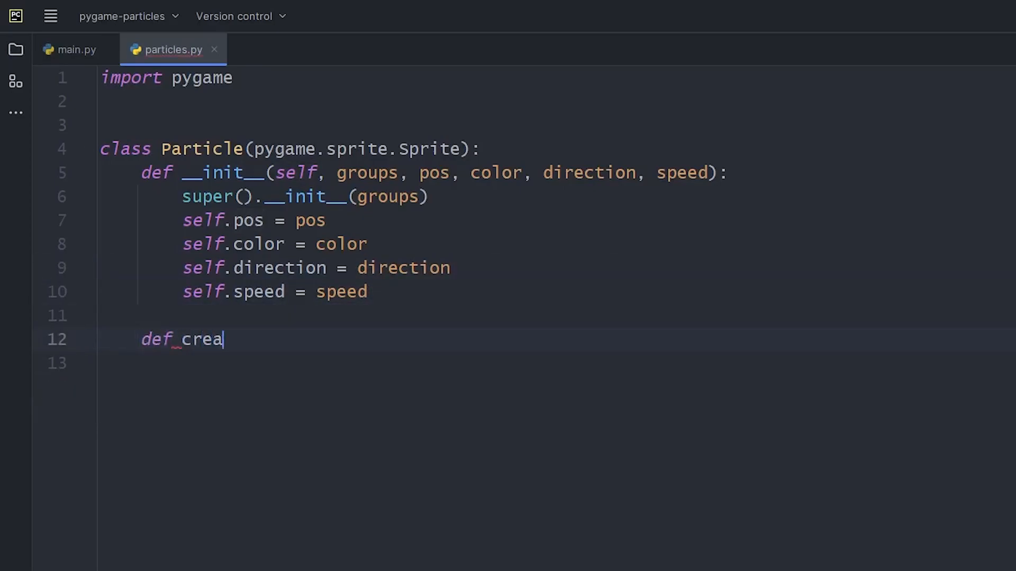
pyautogui.write('te_surf(self):')
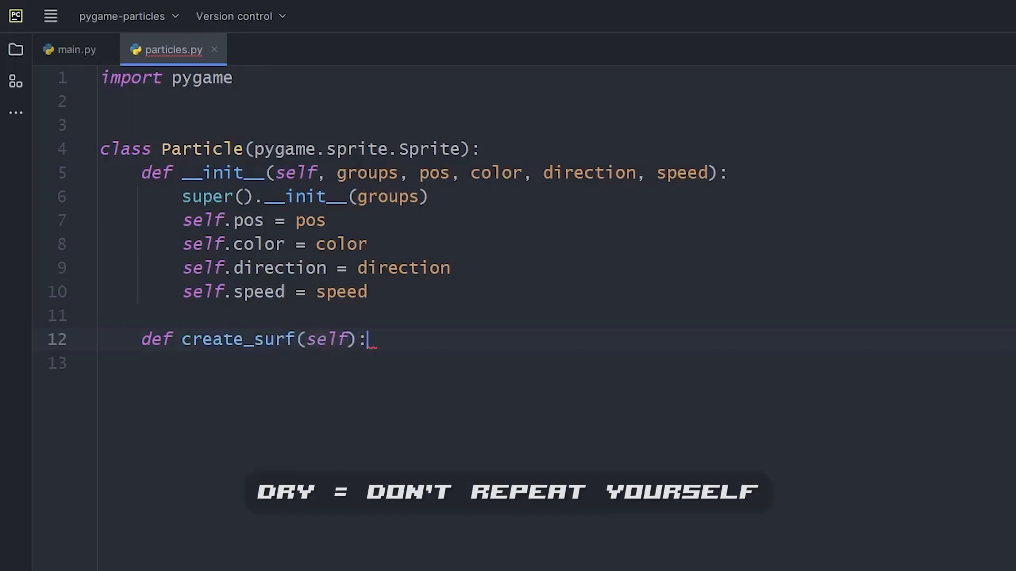
pyautogui.write('self.image = pygame.Surface((4, 4)).convert_alpha()')
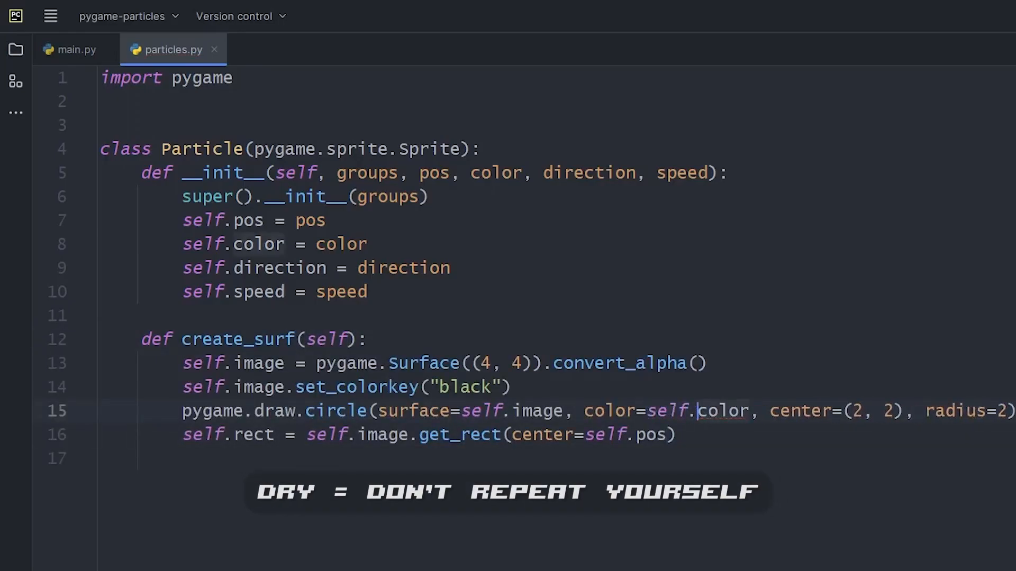
pyautogui.write('self.cre')
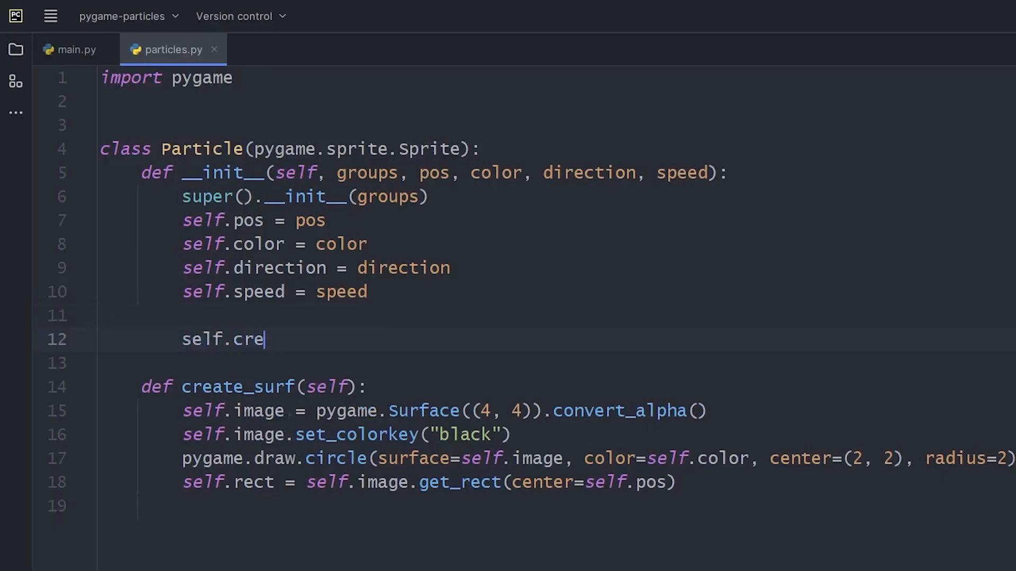
pyautogui.write('ate_surf()')
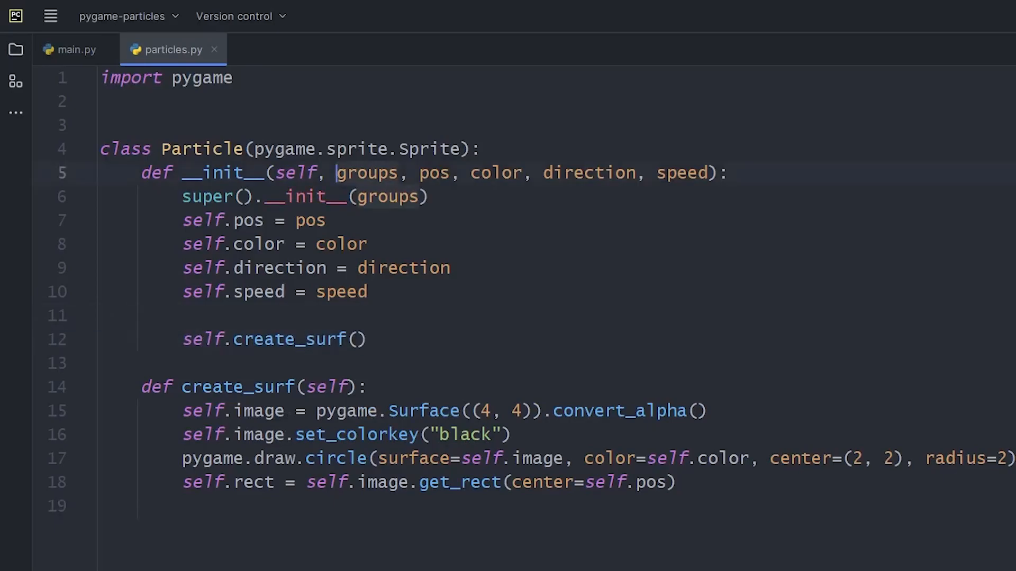
# Annotate each __init__ parameter on its own line: Group, list[int], str, pygame.math.Vector2, int.
pyautogui.press('Enter')
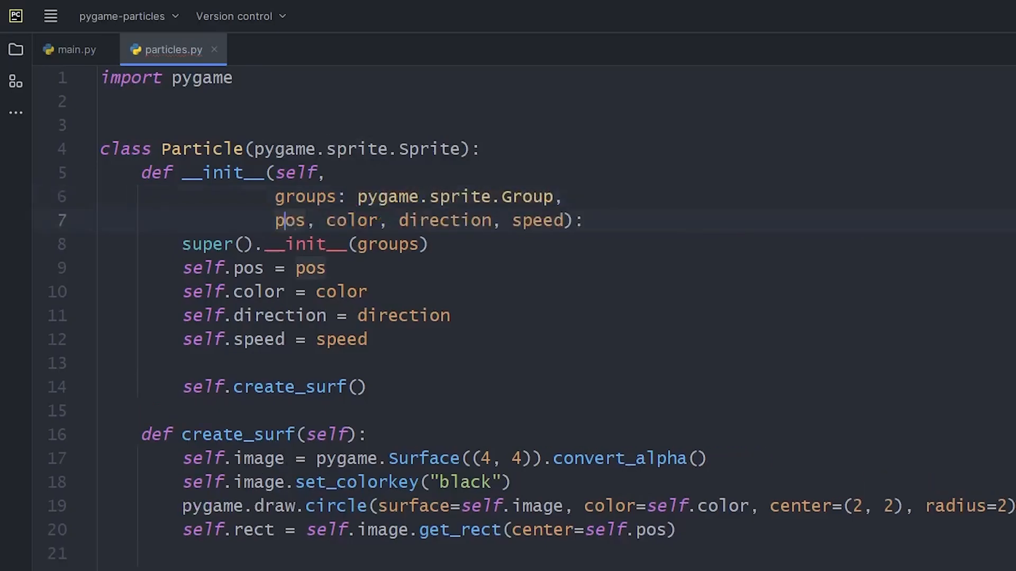
pyautogui.write(': list,')
pyautogui.write(': s')
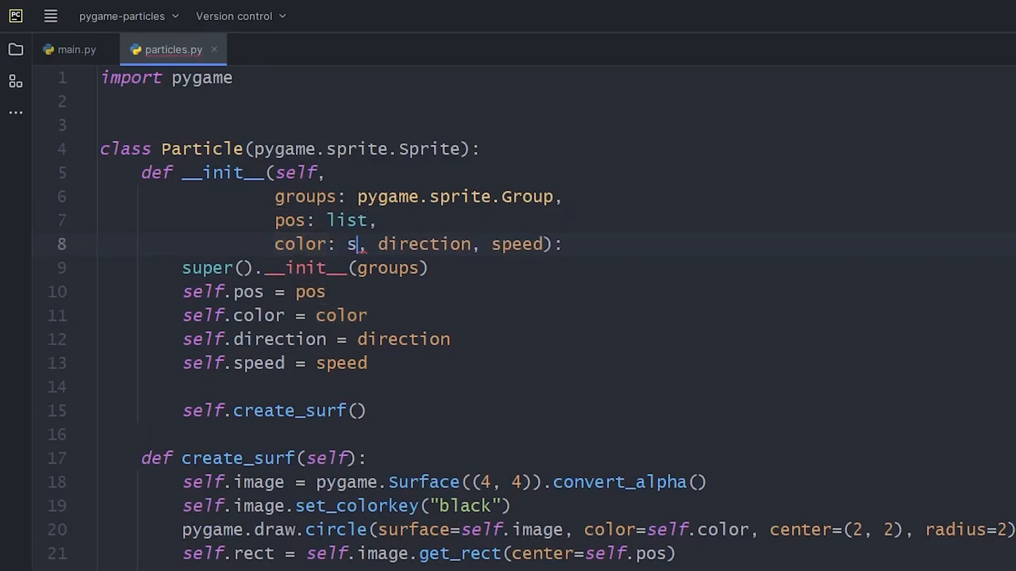
pyautogui.write('tr,')
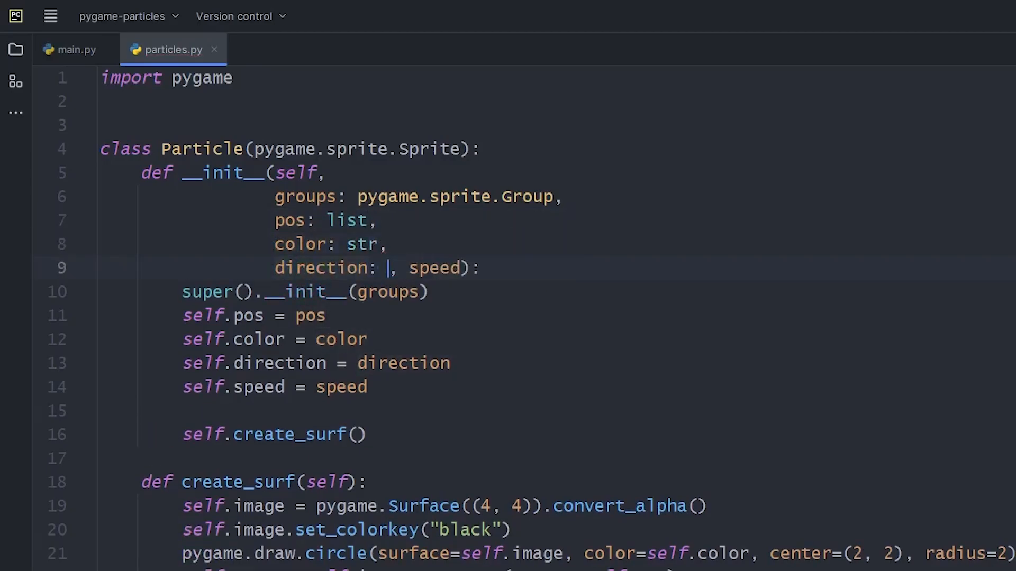
pyautogui.write('pygame.math.Vector2')
pyautogui.click(329, 221)
pyautogui.write('[')
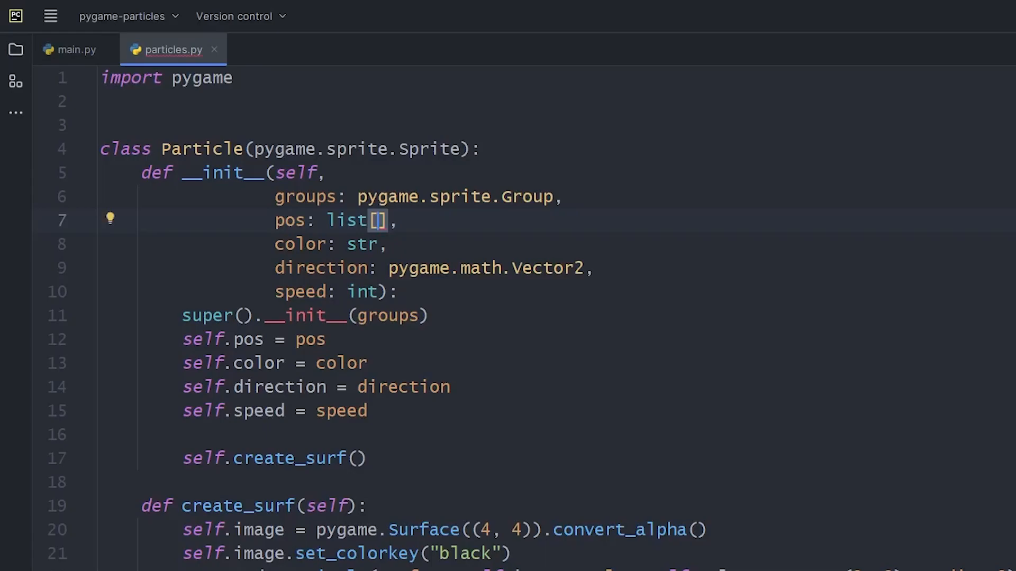
pyautogui.write('int')
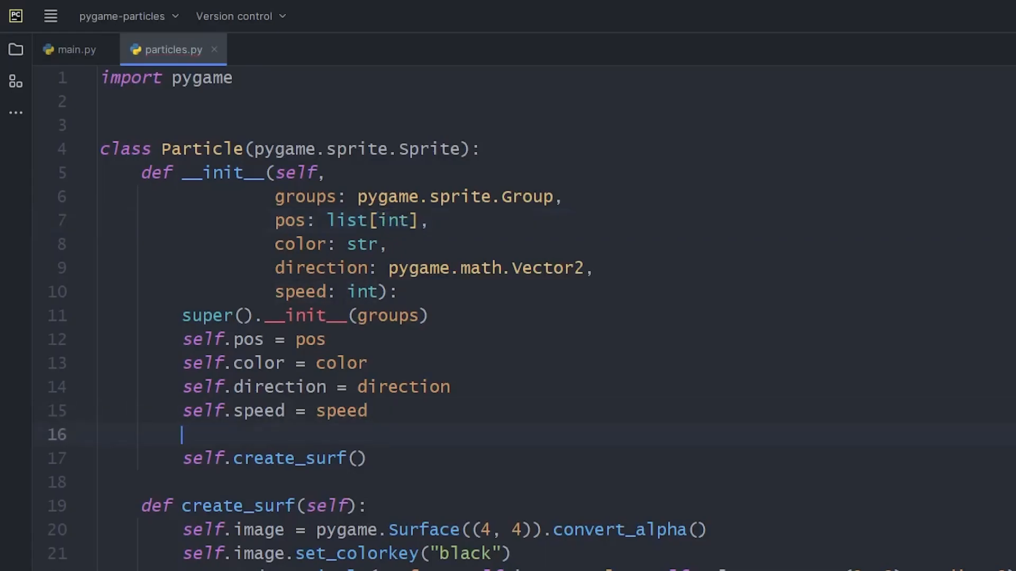
# In main.py add 'from particles import Particle' and particle_group = pygame.sprite.Group().
pyautogui.click(77, 49)
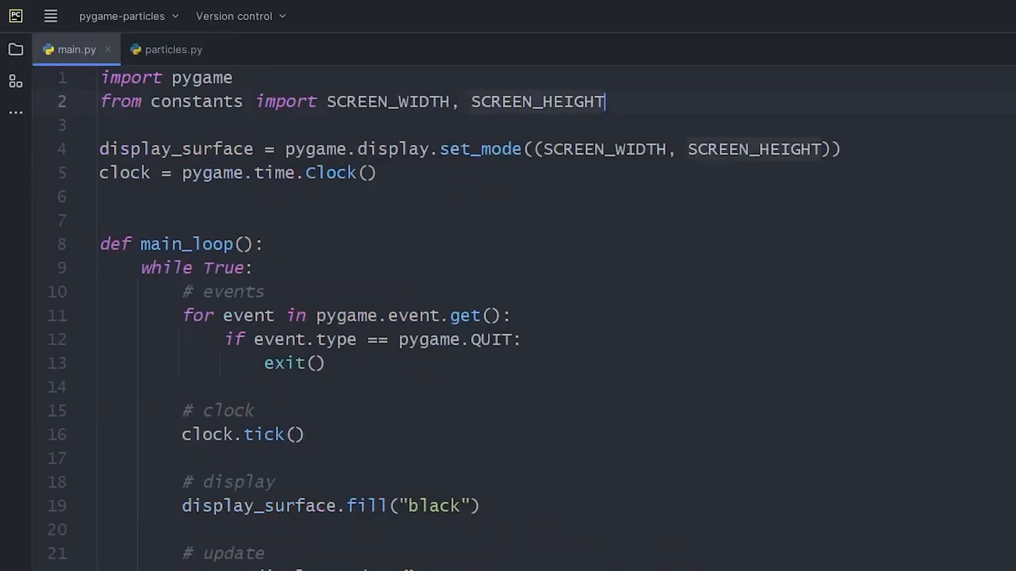
pyautogui.write('from par')
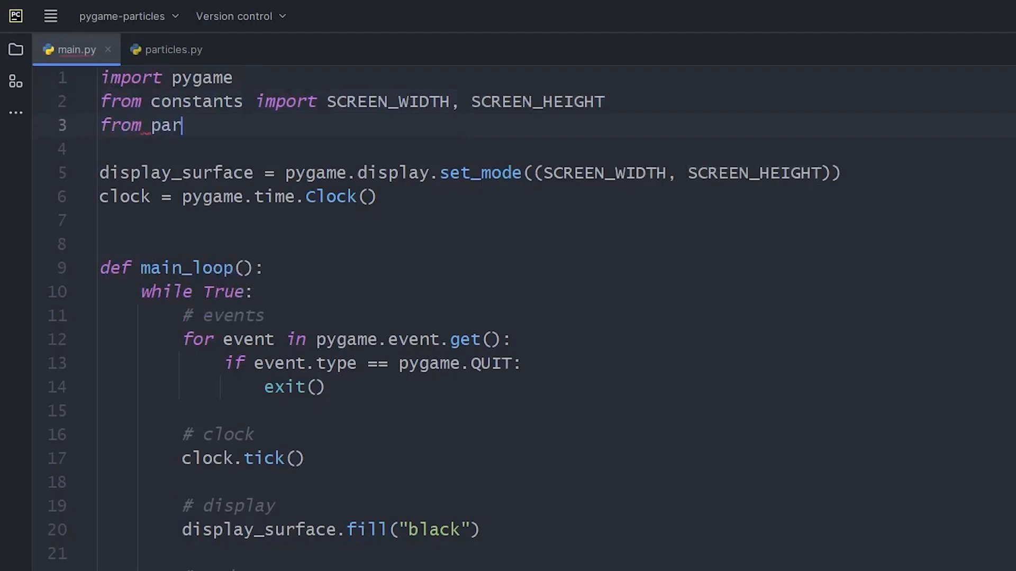
pyautogui.write('ticles import Particle')
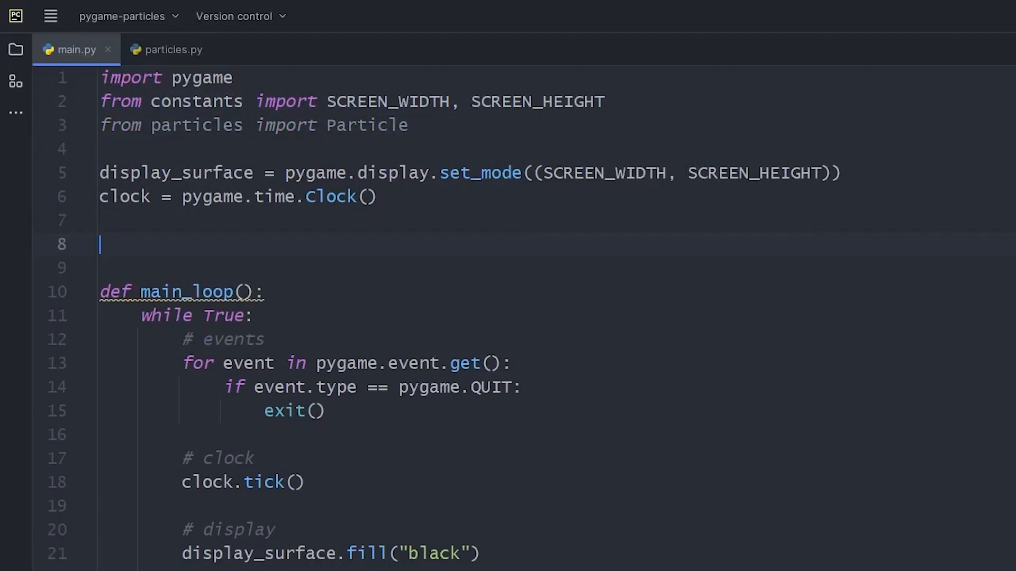
pyautogui.write('particle_group = pygame.')
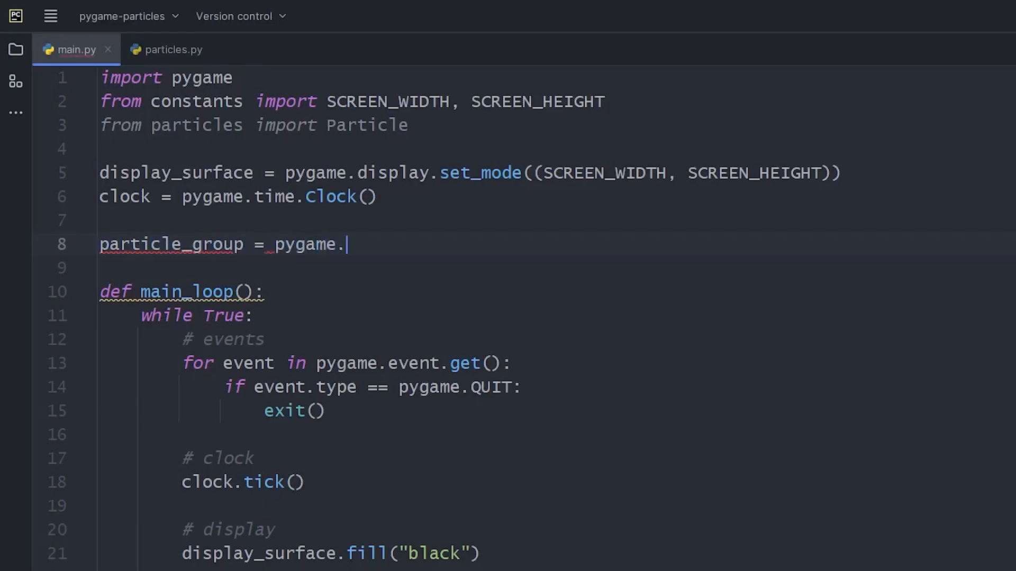
pyautogui.write('sprite.Group()')
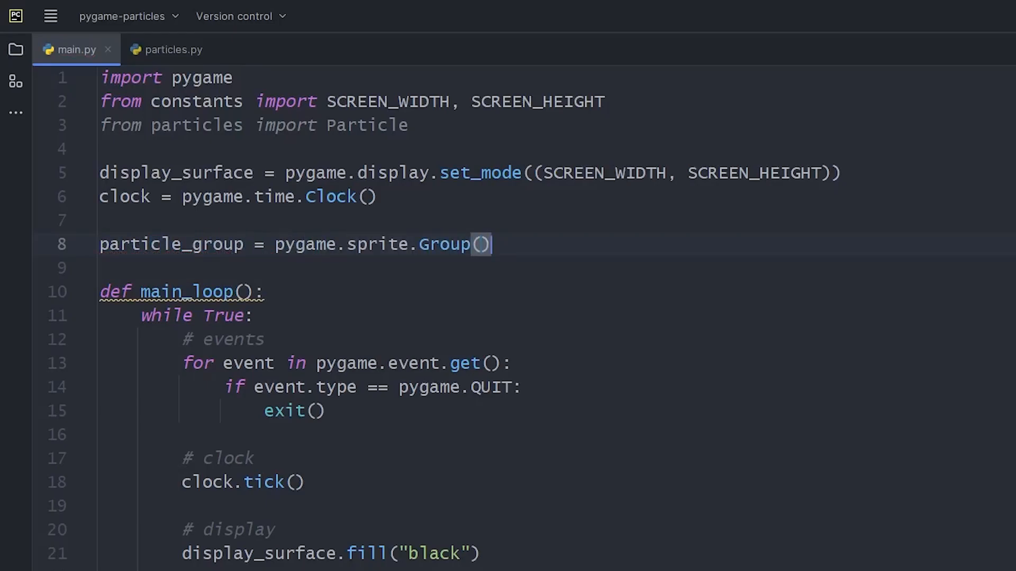
# Add a pygame.MOUSEBUTTONDOWN branch that gets pos from pygame.mouse.get_pos().
pyautogui.press('enter')
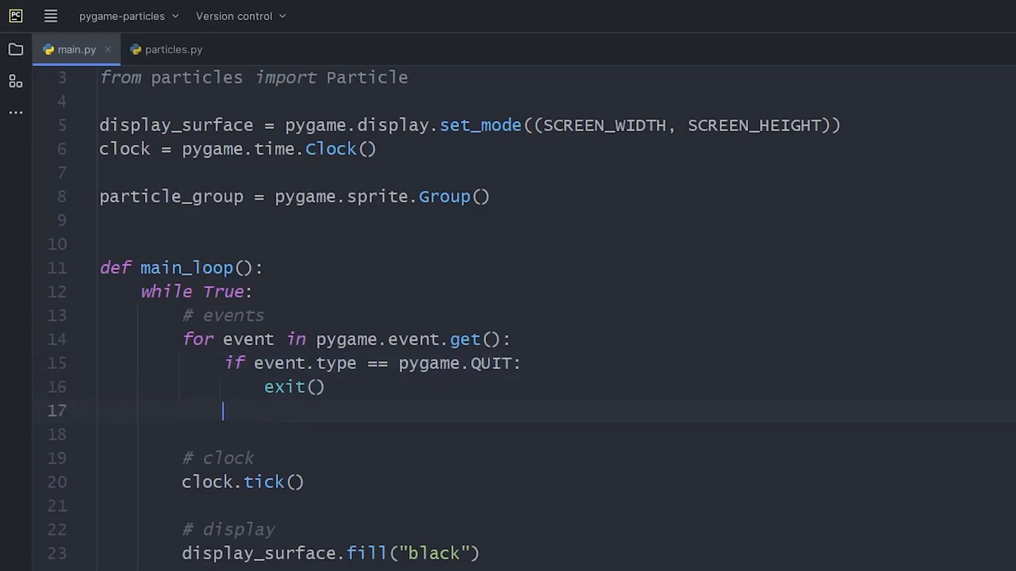
pyautogui.write('if event.type ==')
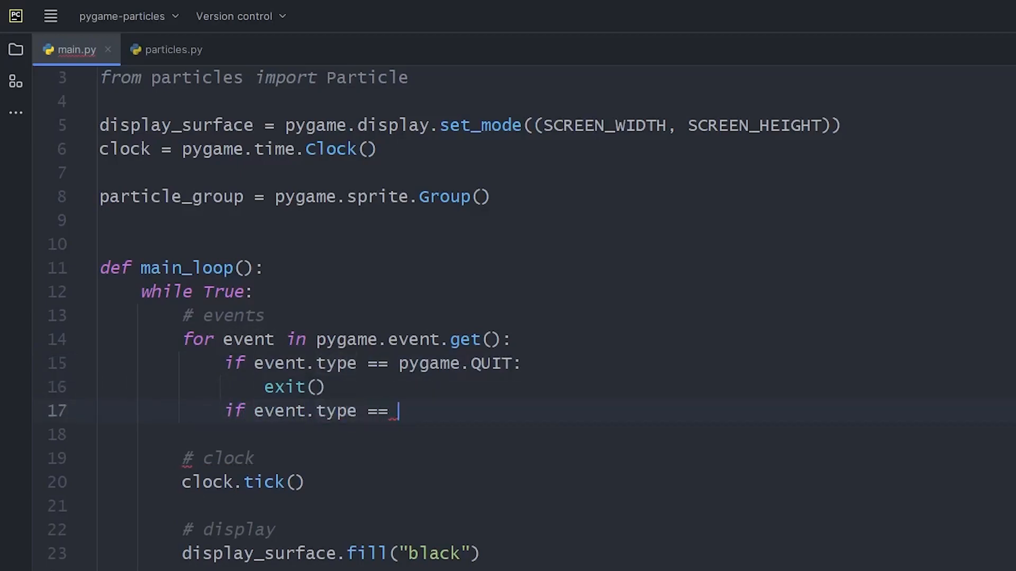
pyautogui.write('pygame.MOUSEBUTTONDOWN:')
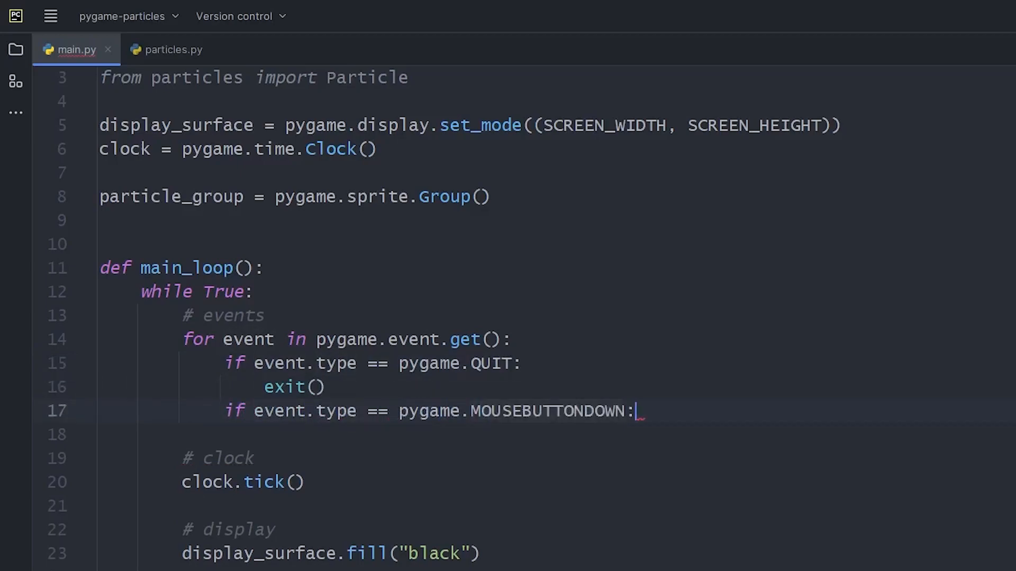
pyautogui.write('Particle()')
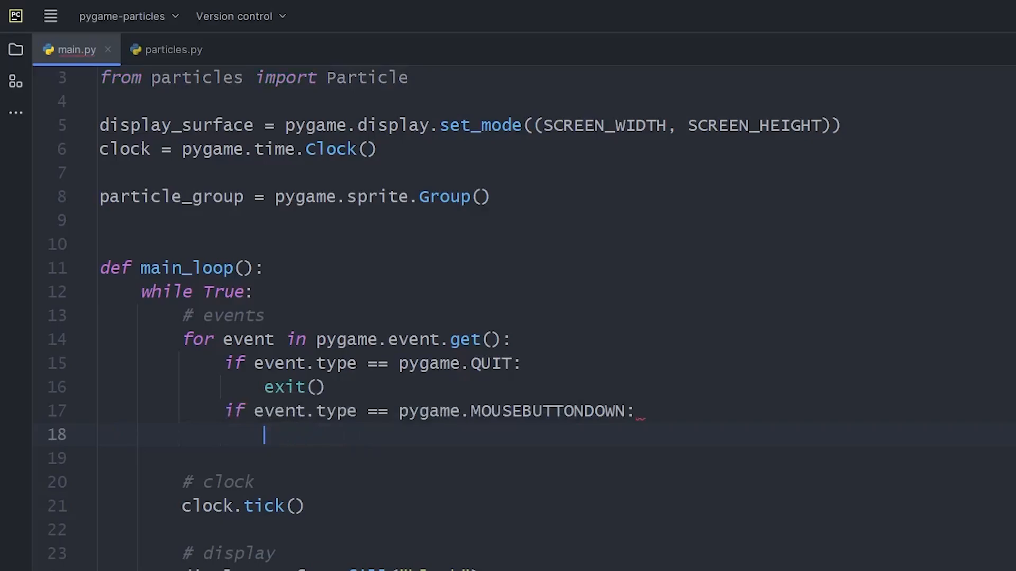
pyautogui.write('pos =')
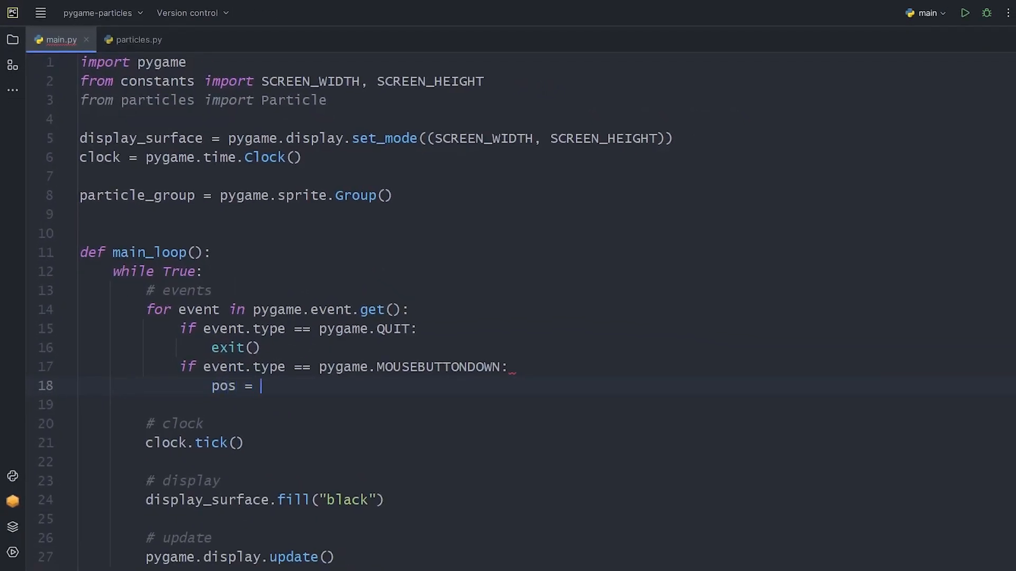
pyautogui.write('pygame.mouse.get_pos()')
pyautogui.write('color =')
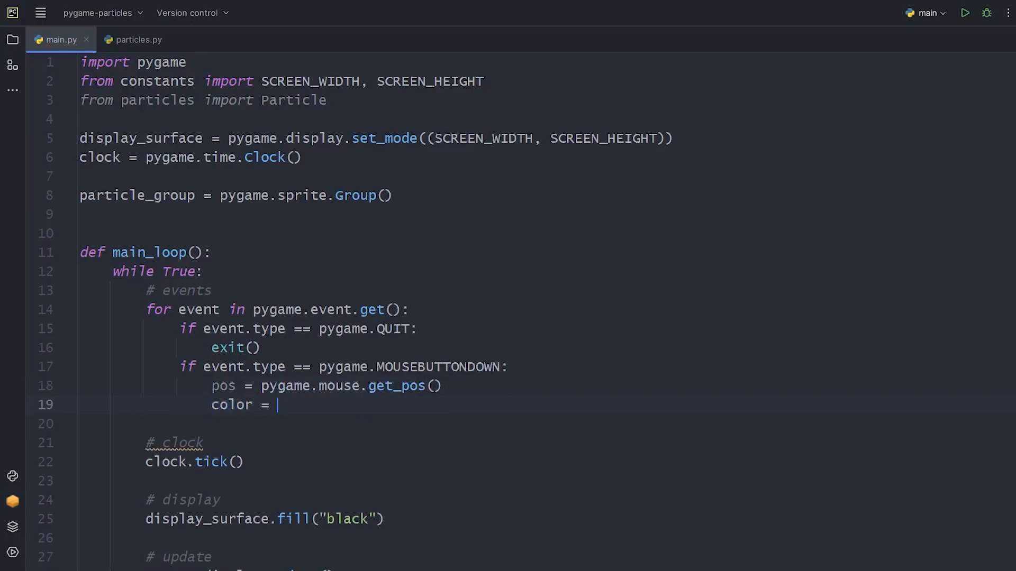
# Import choice and randint from random and pick color as a choice of "red", "green", "blue".
pyautogui.write('from random')
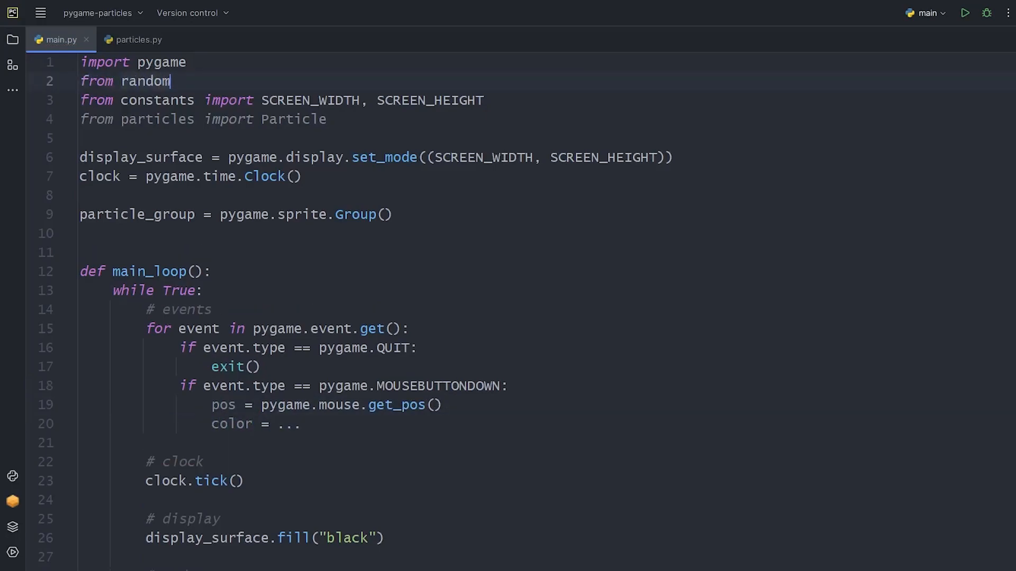
pyautogui.write('import choice, randint')
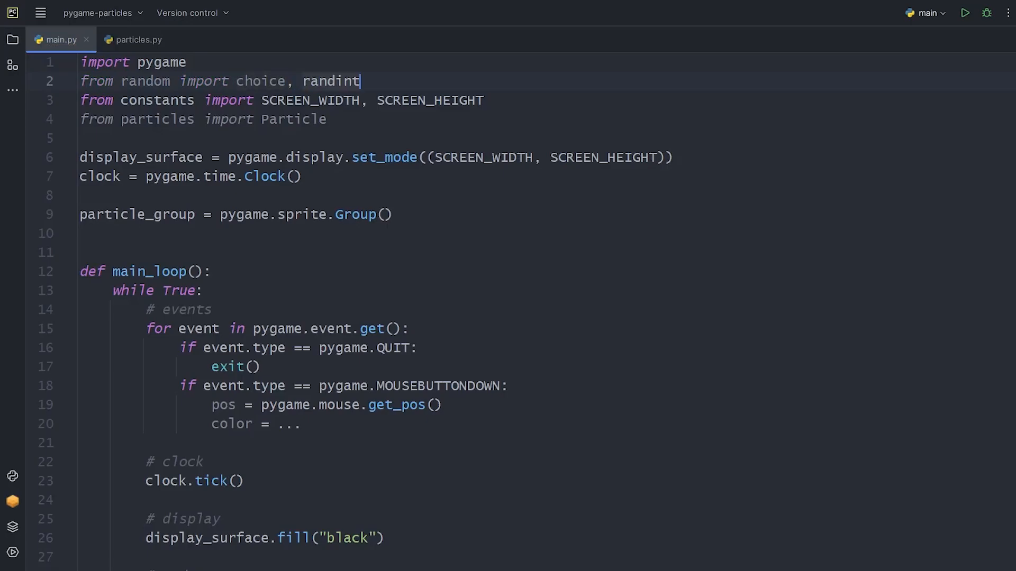
pyautogui.write('choice(("red", "g')
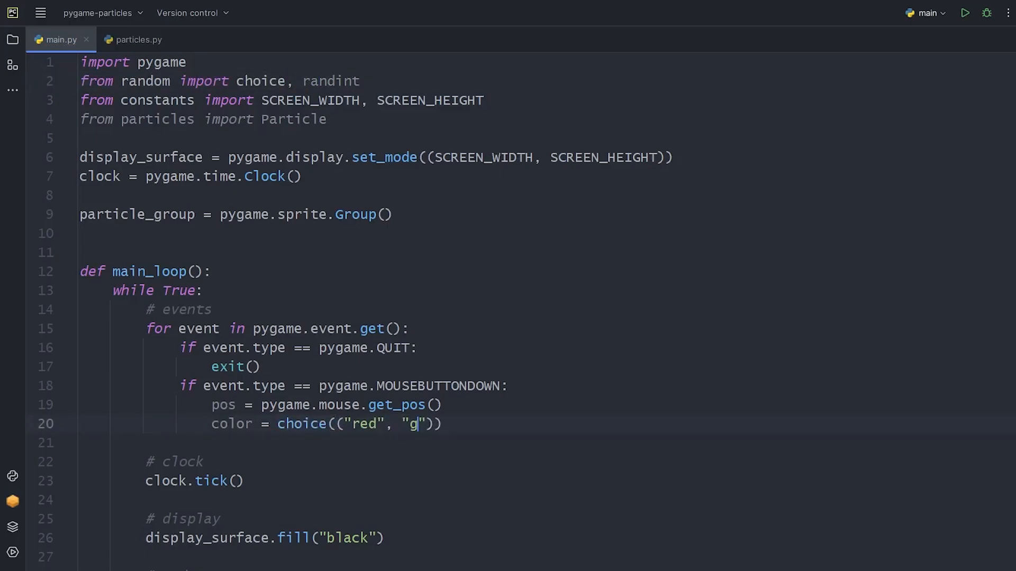
pyautogui.write('reen", "blue"')
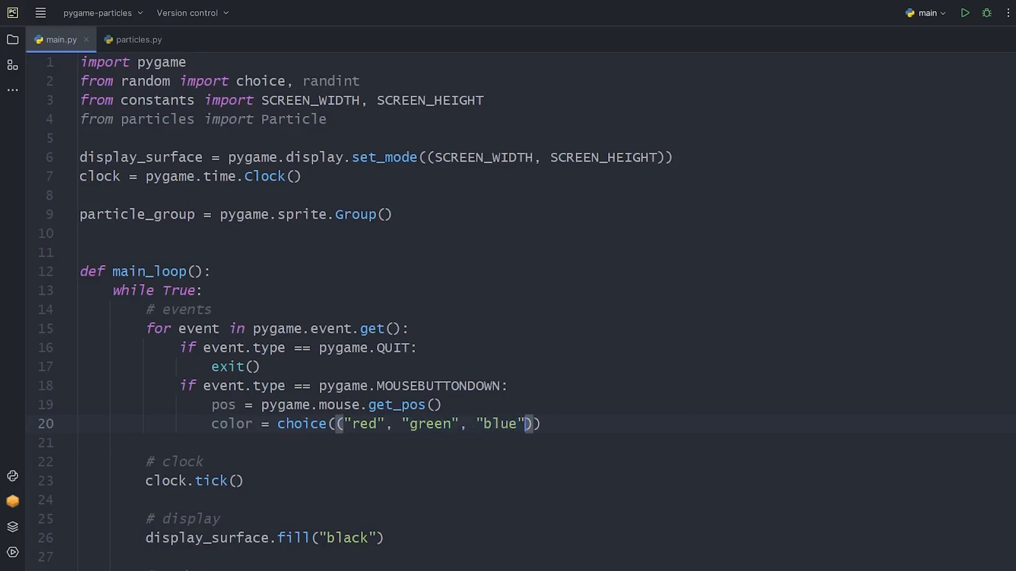
# Compute direction as a normalized Vector2 of uniform(-1, 1) values and speed = randint(50, 400).
pyautogui.write('direction =')
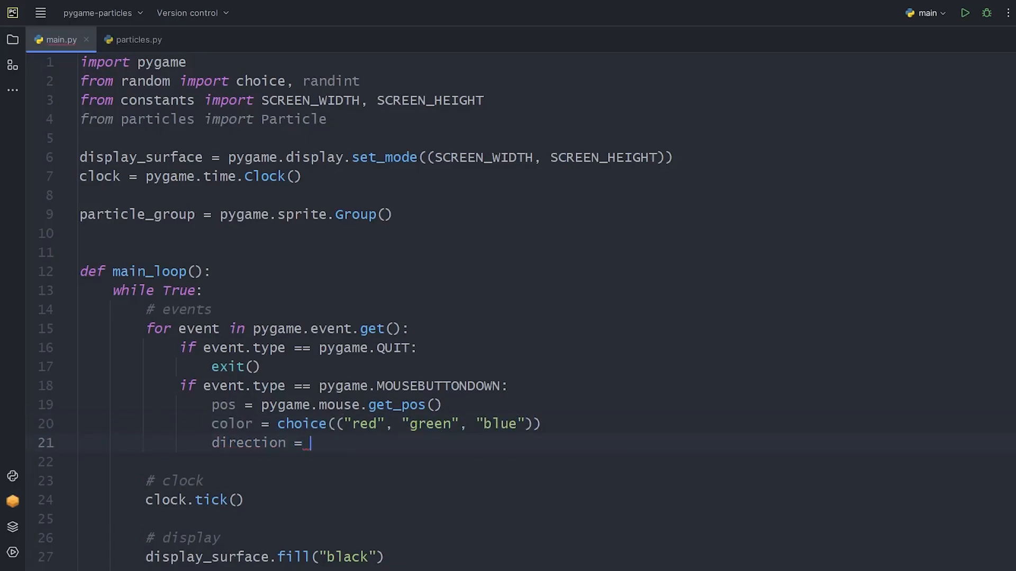
pyautogui.write('pygame.math.Vector2')
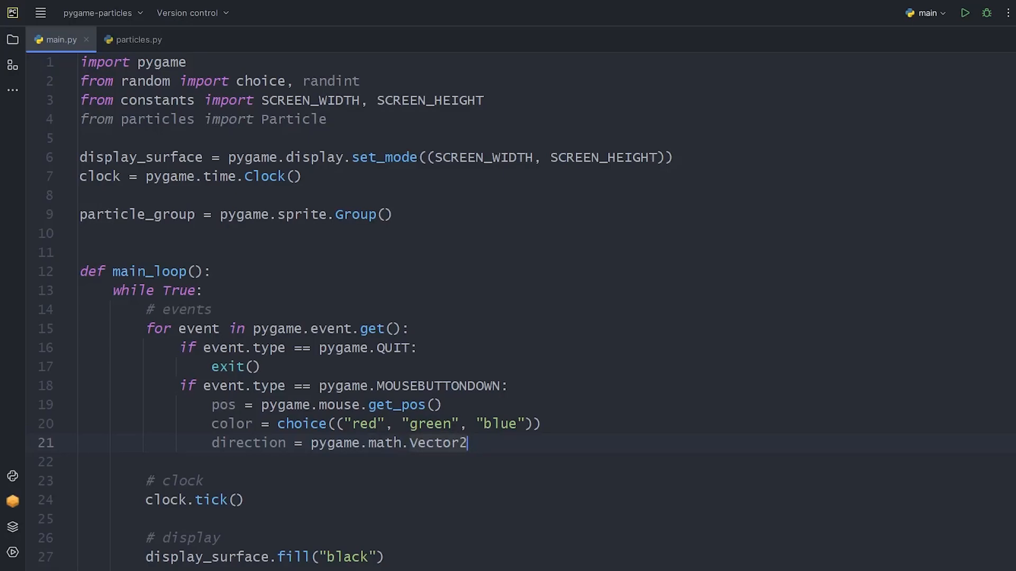
pyautogui.write('()')
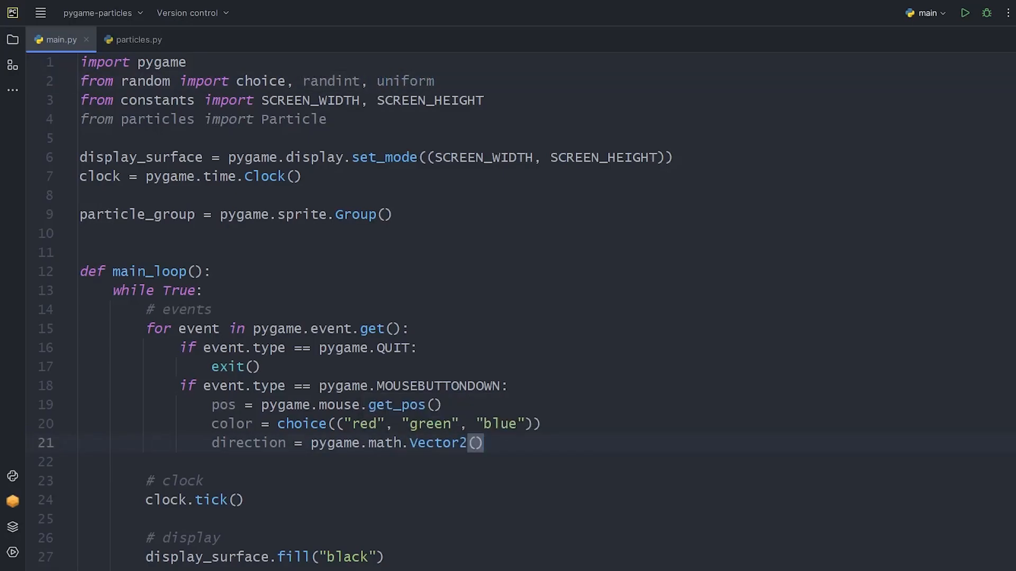
pyautogui.write('uniform(-1,')
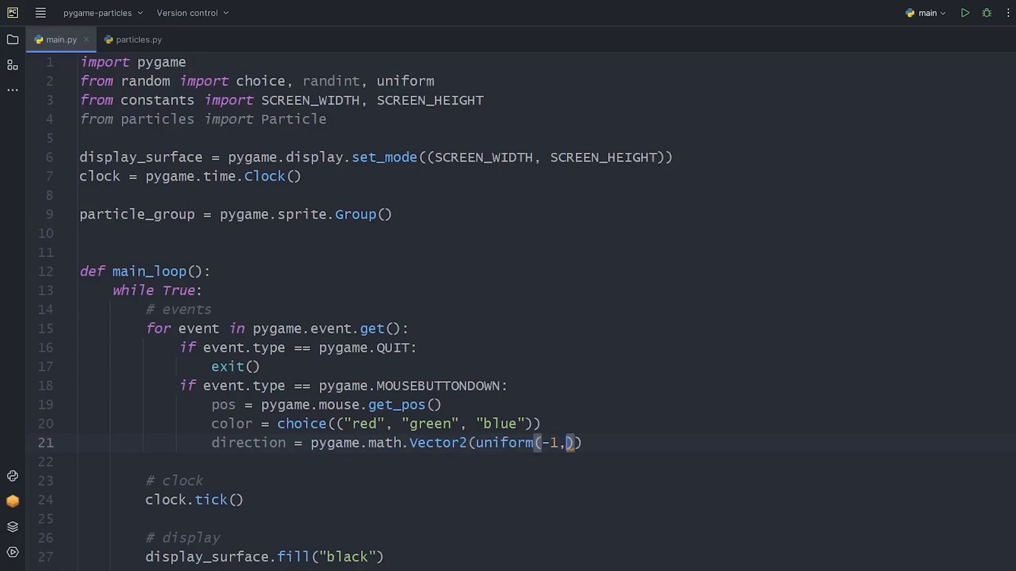
pyautogui.write('1), uniform(')
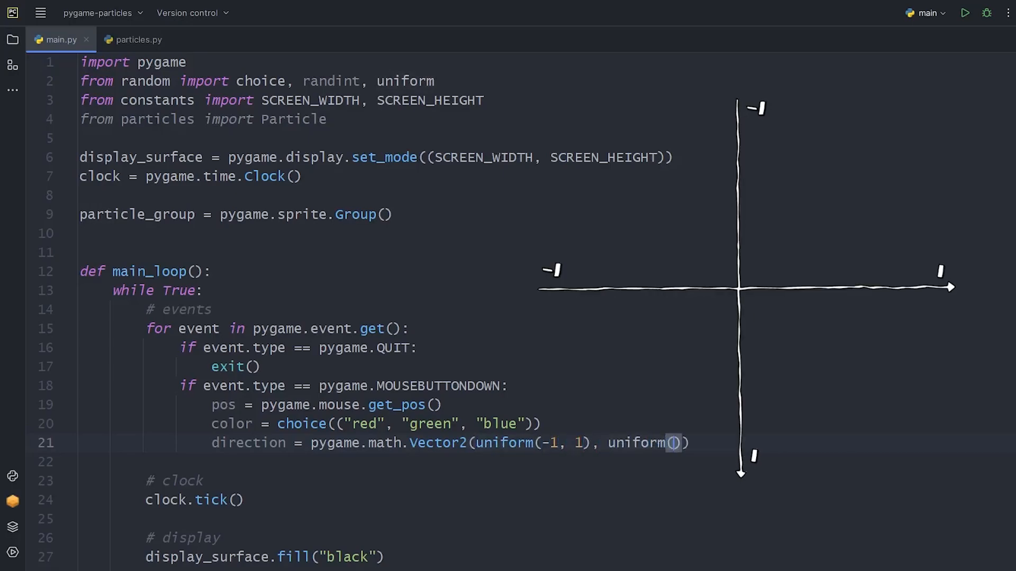
pyautogui.write('-1, 1')
pyautogui.click(468, 461)
pyautogui.write('directio')
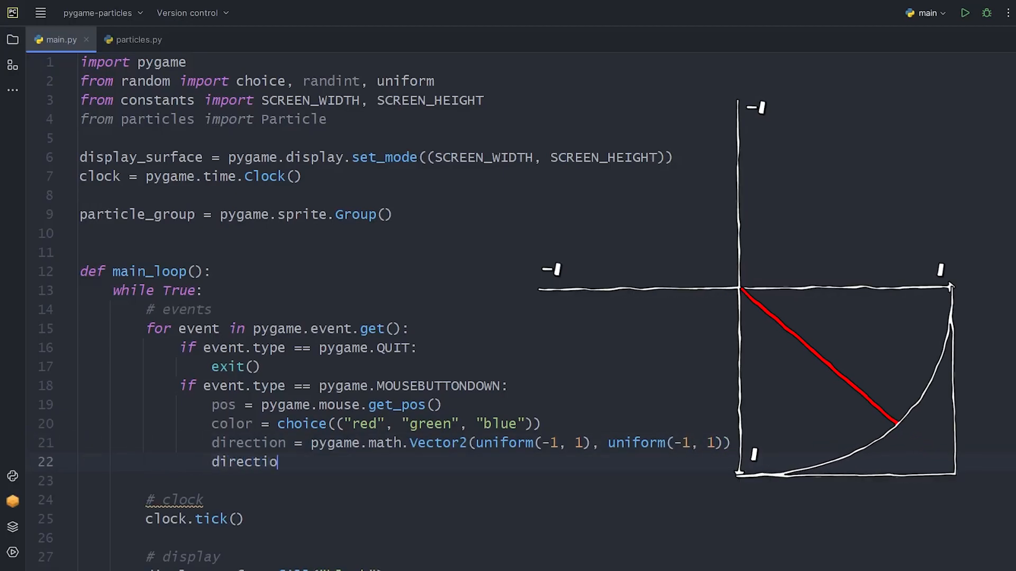
pyautogui.write('n = direction.normalize(')
pyautogui.write('speed = randint')
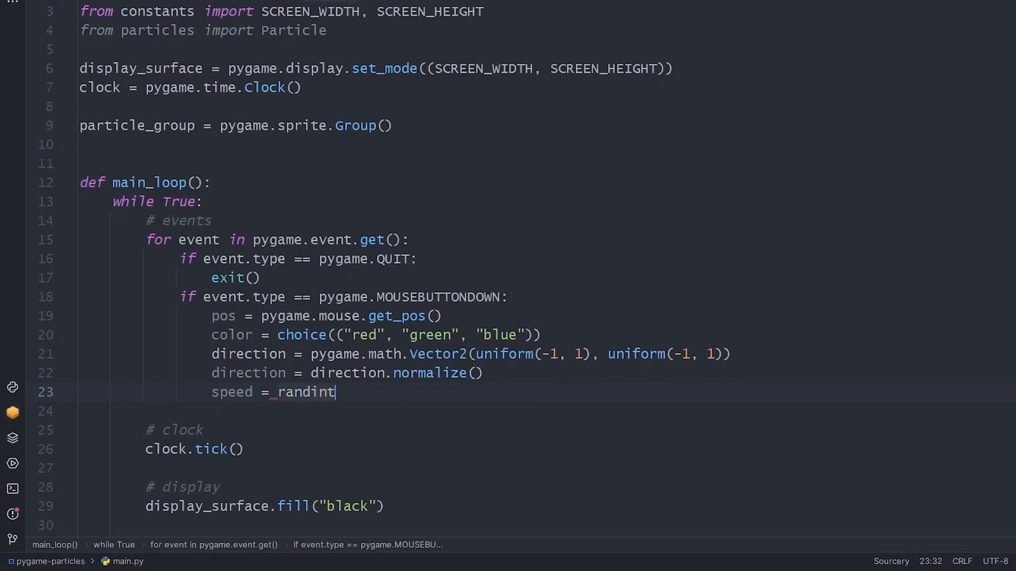
pyautogui.write('(50, 400)')
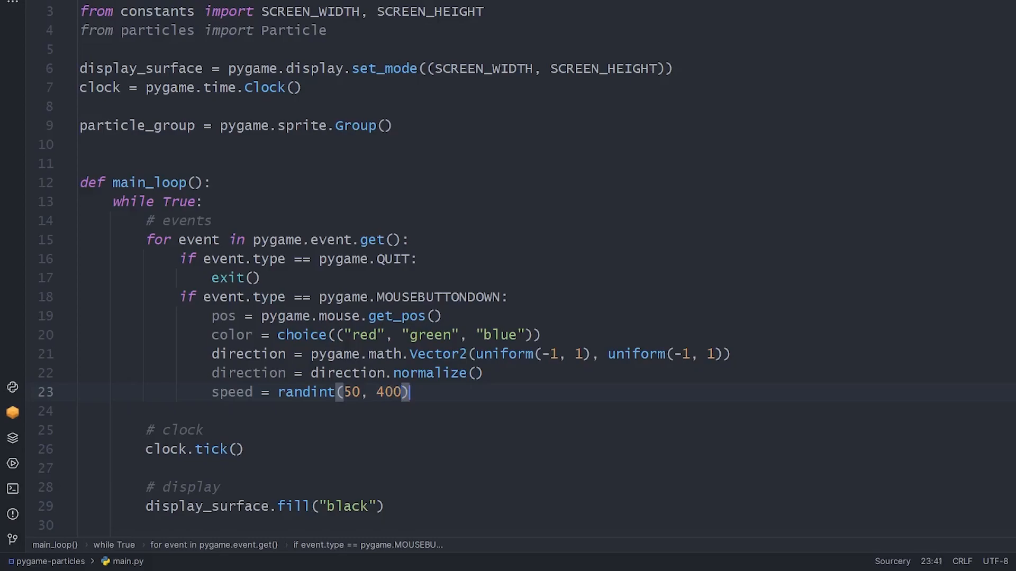
pyautogui.write('Particle(particle_group,')
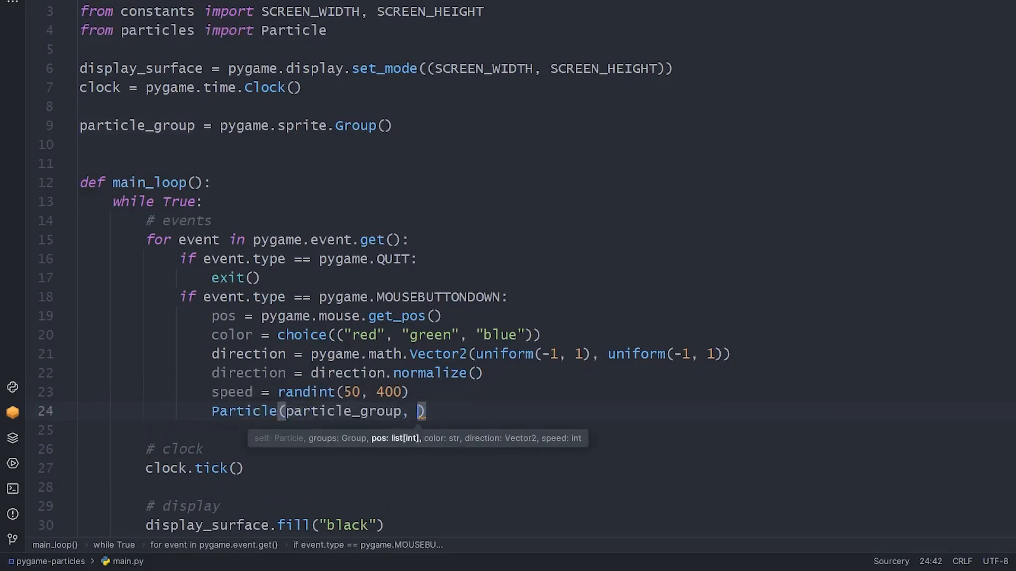
# Call Particle(particle_group, pos, color, direction, speed) in the mouse-press branch.
pyautogui.write('pos, color,')
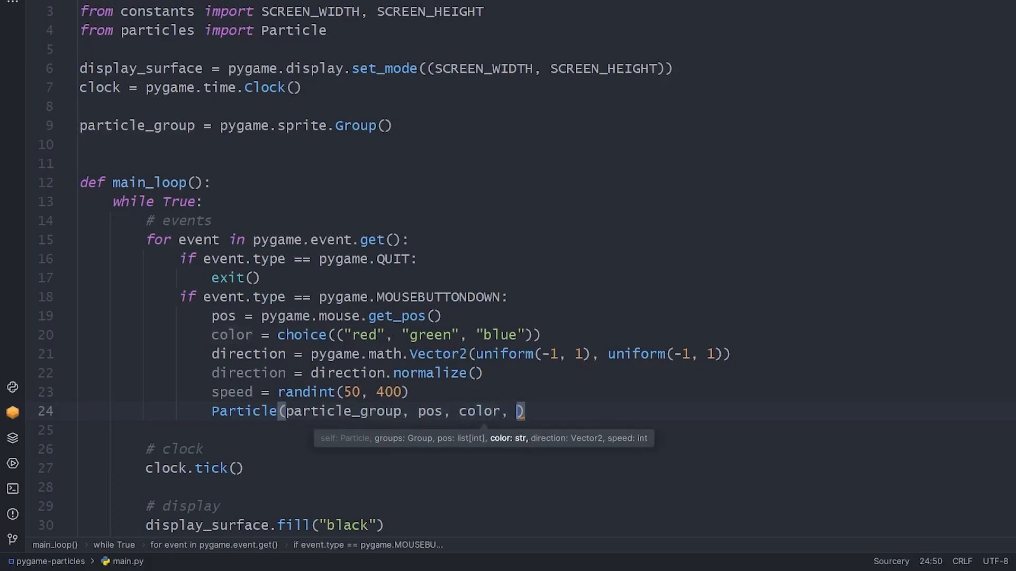
pyautogui.write('direction,')
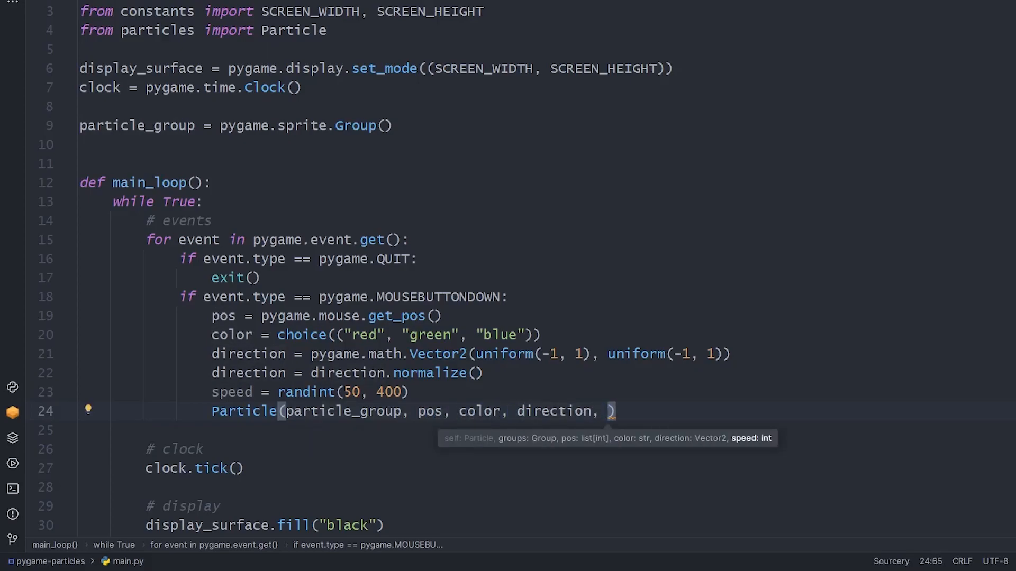
pyautogui.write('speed')
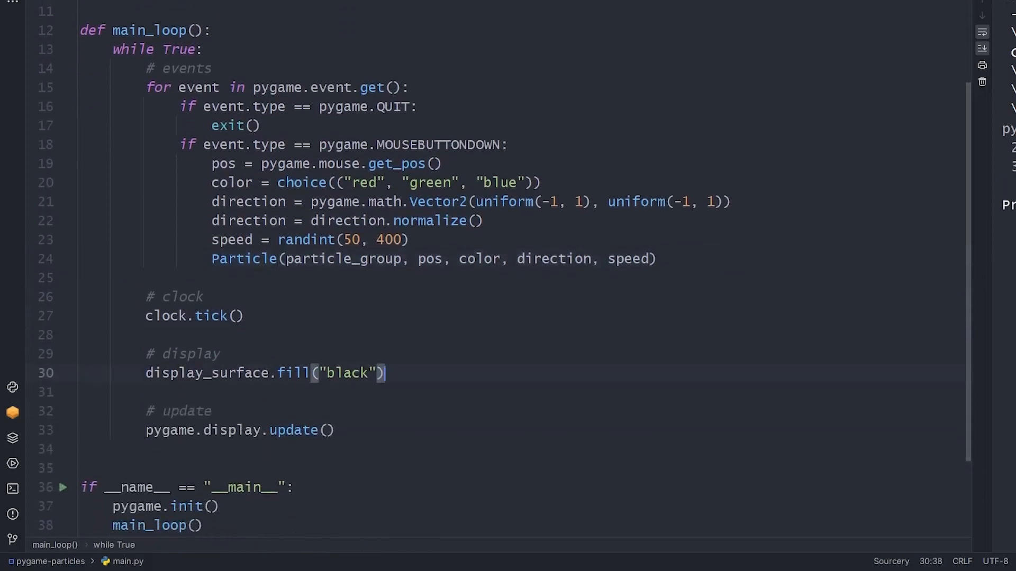
pyautogui.write('par')
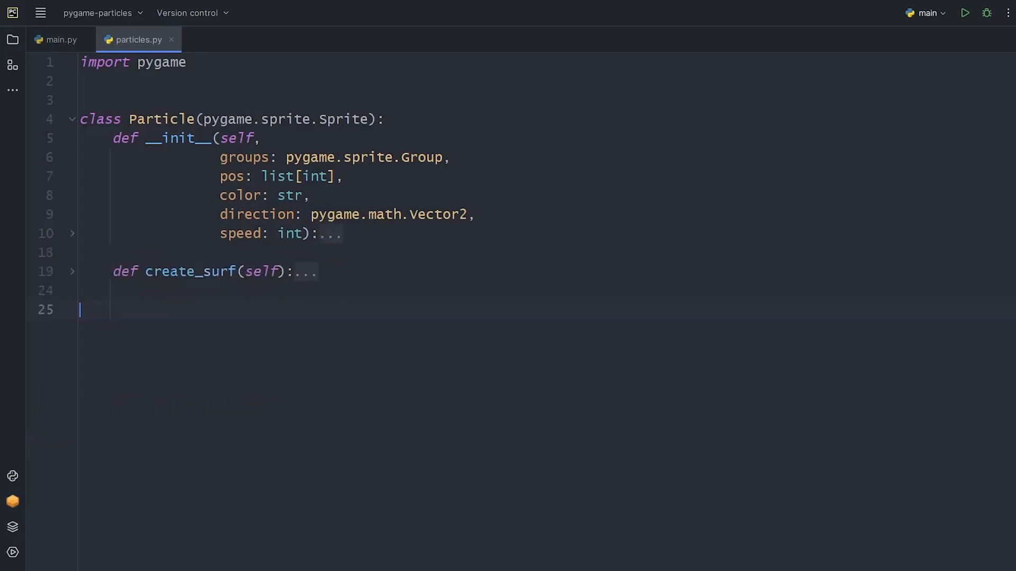
# Write move(): self.pos += self.direction * self.speed and self.rect.center = self.pos.
pyautogui.write('def move(self):')
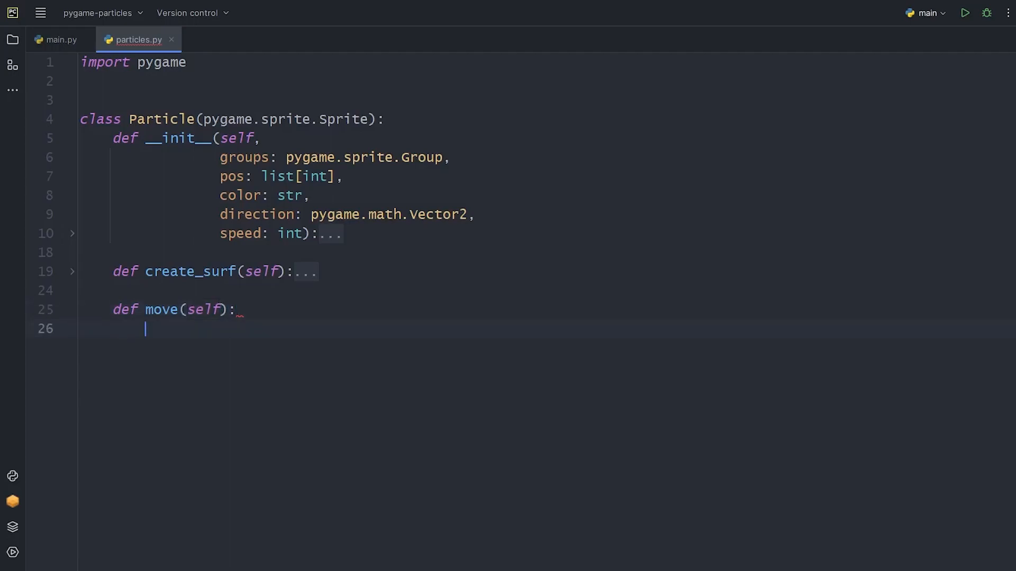
pyautogui.write('self.')
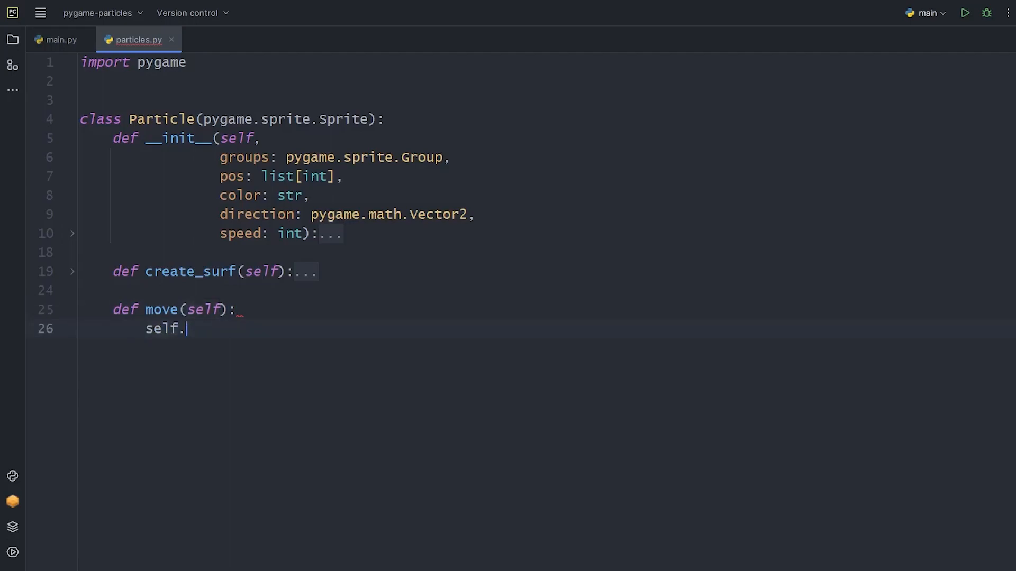
pyautogui.write('pos += self')
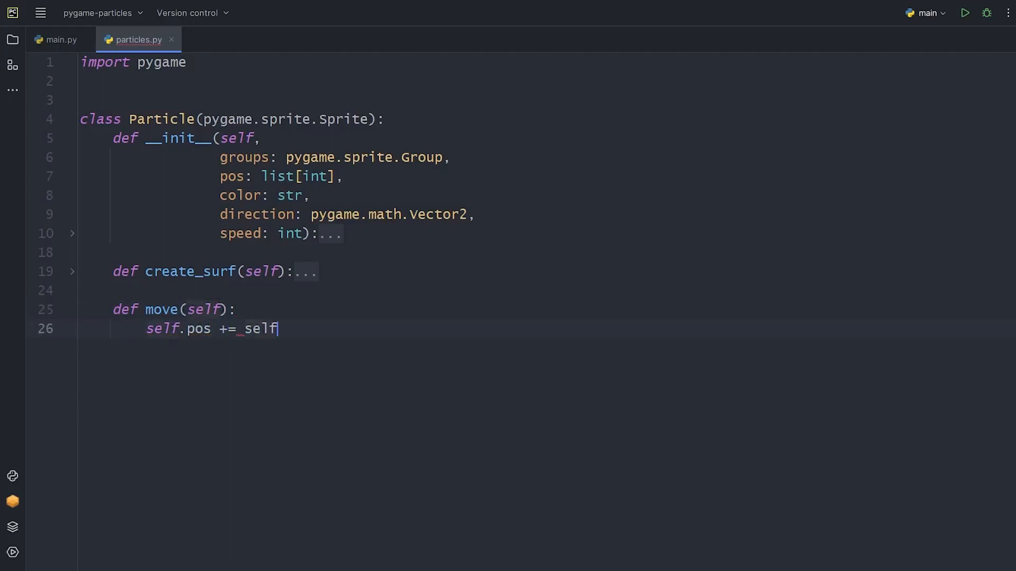
pyautogui.write('.direction * self.speed')
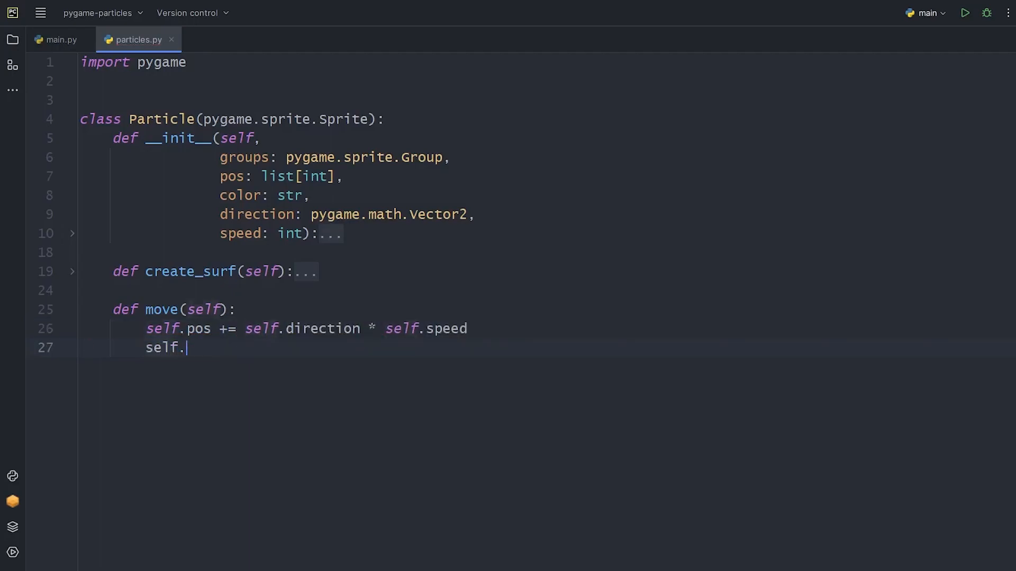
pyautogui.write('rect.center =')
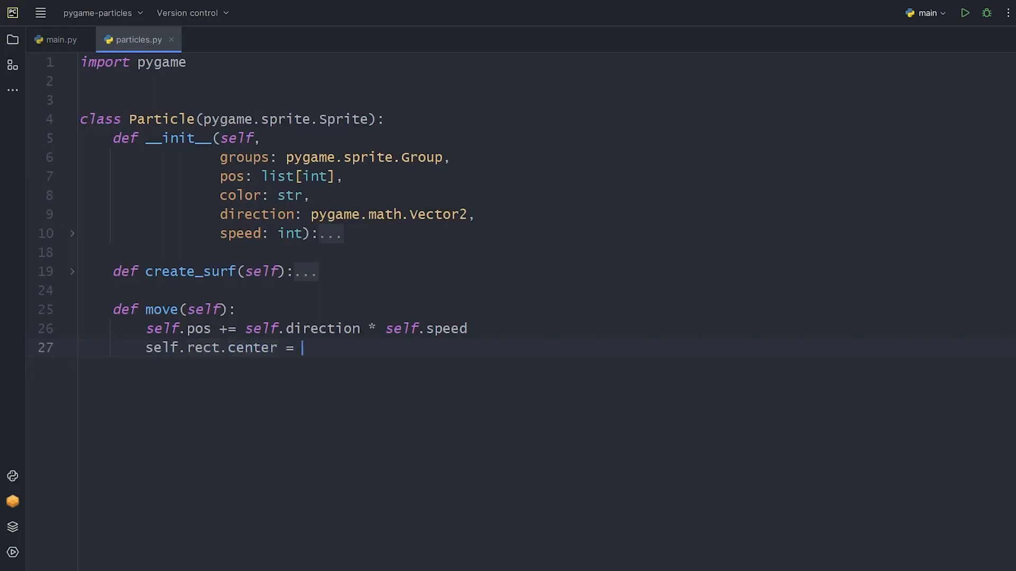
pyautogui.write('self.pos')
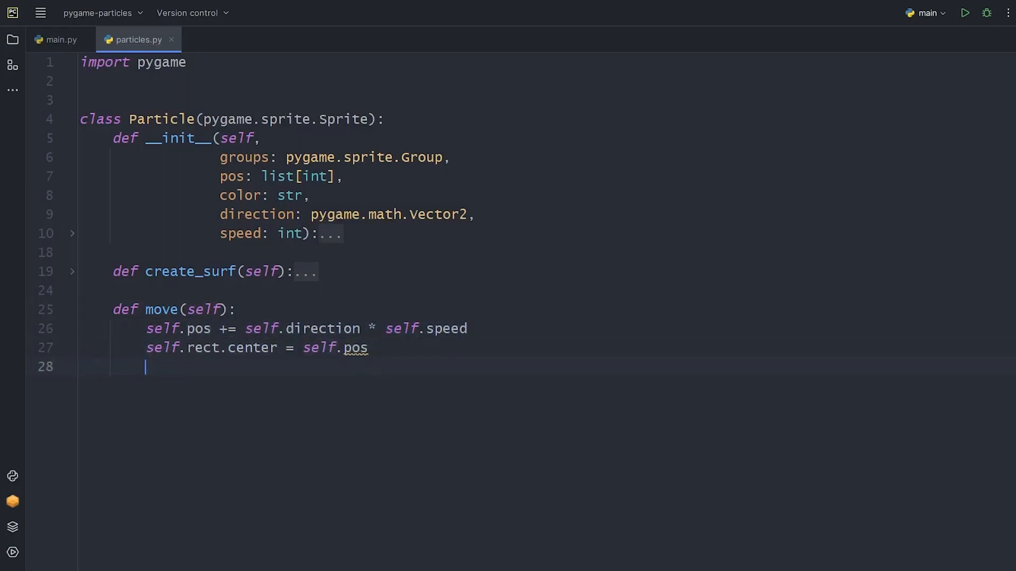
pyautogui.click(466, 328)
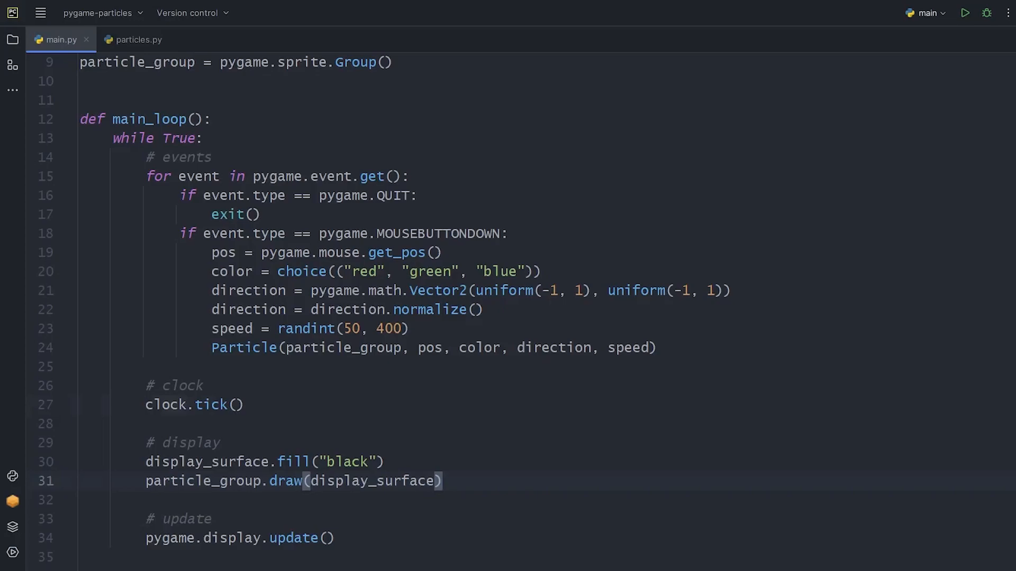
# Store delta time in main.py as dt = clock.tick() / 1000, then return to particles.py.
pyautogui.write('dt_')
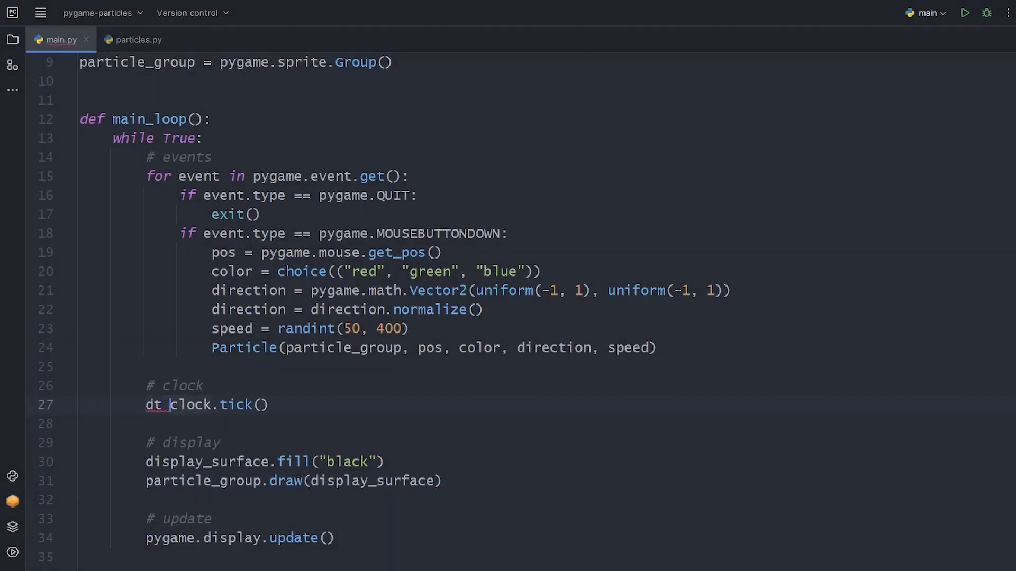
pyautogui.write('= clock.tick() /')
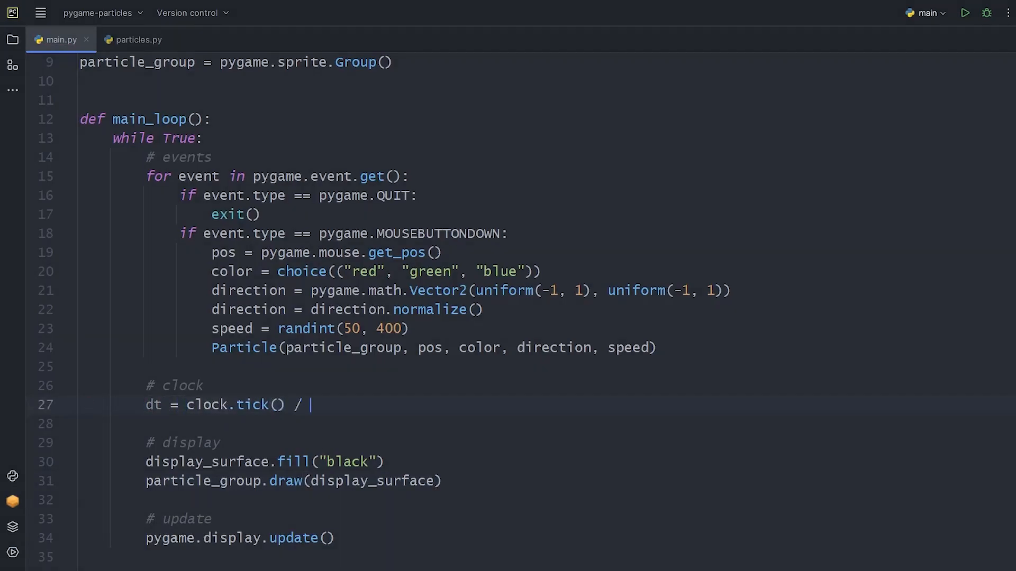
pyautogui.write('1000')
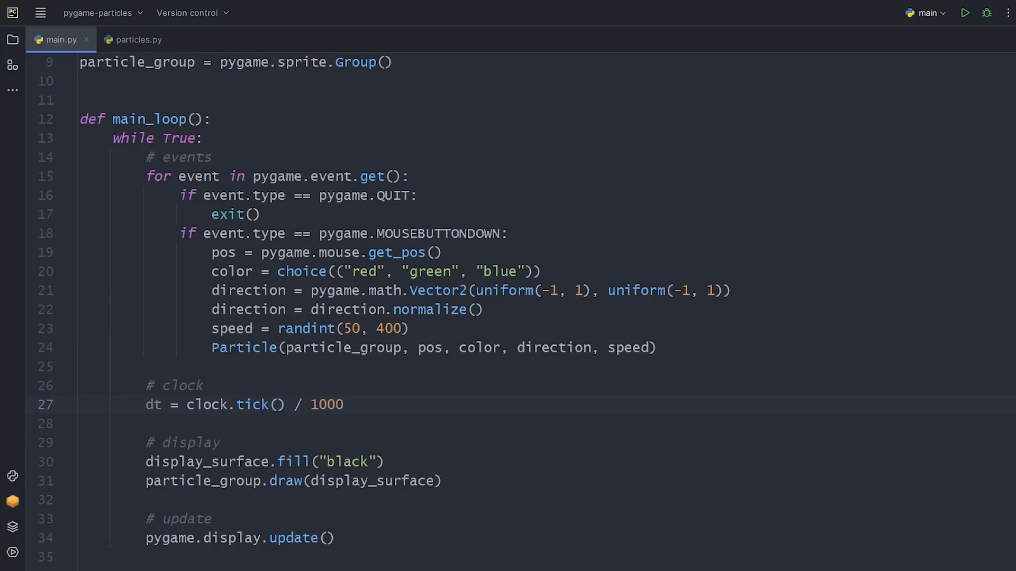
pyautogui.click(345, 404)
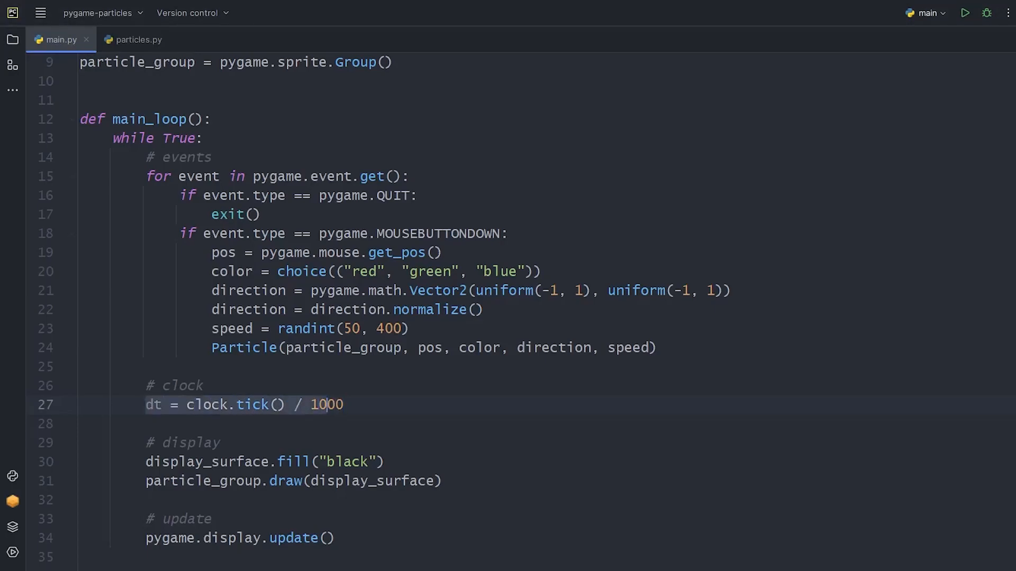
pyautogui.click(137, 39)
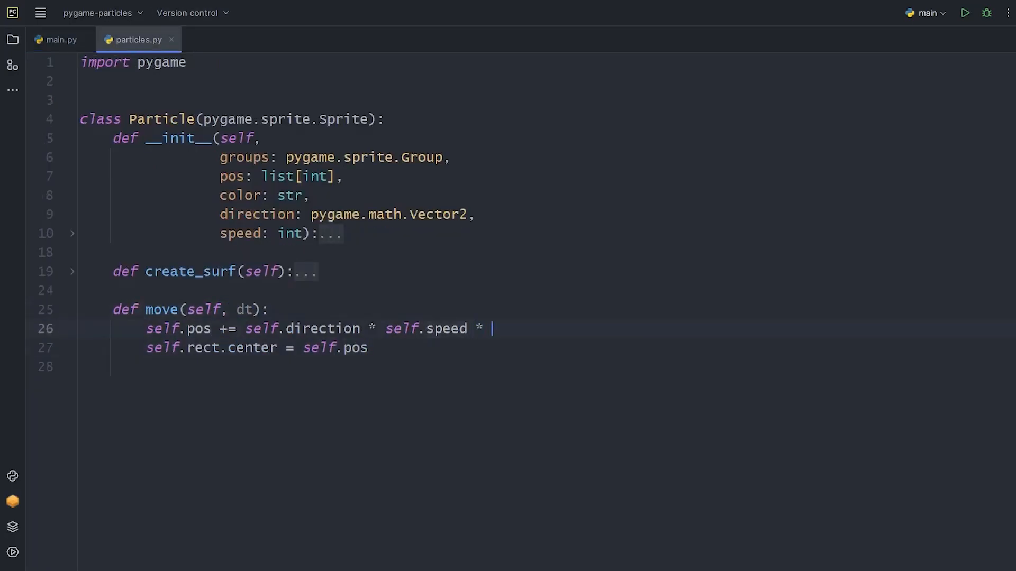
# Multiply movement by dt and add update(self, dt) calling self.move(dt), then return to main.py.
pyautogui.write('dt')
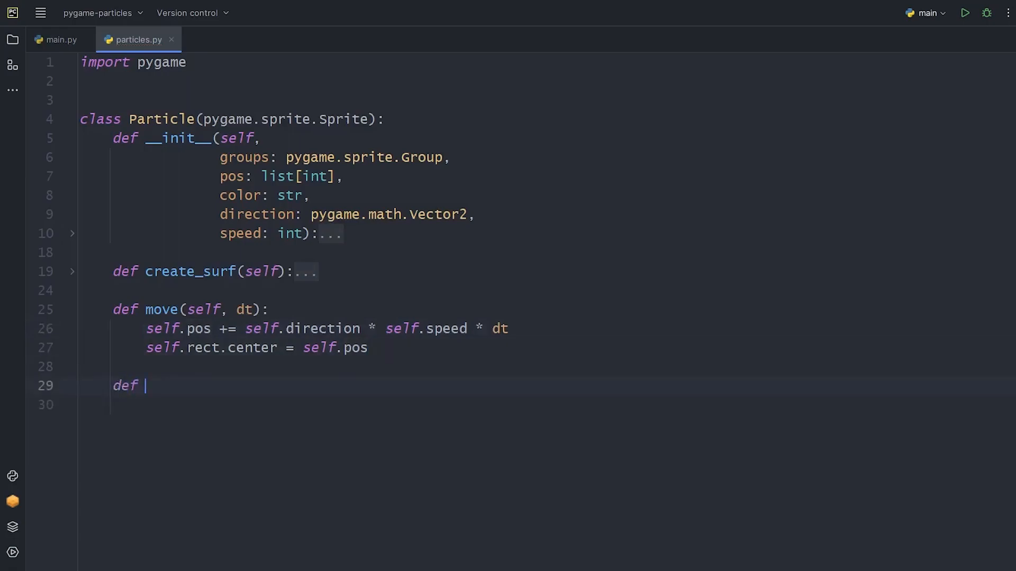
pyautogui.write('update(self):')
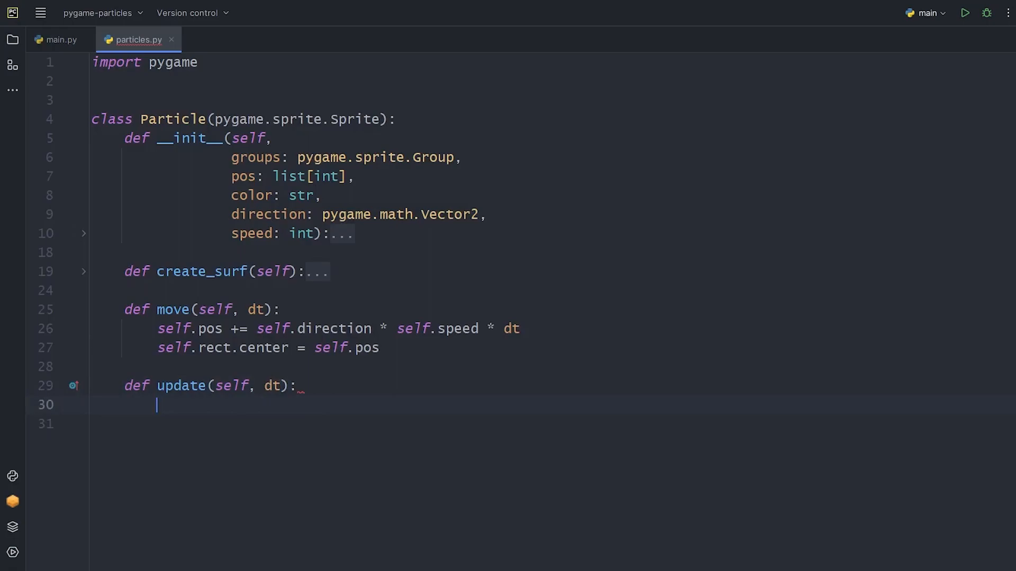
pyautogui.write('self.move()')
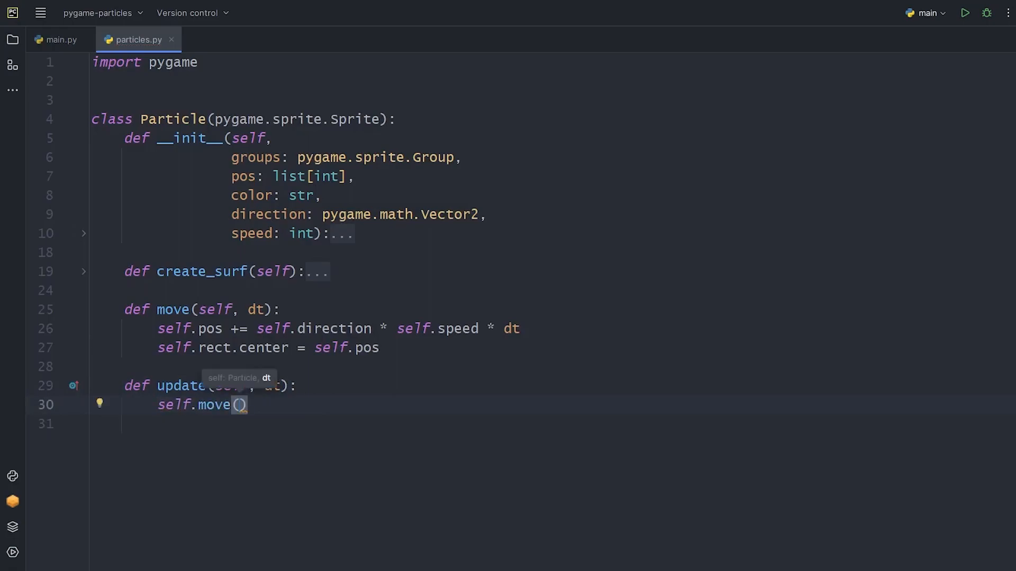
pyautogui.click(58, 39)
pyautogui.write('for _ in range')
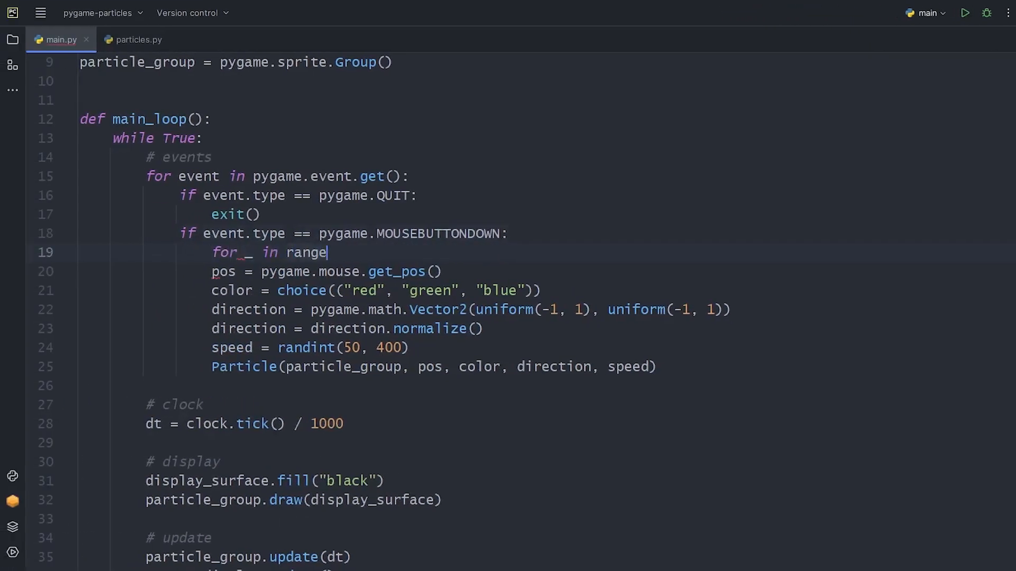
# Wrap spawning in for _ in range(1000): and run the game to watch particles scatter.
pyautogui.write('(1000):')
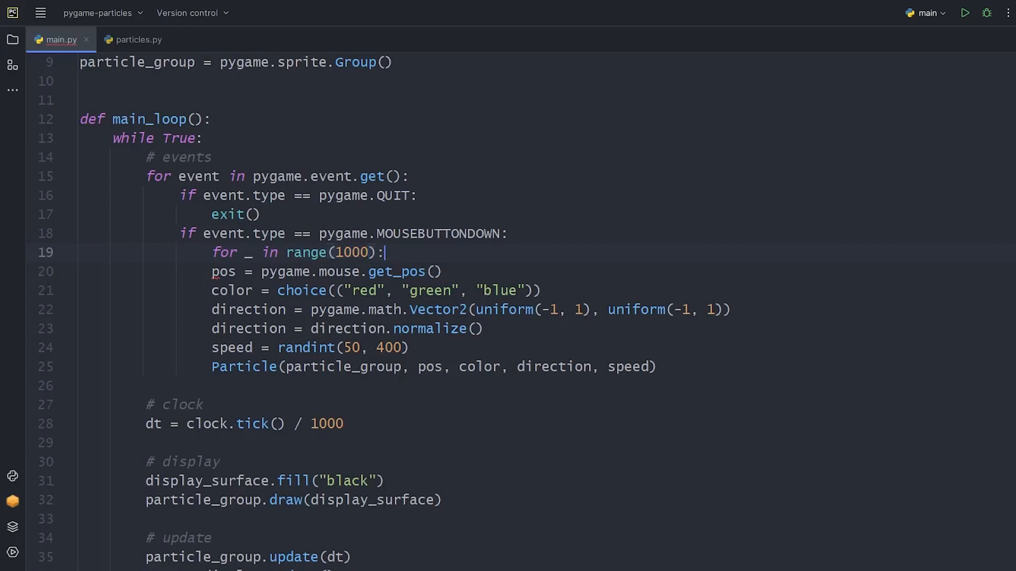
pyautogui.click(965, 13)
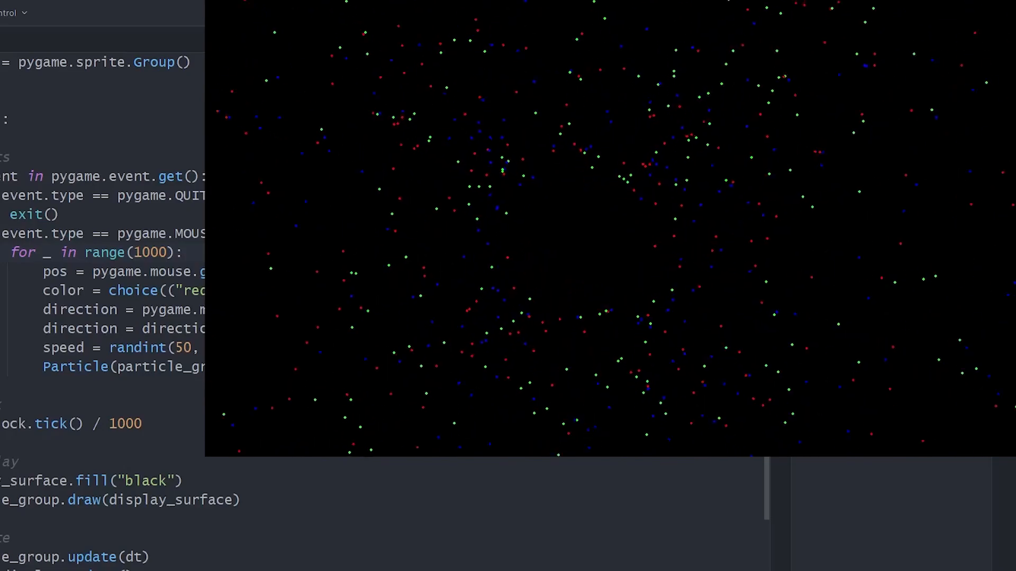
pyautogui.click(388, 117)
pyautogui.write('def spawn')
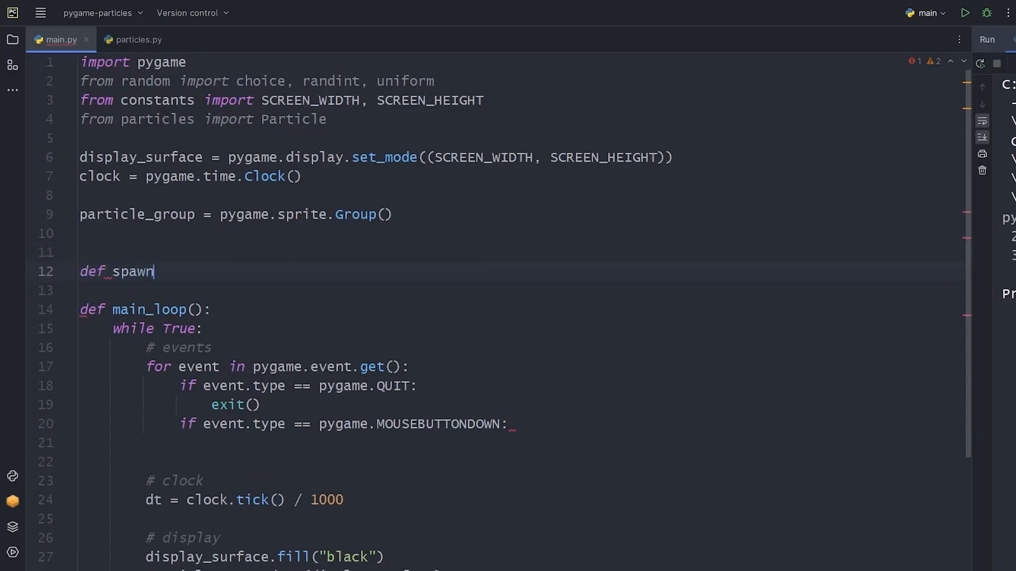
# Define spawn_particles(n: int), call it with 1000 per click, and test a burst in a run.
pyautogui.write('_particles(n: int):')
pyautogui.click(524, 442)
pyautogui.write('spawn_particles(100)')
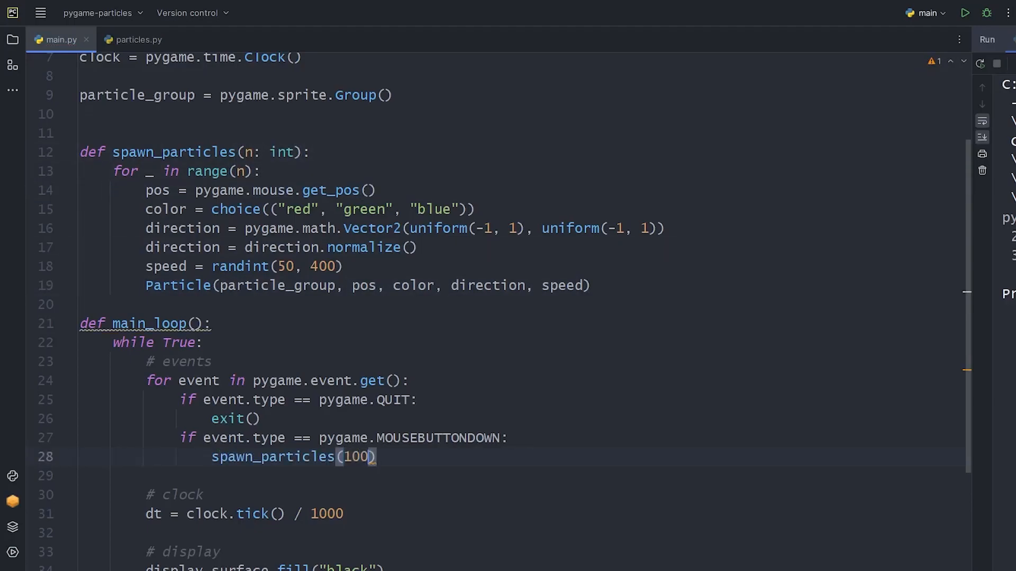
pyautogui.click(965, 13)
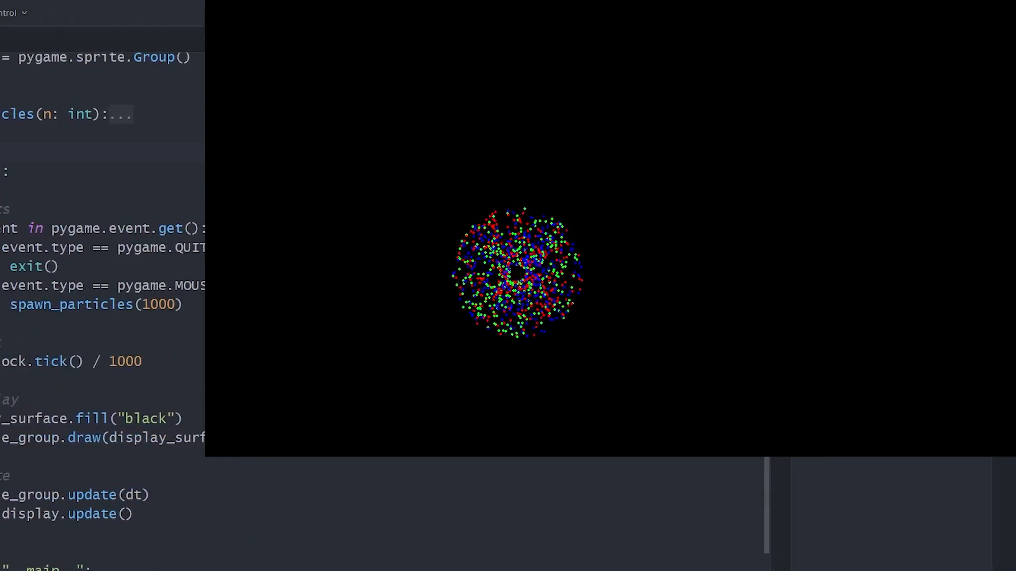
pyautogui.click(524, 269)
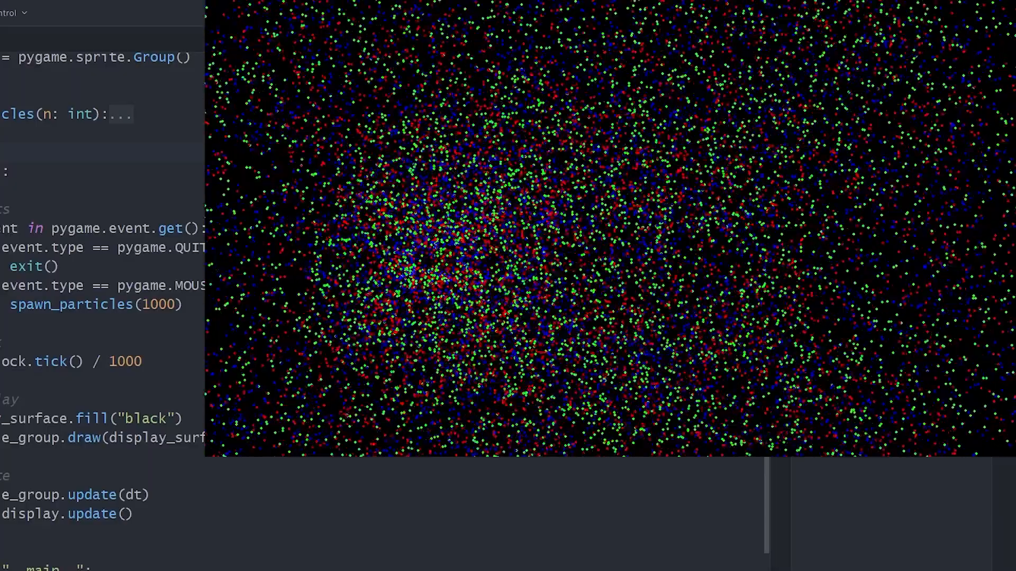
pyautogui.click(812, 12)
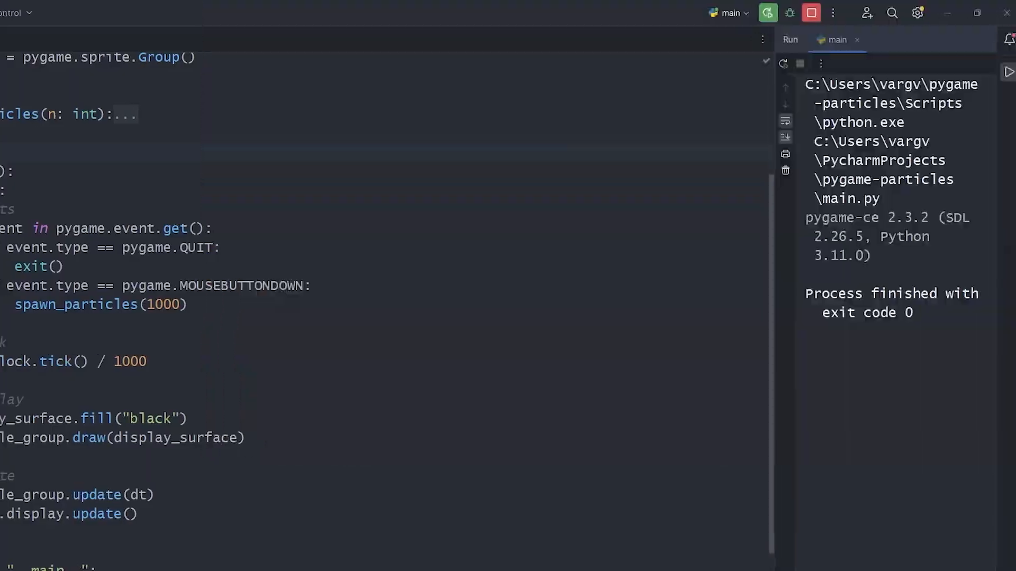
# Start check_pos() in particles.py with a bounds test against -50 on self.pos.
pyautogui.click(136, 39)
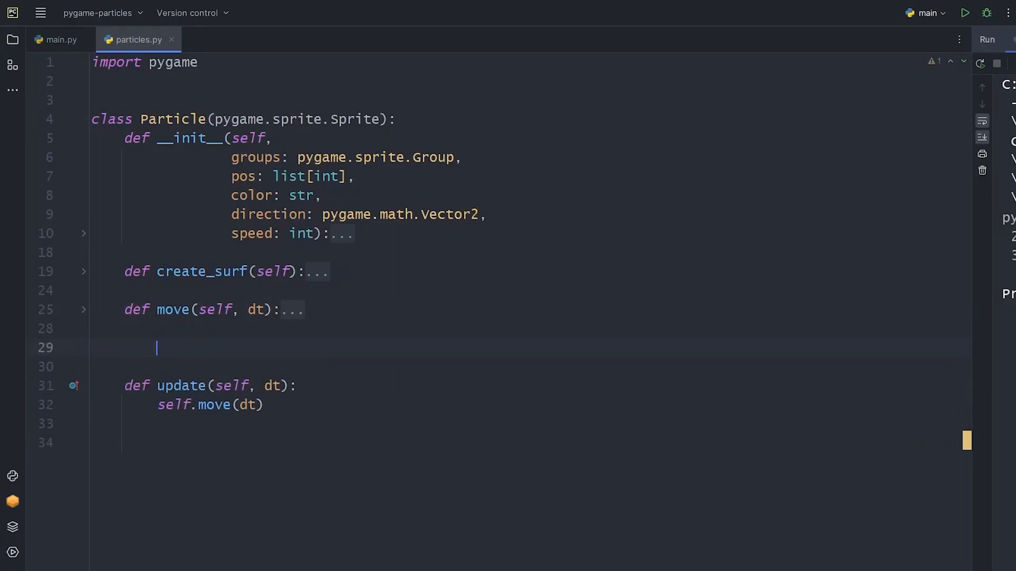
pyautogui.write('def check_pos(self):')
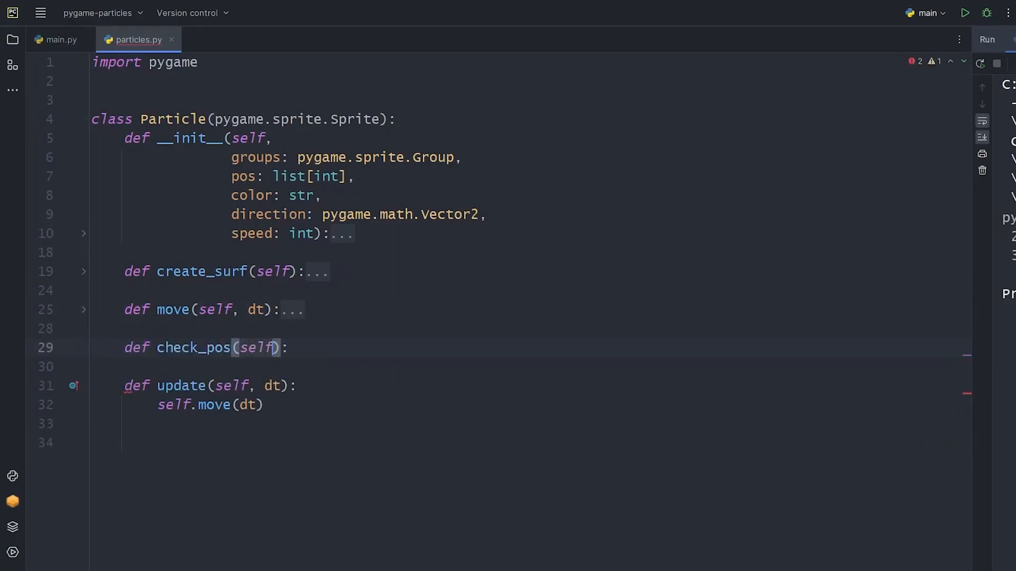
pyautogui.write('if (')
pyautogui.write('self.pos')
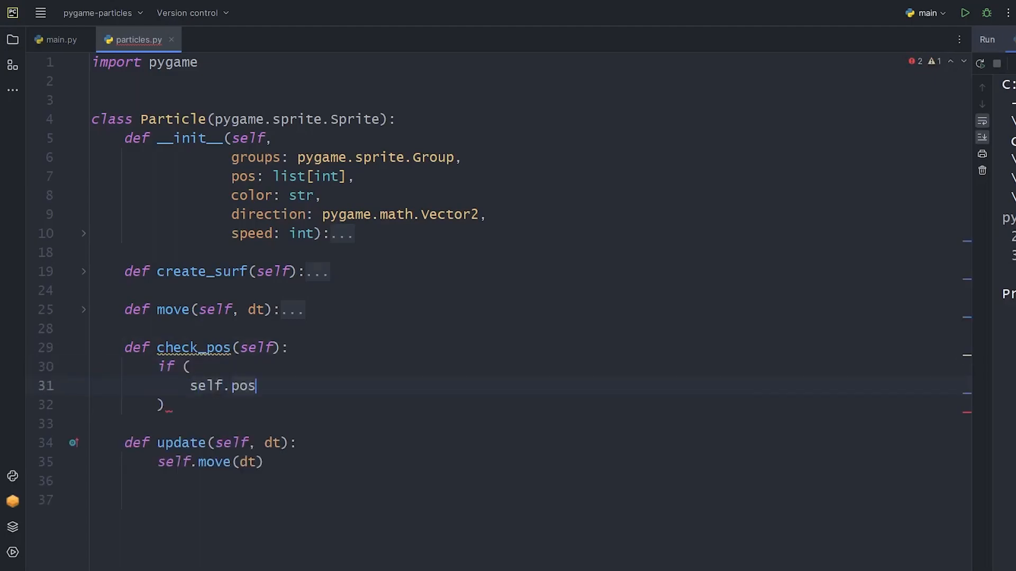
pyautogui.write('[0] <')
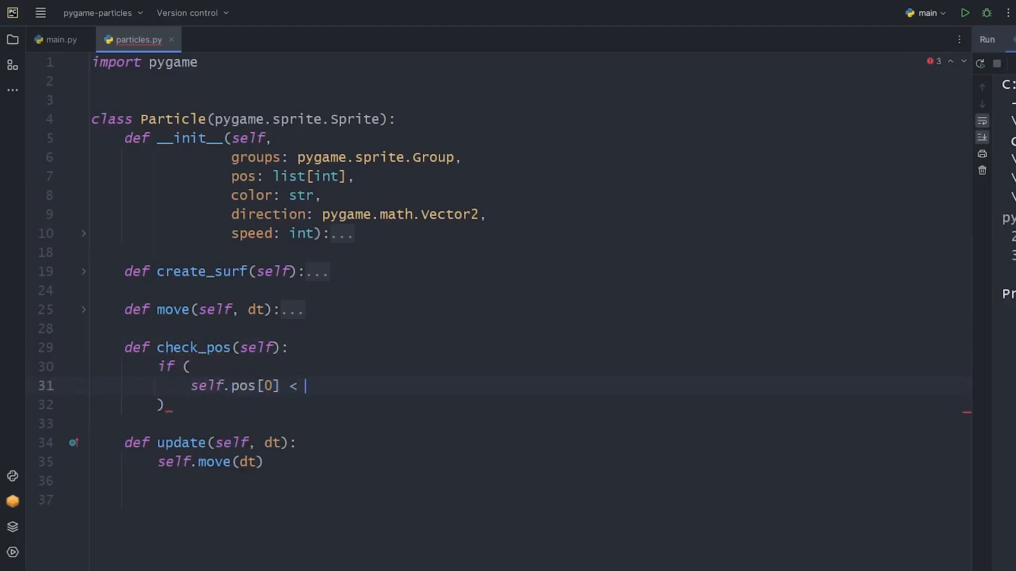
pyautogui.write('-50 or')
pyautogui.write('self.pos[0')
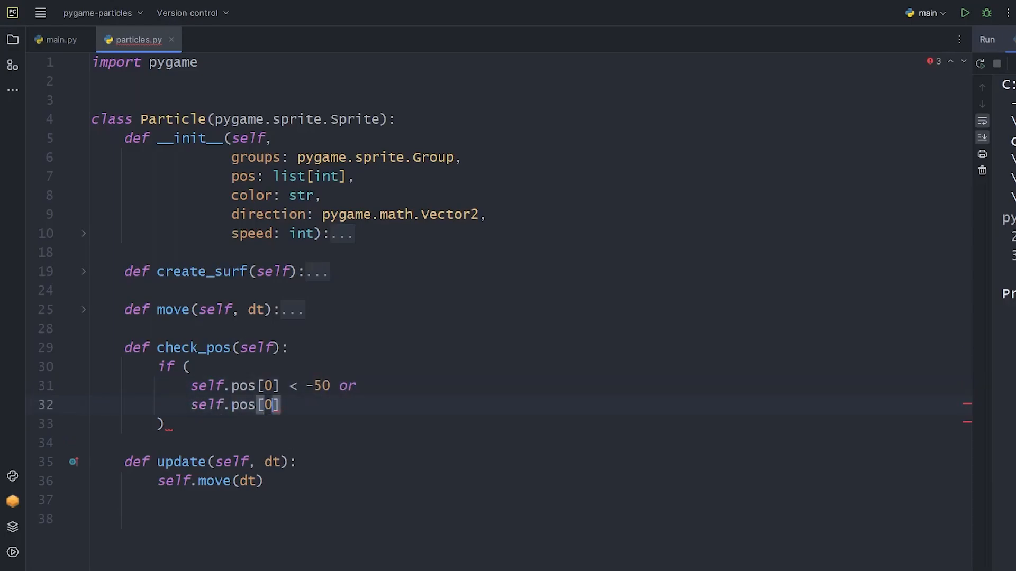
# Import SCREEN_WIDTH, SCREEN_HEIGHT, finish bounds at SCREEN_WIDTH + 50 and SCREEN_HEIGHT + 50, and call self.check_pos().
pyautogui.write('from constants')
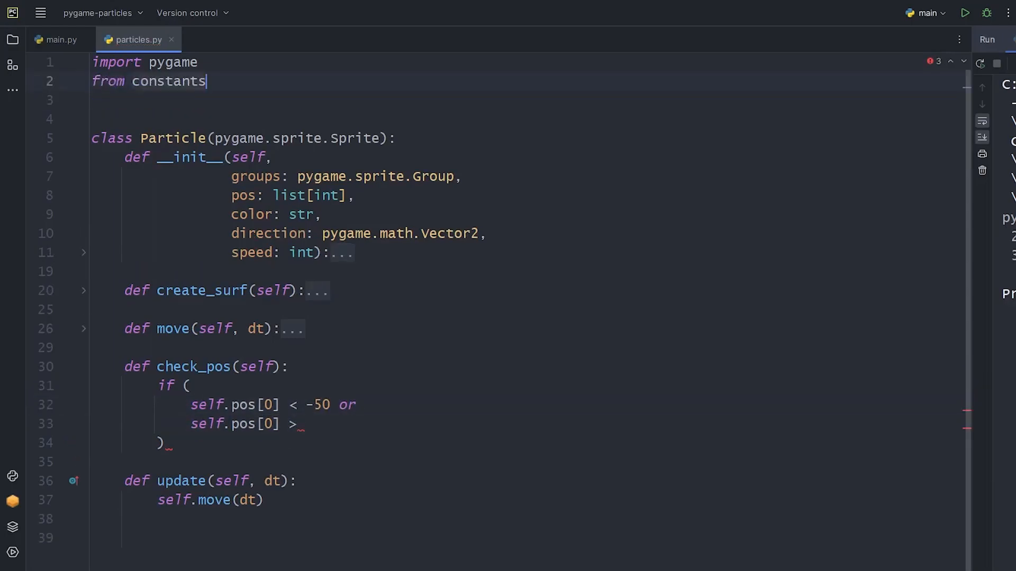
pyautogui.write('import SCREEN_WIDTH, SCREEN_HEIGHT')
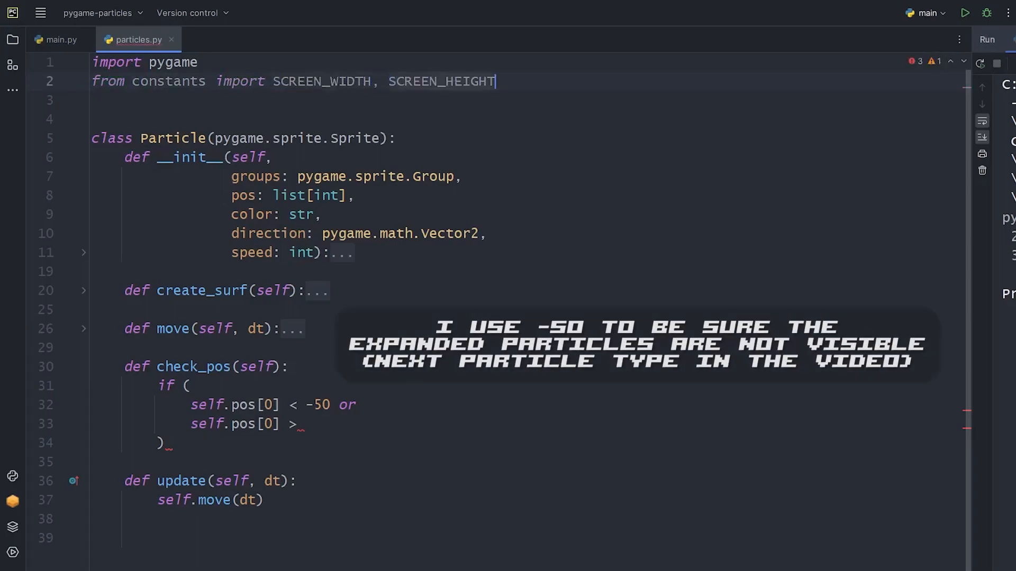
pyautogui.write('SCREEN_WIDTH + 50 or')
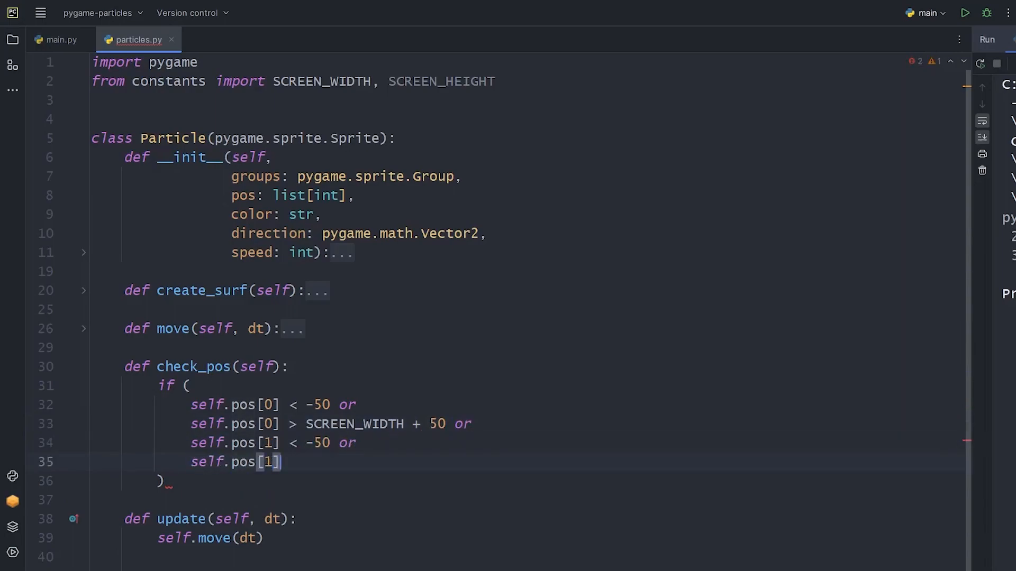
pyautogui.write('> SCREEN_HEIGHT + 50')
pyautogui.write('self.kill(')
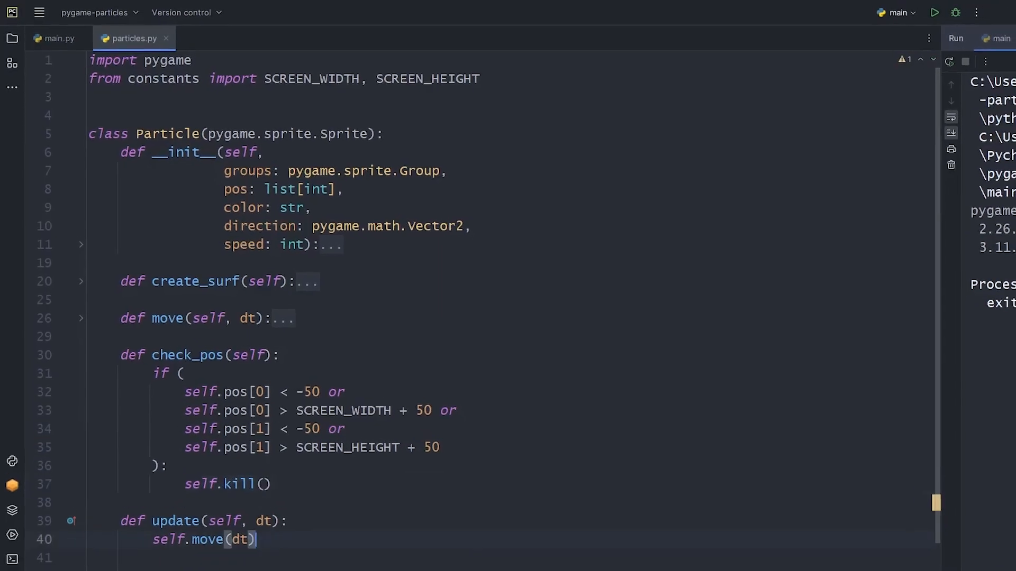
pyautogui.write('self.check_pos(')
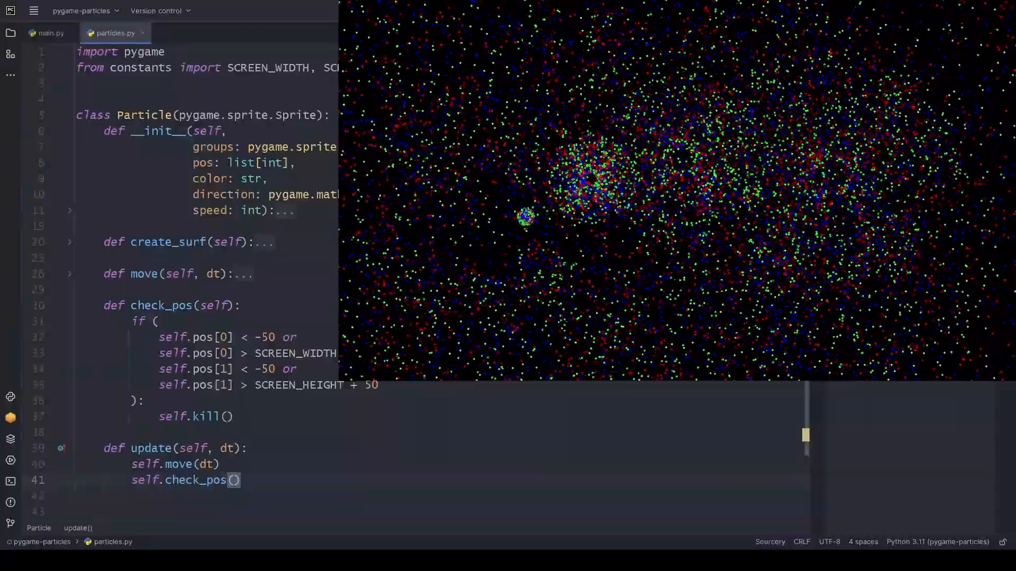
# Log print(len(particle_group.sprites())) in main.py during a run, then return to particles.py.
pyautogui.click(50, 32)
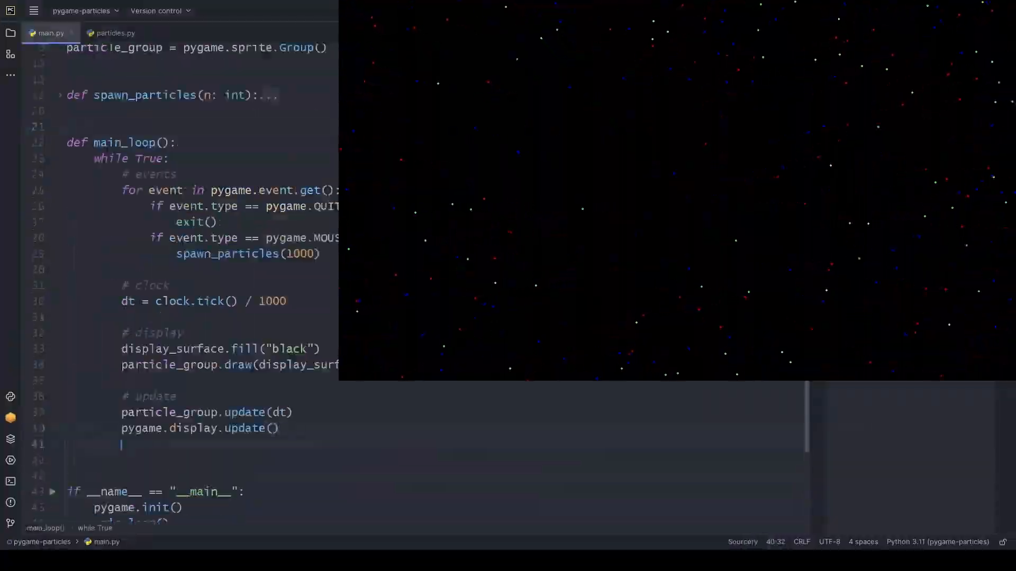
pyautogui.write('print(len()')
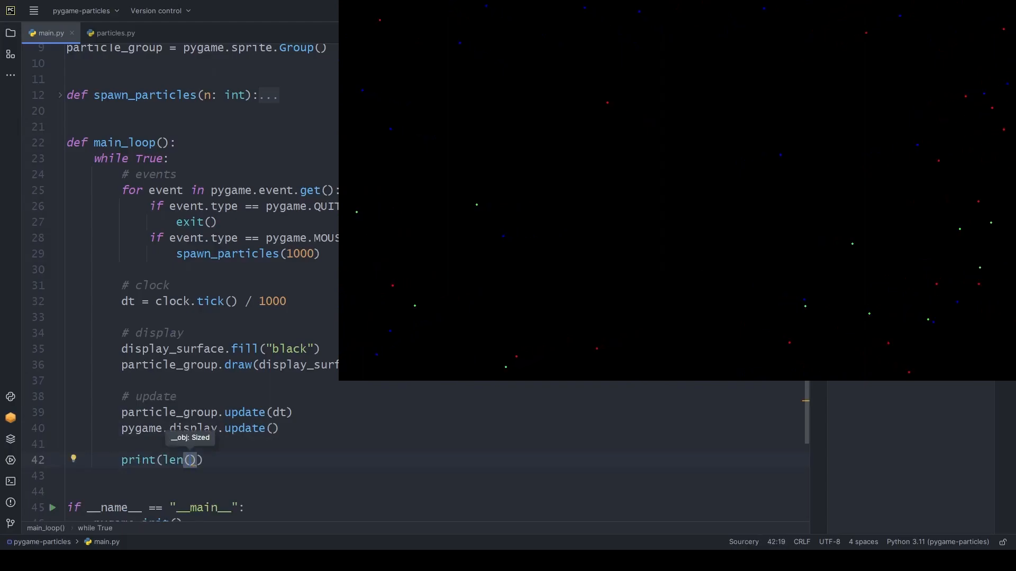
pyautogui.write('particle_group.sprites()')
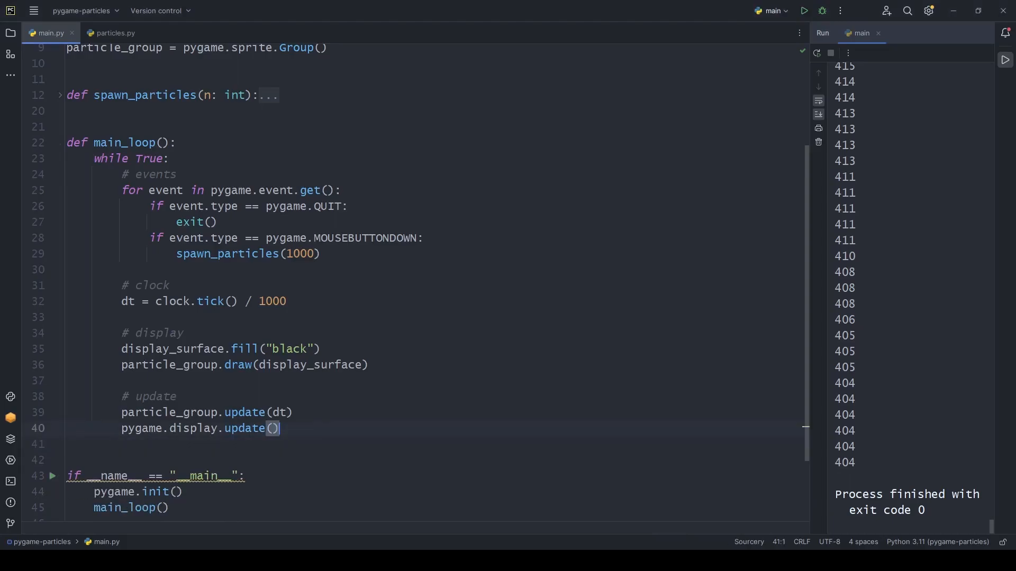
pyautogui.click(118, 33)
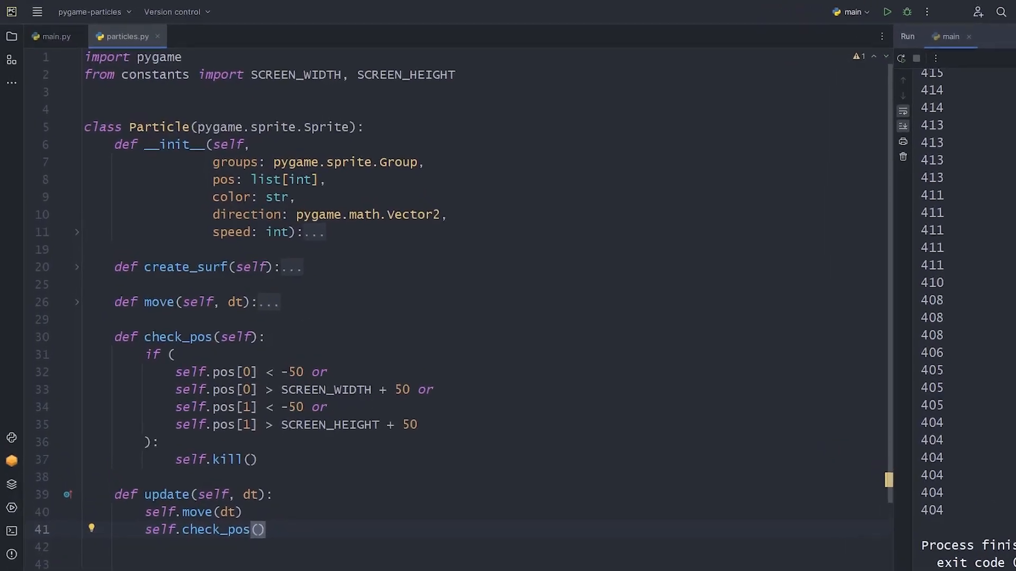
# Add self.fade_speed = 200 and fade(): self.alpha -= self.fade_speed * dt.
pyautogui.write('def fade(self, dt):')
pyautogui.write('self.alpha = 255')
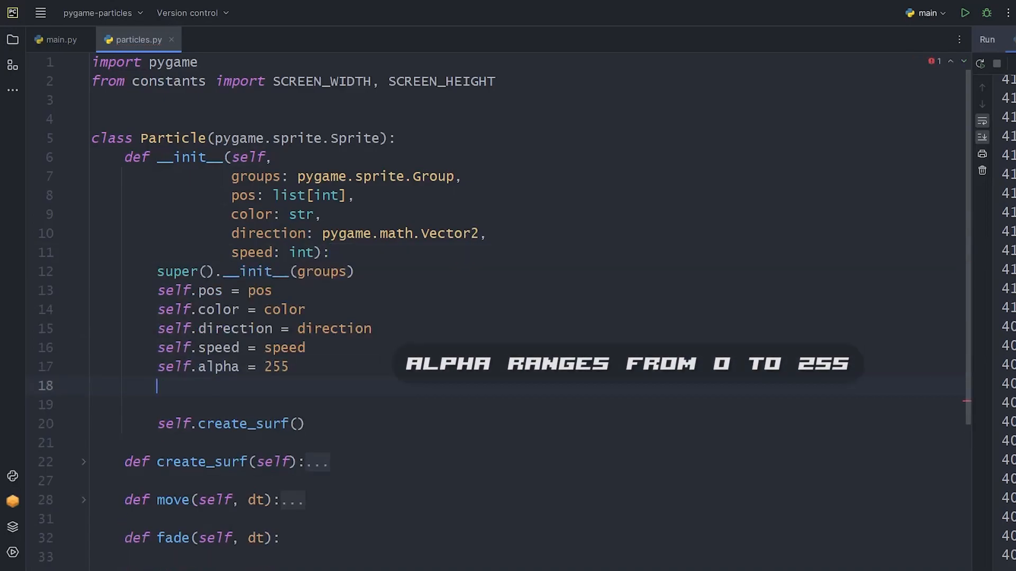
pyautogui.write('self.fade_speed = 200')
pyautogui.click(527, 556)
pyautogui.write('self.al')
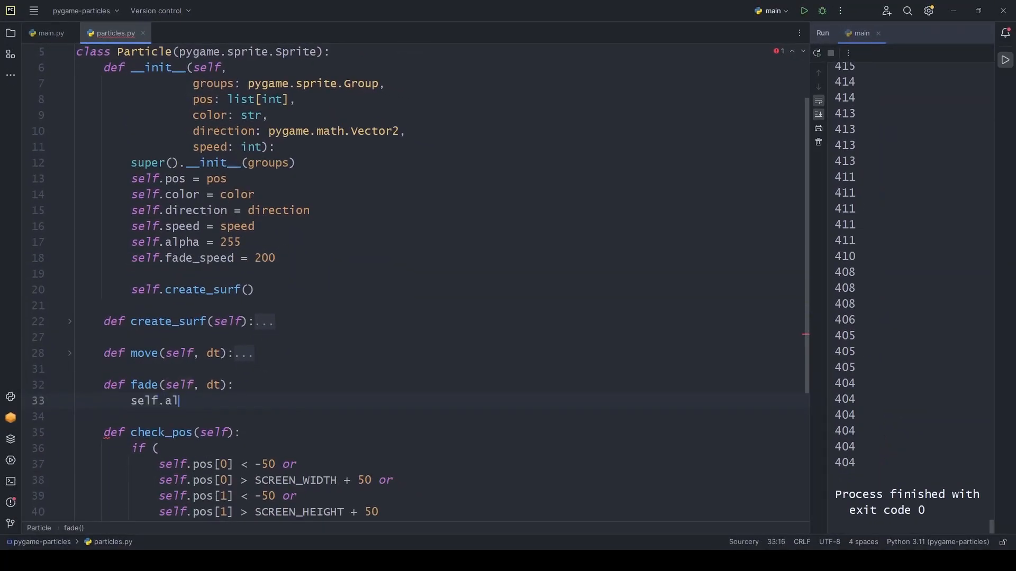
pyautogui.write('pha -=')
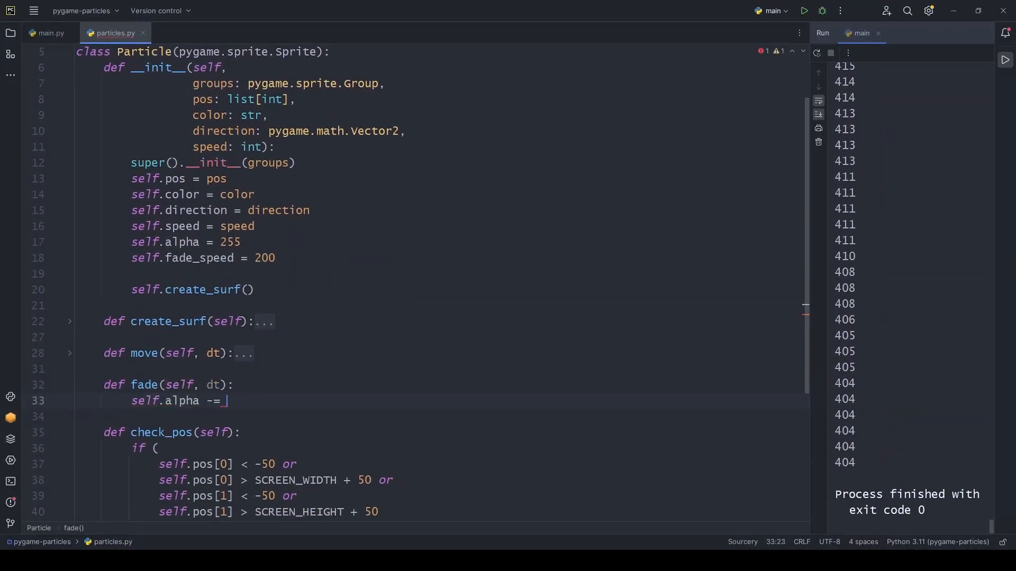
pyautogui.write('self.fade_speed *')
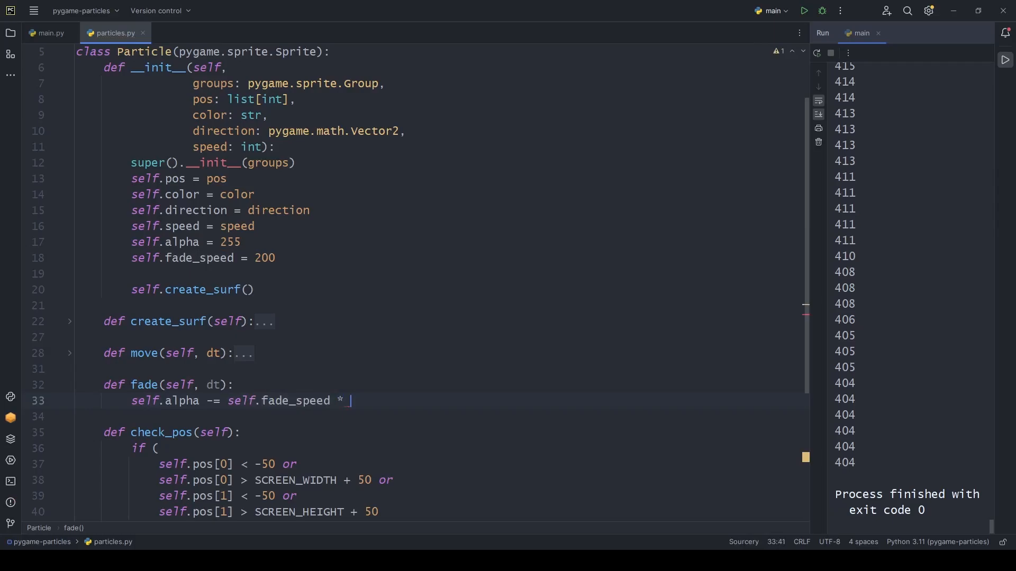
pyautogui.write('dt')
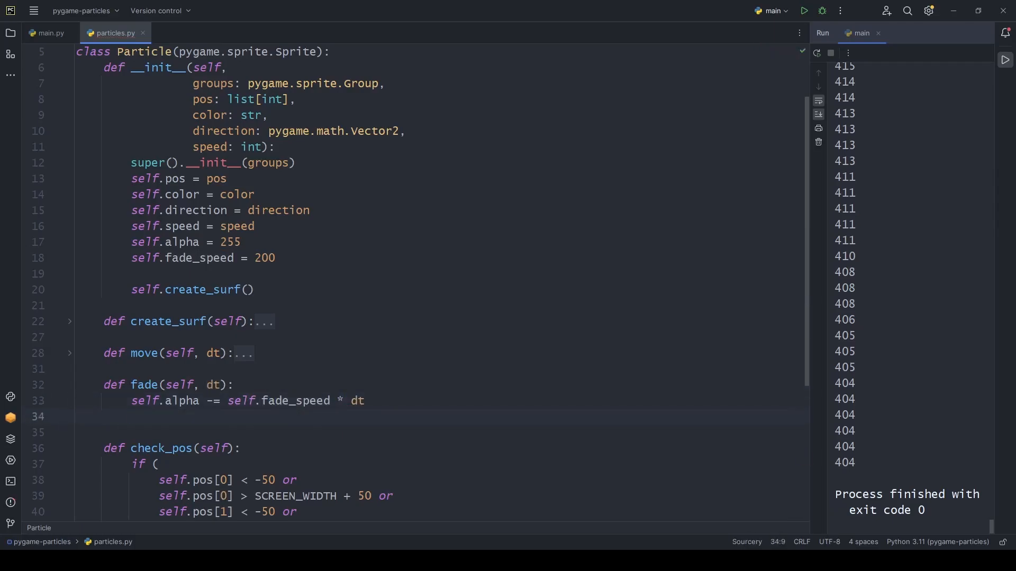
# Apply the alpha with self.image.set_alpha(self.alpha), call fade from update and run.
pyautogui.write('self.image.set_alpha()')
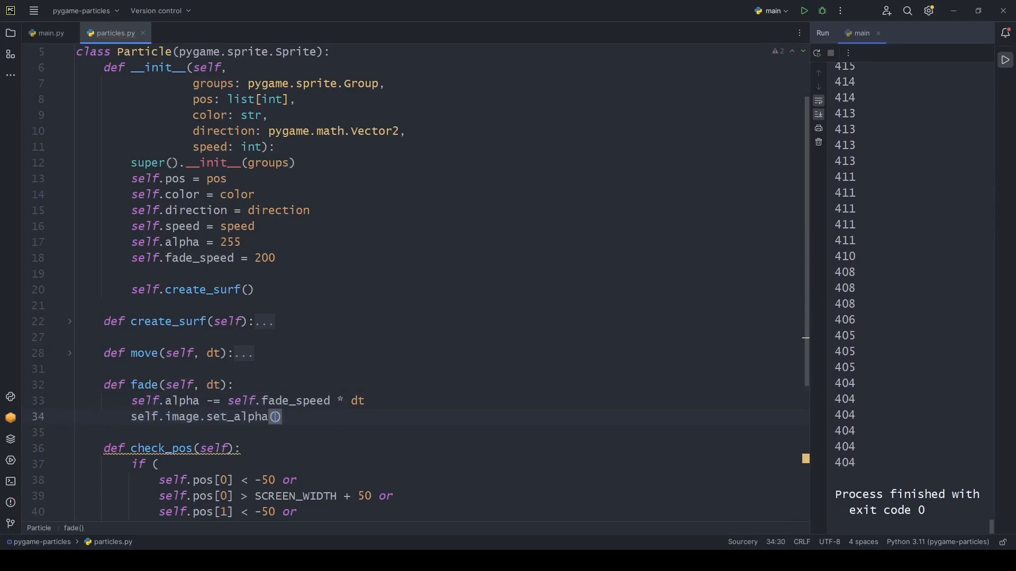
pyautogui.write('self.alpha')
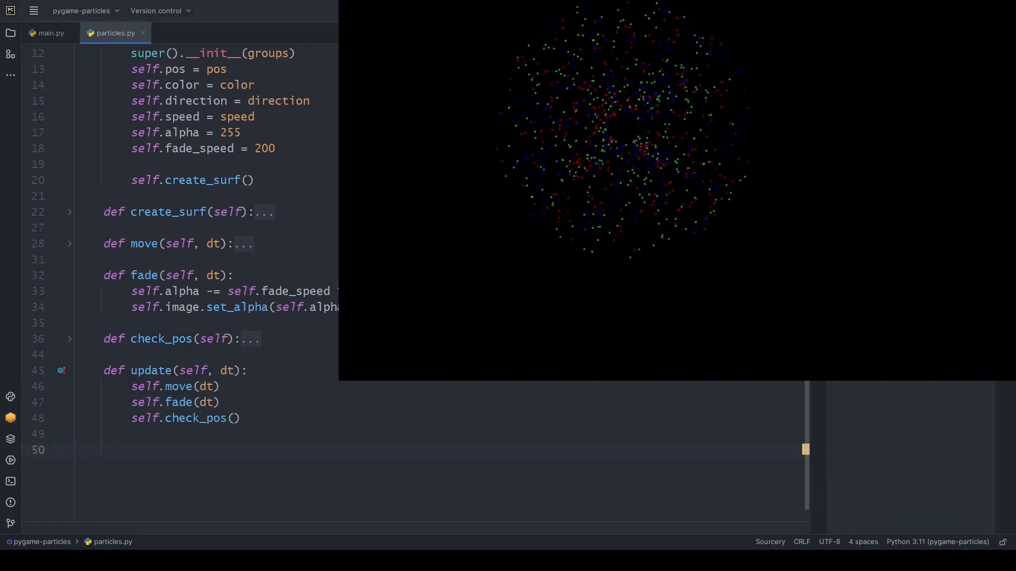
pyautogui.write('/')
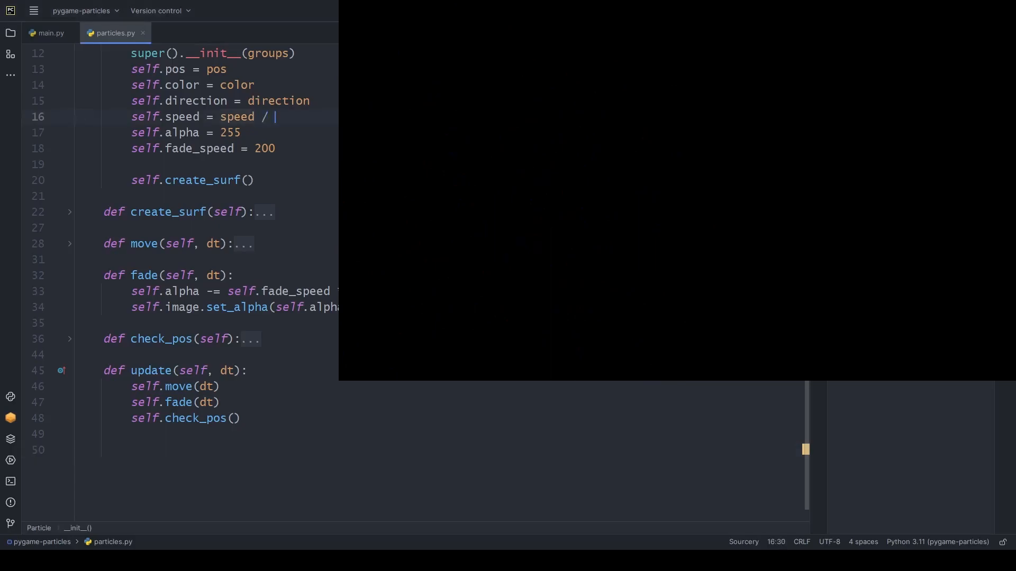
# Print len(particle_group.sprites()) each frame, divide particle speed by 10, run and stop the demo.
pyautogui.click(51, 33)
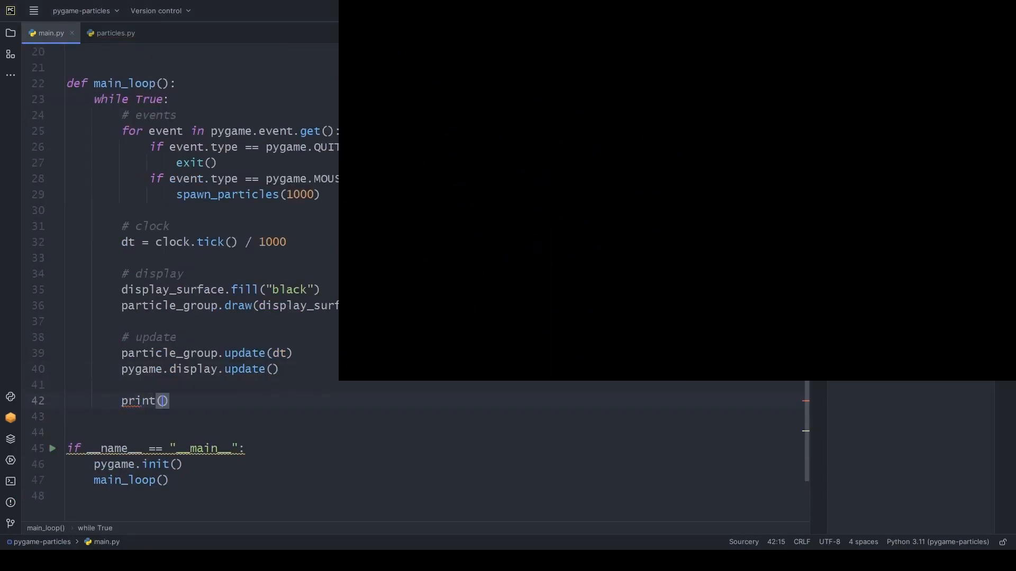
pyautogui.write('particle_group.sprites()')
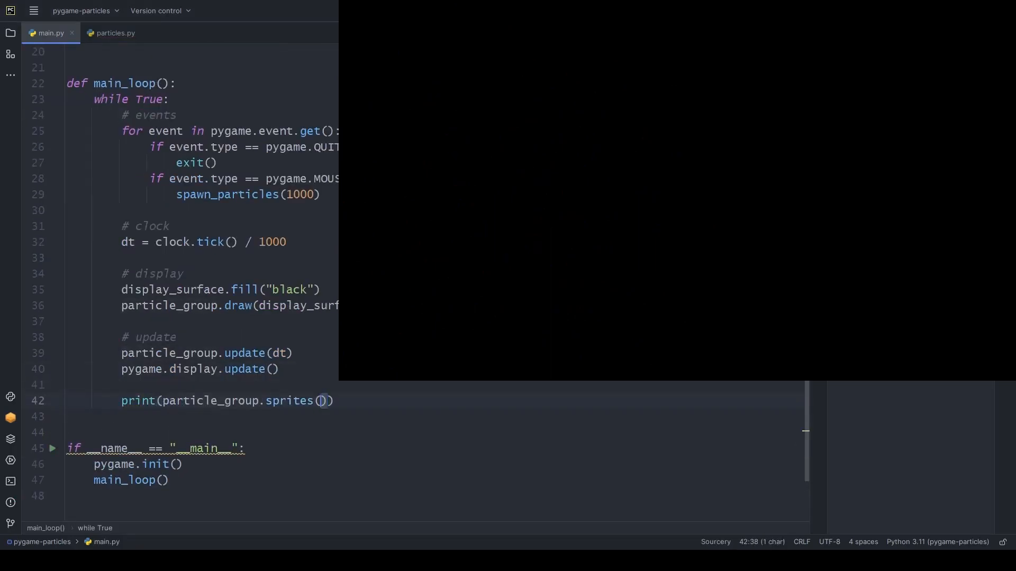
pyautogui.write('len(')
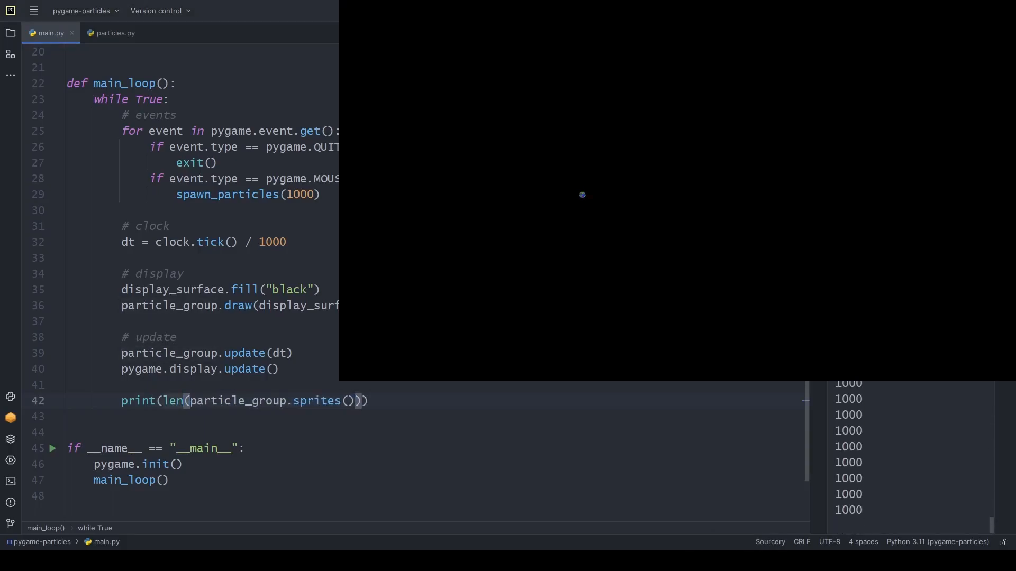
pyautogui.click(116, 32)
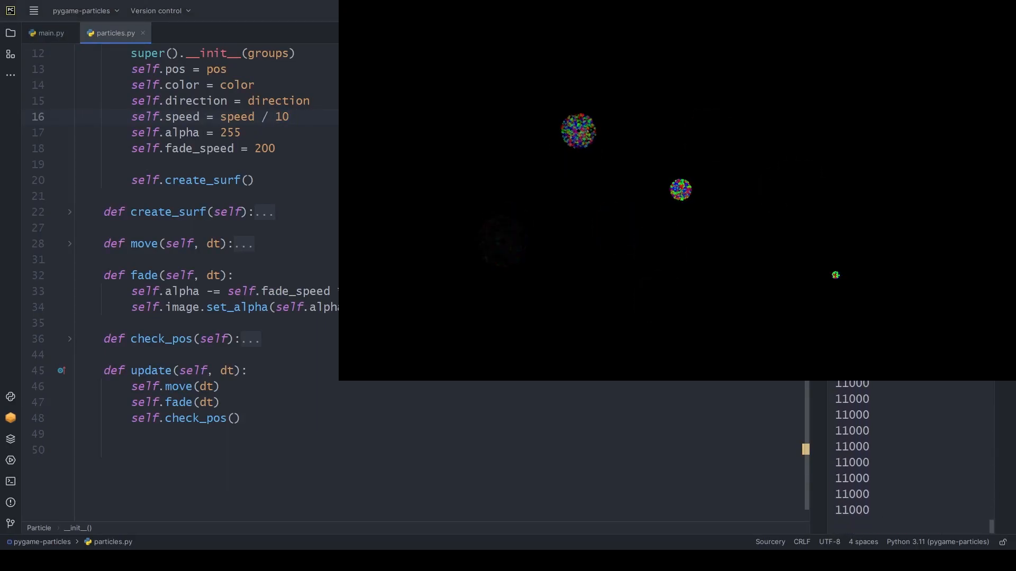
pyautogui.press('ctrl+c')
pyautogui.write('def check_alpha(self):')
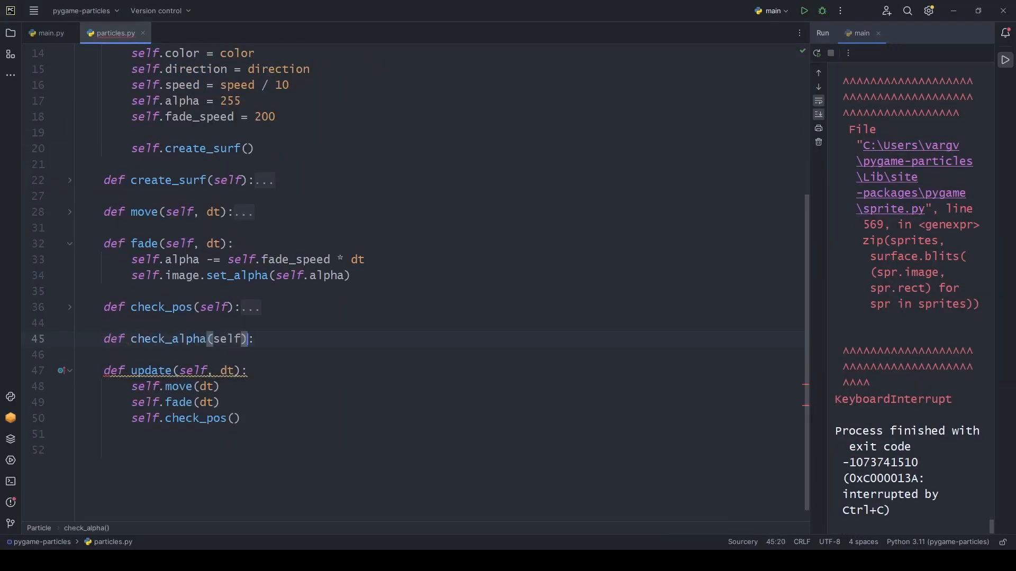
# Add check_alpha(): if self.alpha <= 0: self.kill(), remove the / 10 from speed, and rerun.
pyautogui.write('if self.alpha <= 0:')
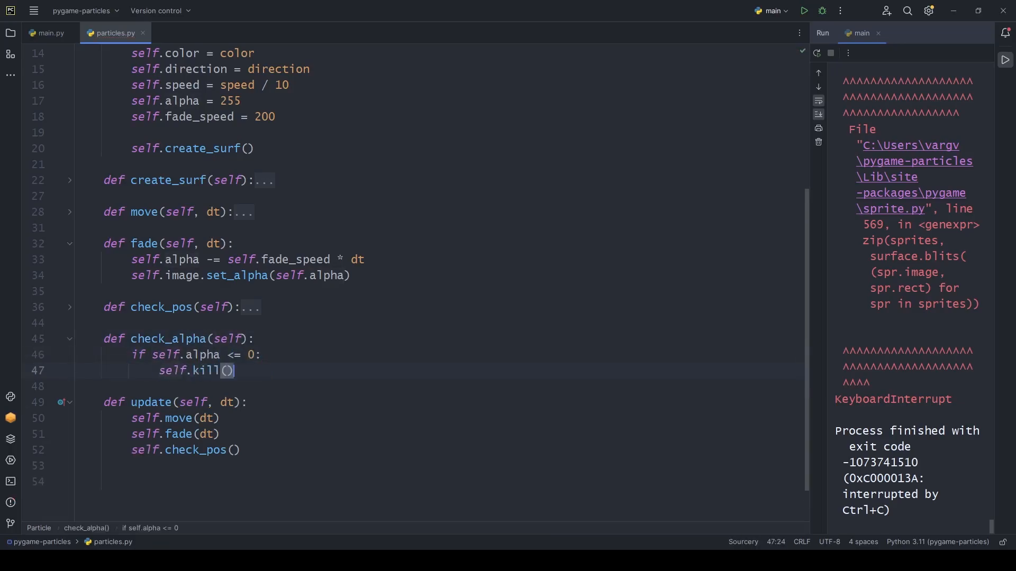
pyautogui.write('self.c')
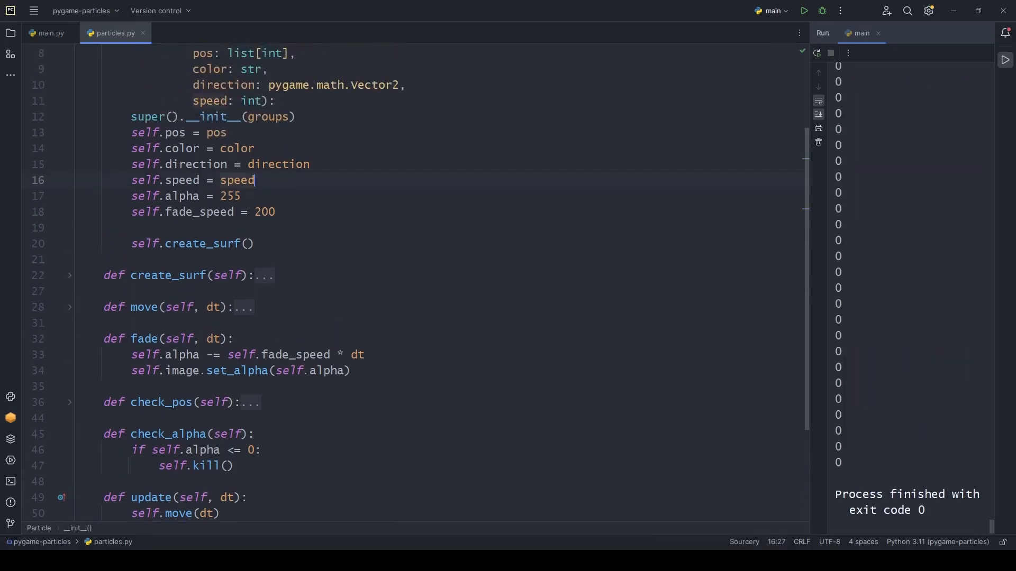
pyautogui.click(803, 10)
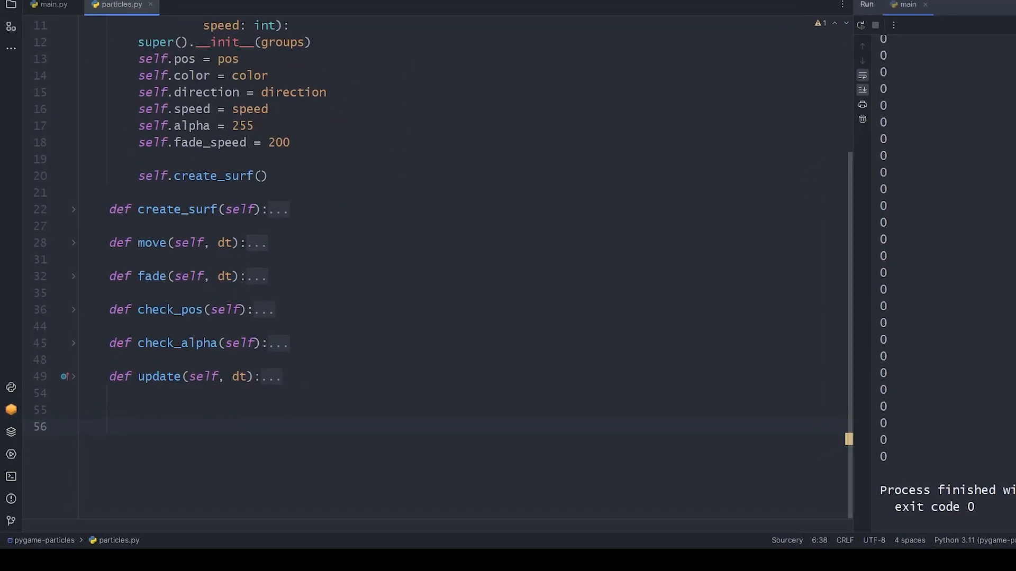
# Define class ExplodingParticle(Particle) whose __init__ passes groups, pos, color and direction to super().
pyautogui.write('class Exploding')
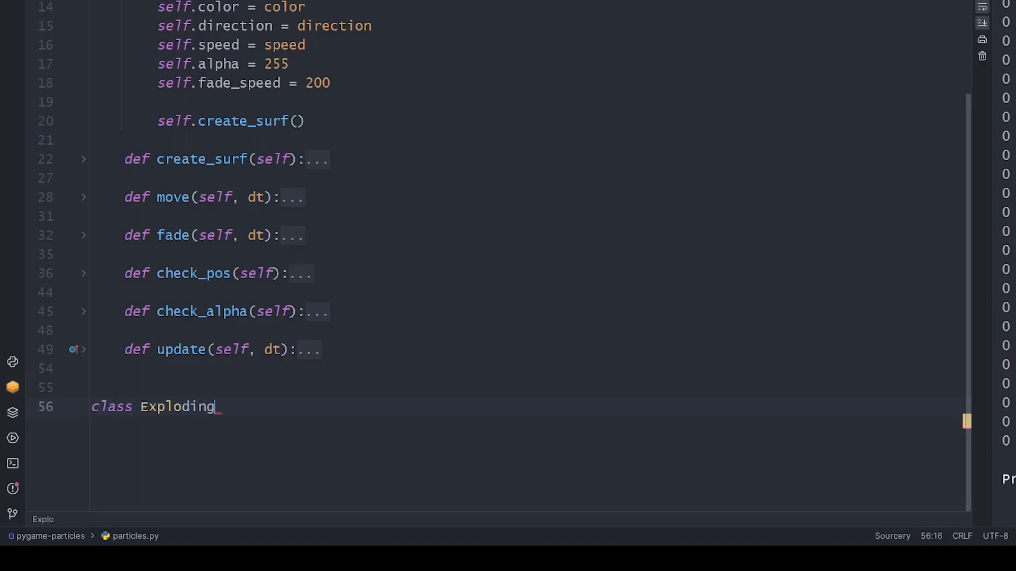
pyautogui.write('Particle(Par')
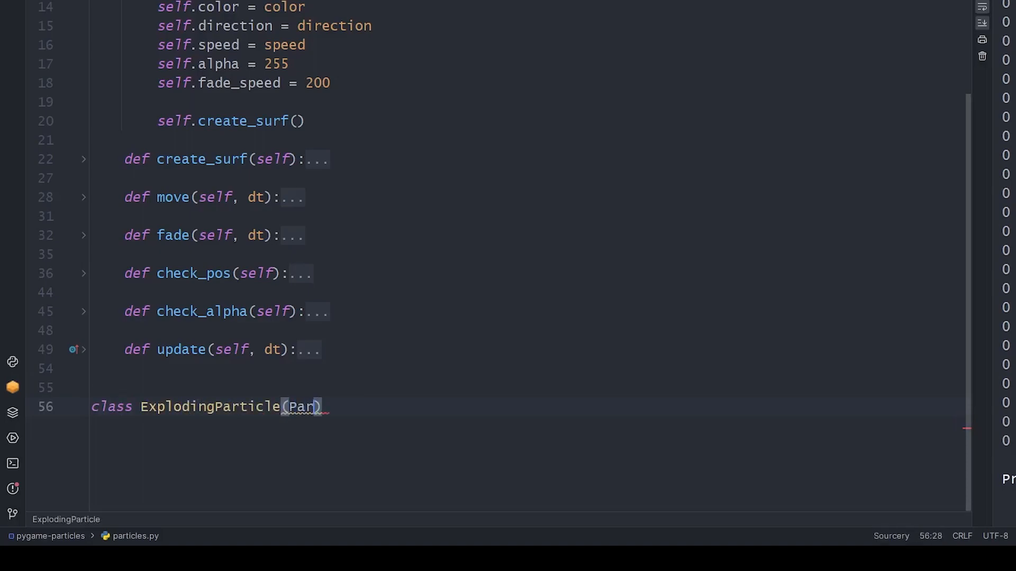
pyautogui.write('icle):')
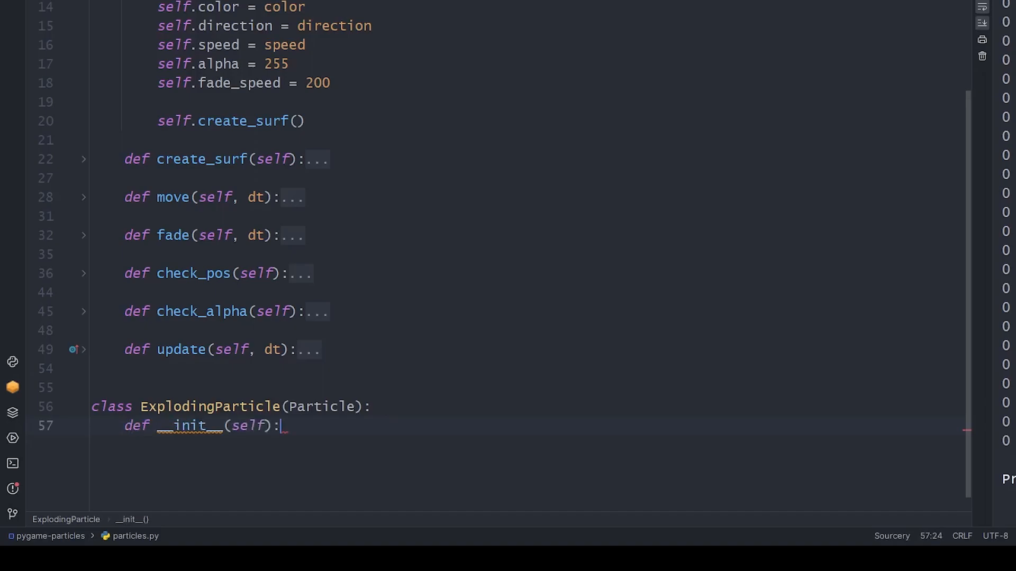
pyautogui.write('super()')
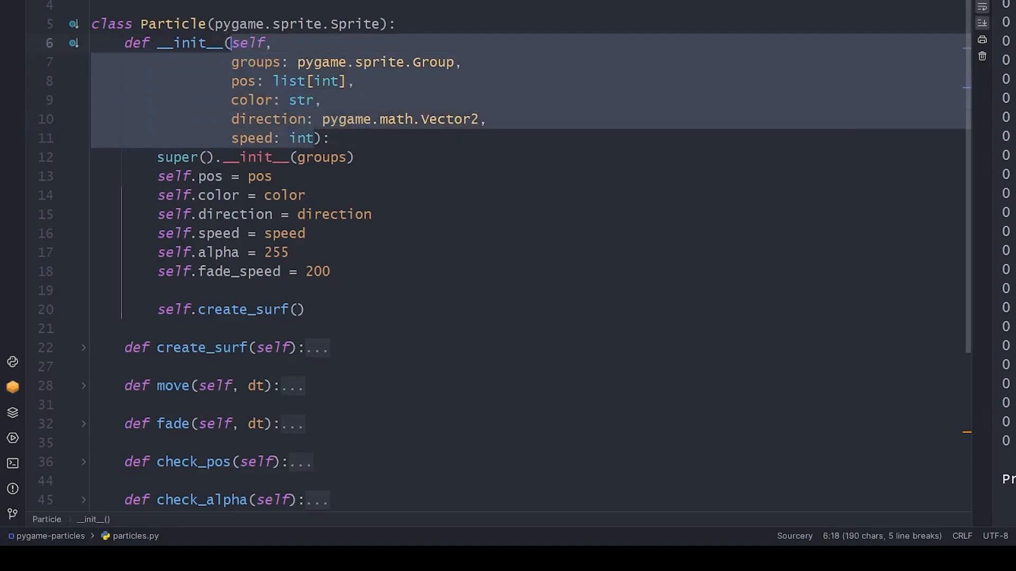
pyautogui.scroll(-3)
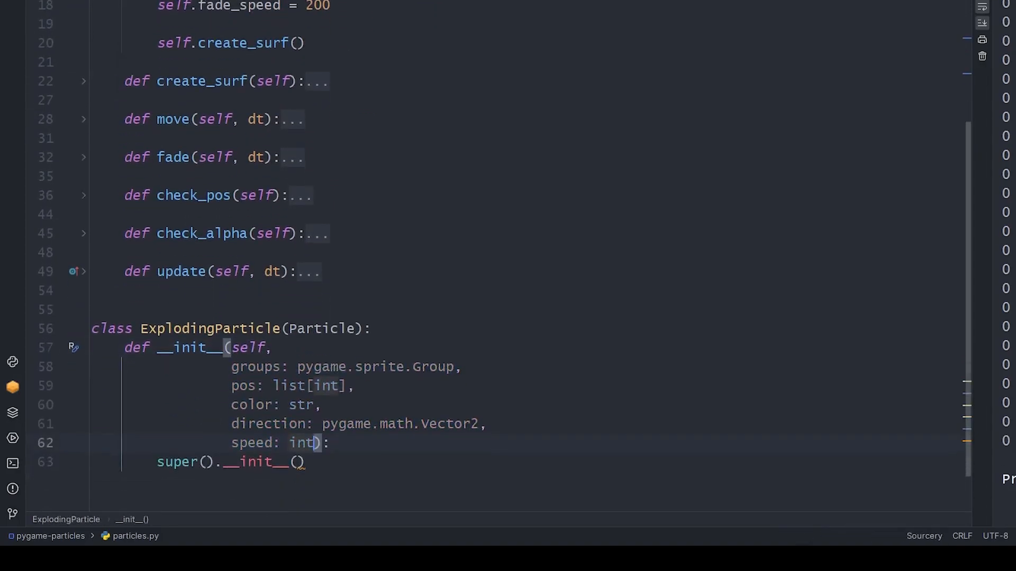
pyautogui.write('groups')
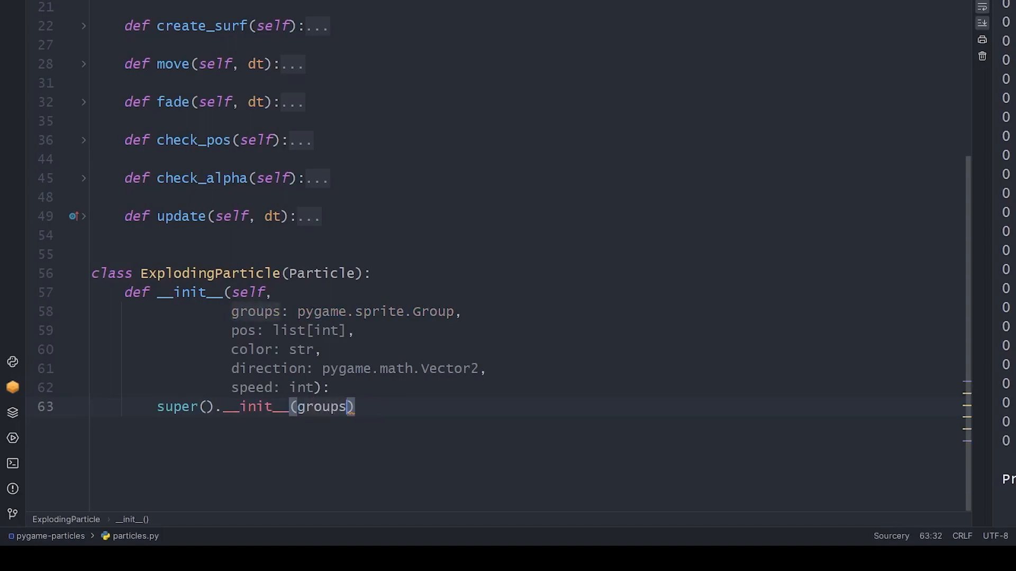
pyautogui.write(', pos, color, direction, speed')
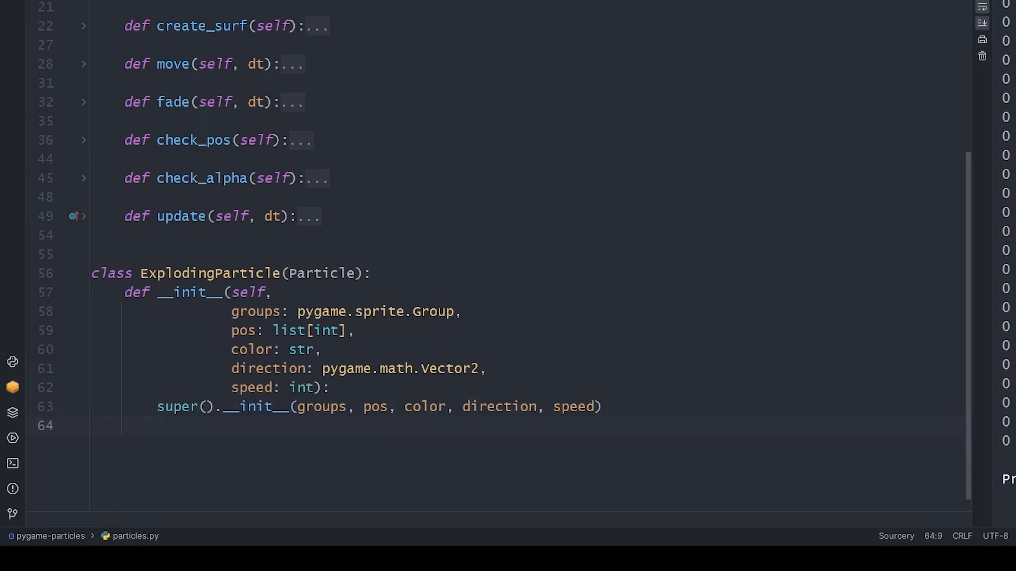
# Store t0 from pygame.time.get_ticks(), import randint, and set a random lifetime of randint(1000, 1200).
pyautogui.write('self.t')
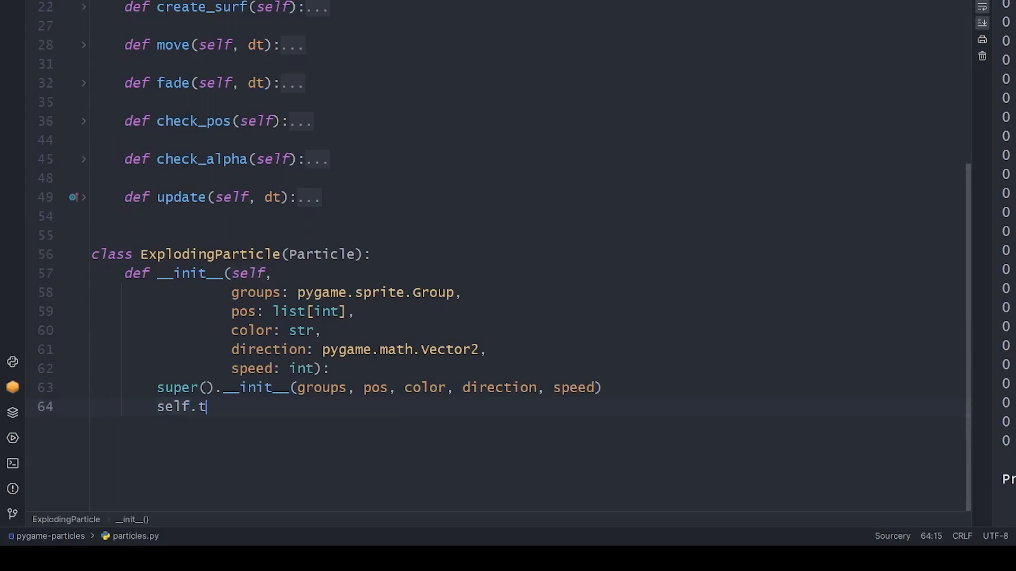
pyautogui.write('0 = pygame.time.ge')
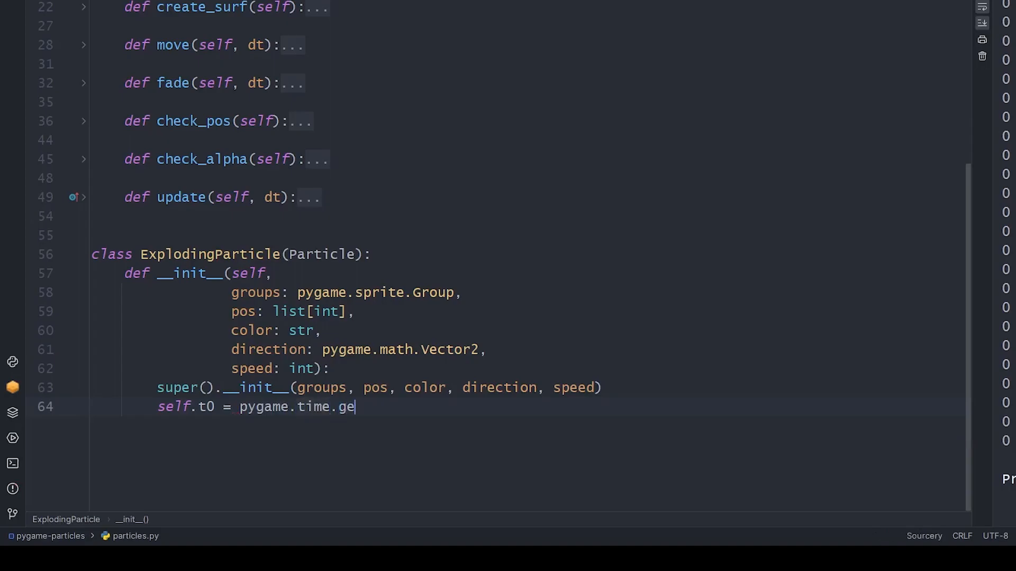
pyautogui.write('t_ticks()')
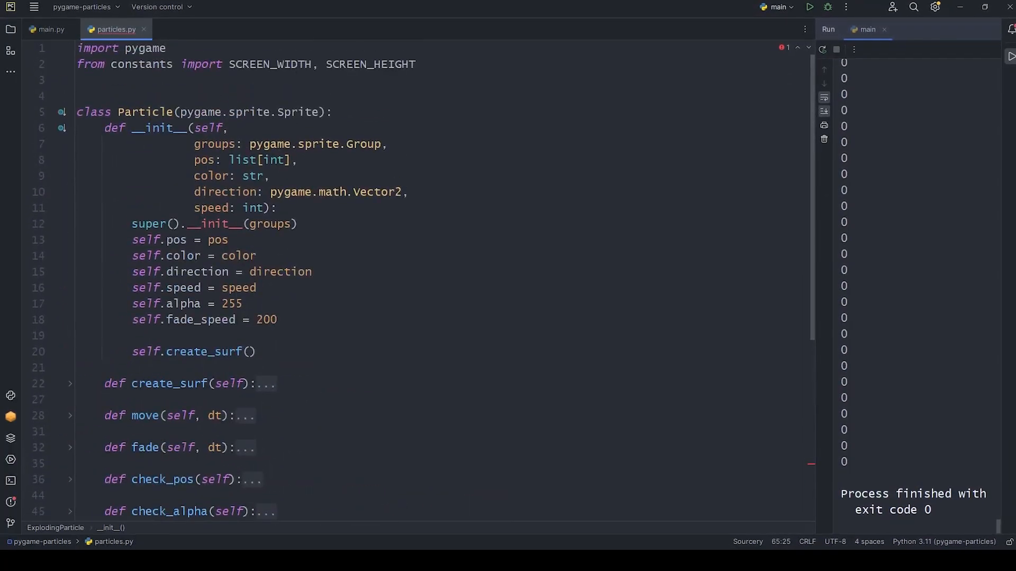
pyautogui.write('from random import ran')
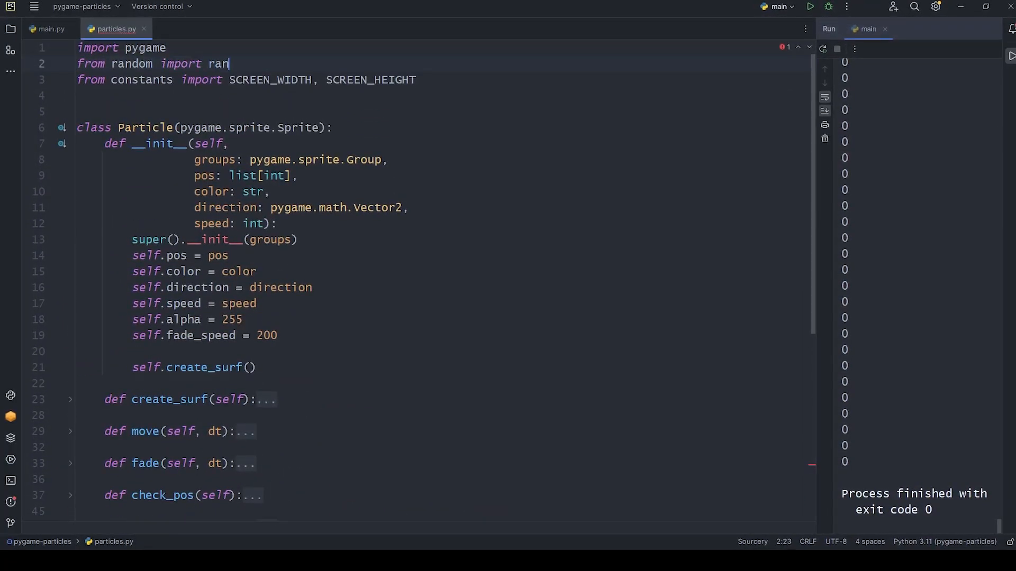
pyautogui.scroll(-3)
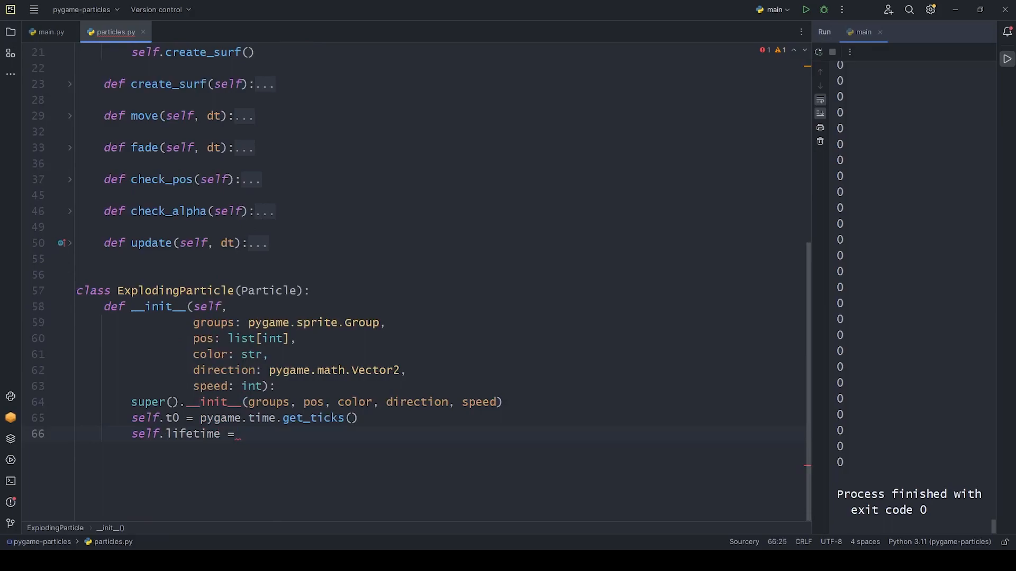
pyautogui.write('randint(1000)')
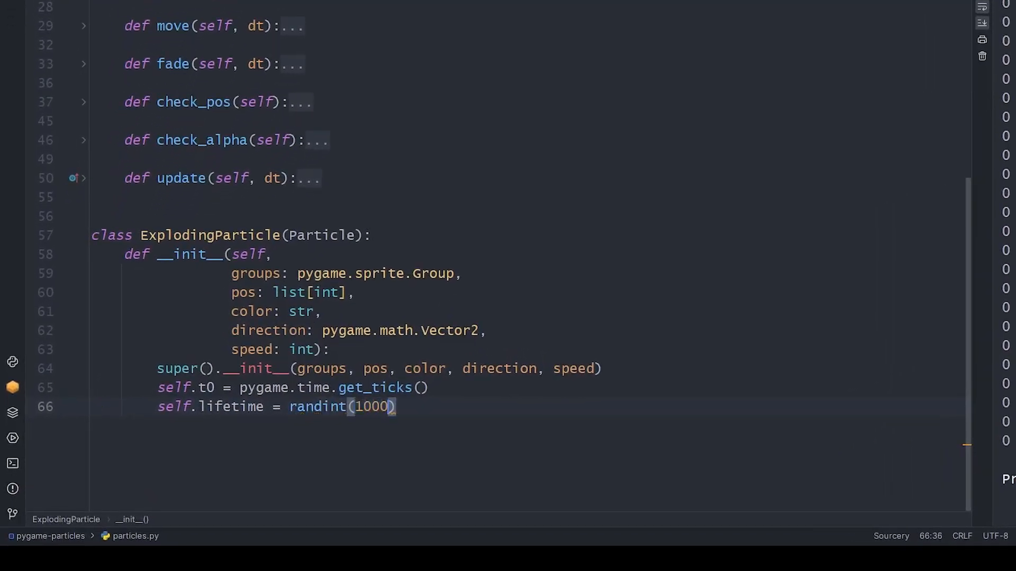
pyautogui.write(', 1200')
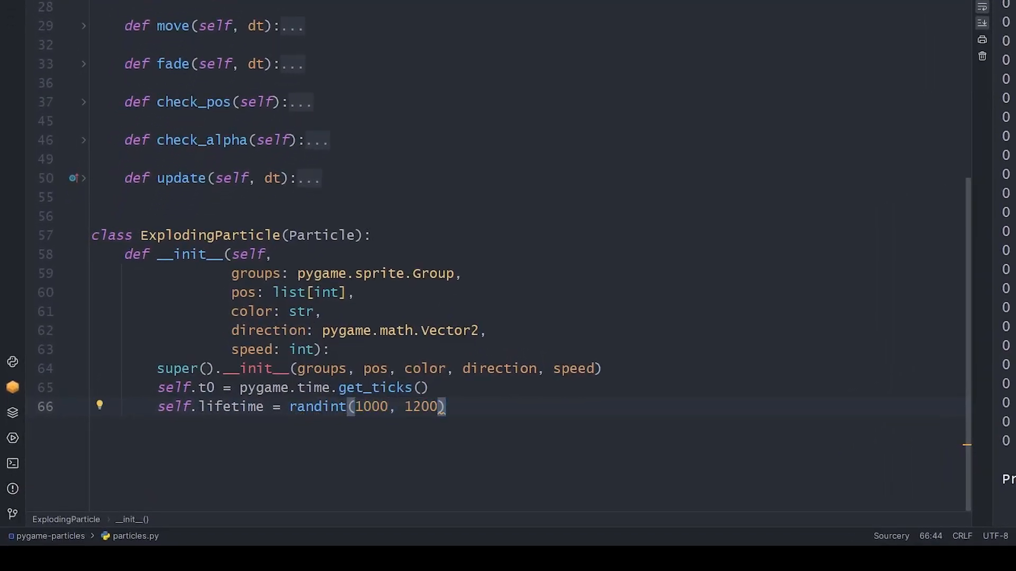
# Add exploding = False, size = 4, max_size = 50 and an inflate_speed attribute.
pyautogui.write('self.exploding = False')
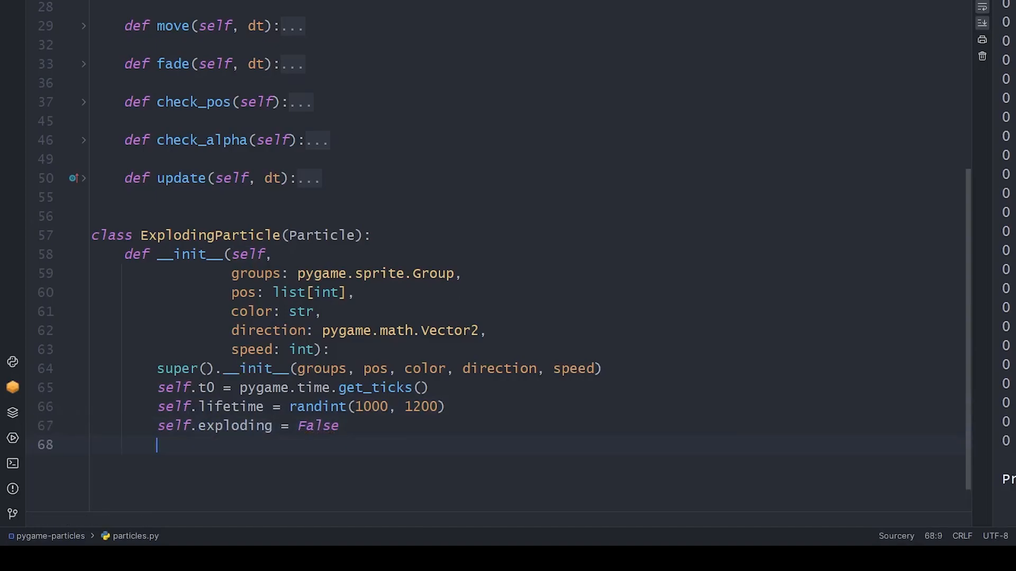
pyautogui.write('self.size = 4')
pyautogui.write('self.max_siz')
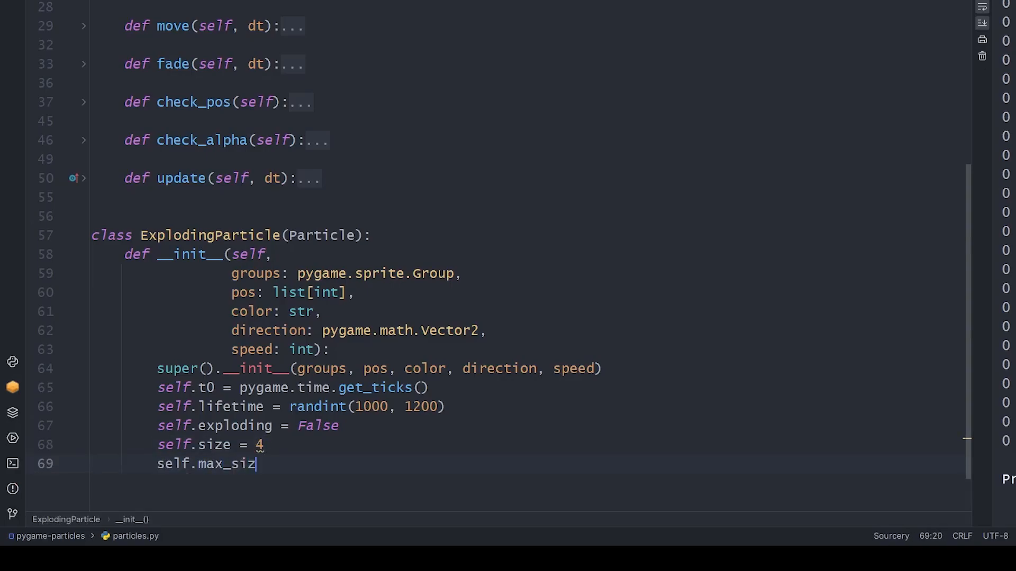
pyautogui.write('e = 50\\nsel')
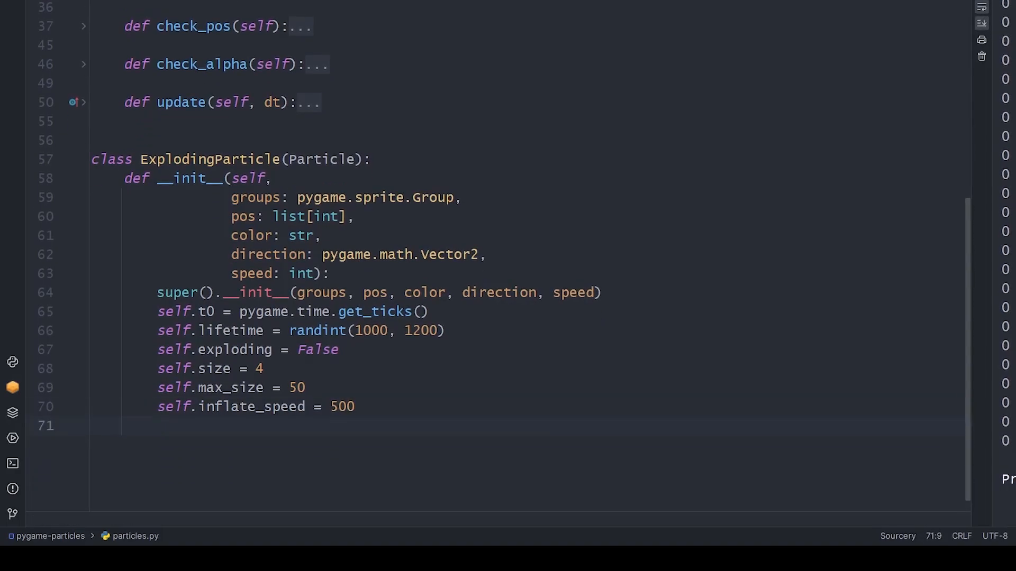
# In main.py's spawn_exploding_particles, swap the colour choices to red, yellow and orange with an upward-biased direction.
pyautogui.click(51, 30)
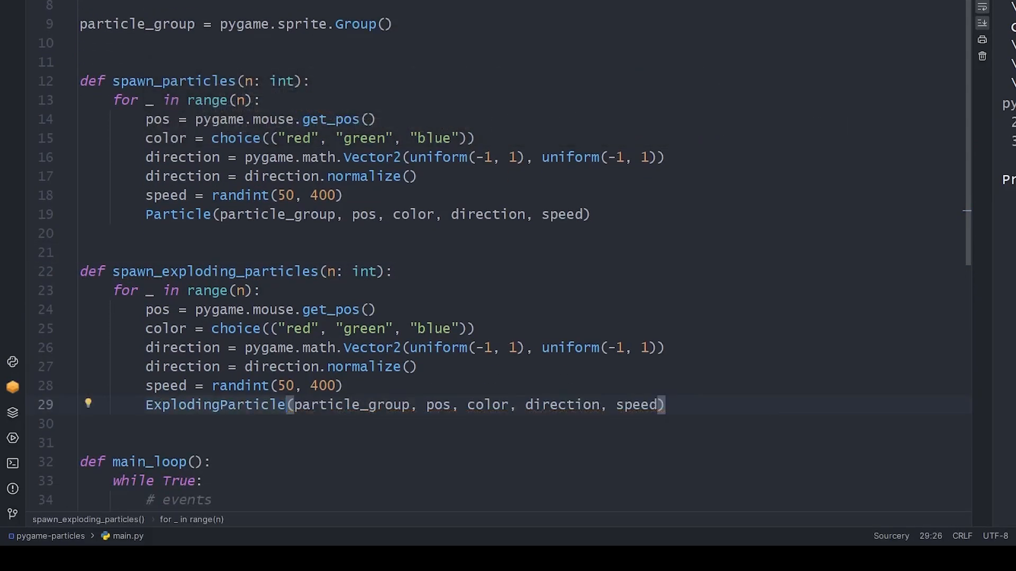
pyautogui.doubleClick(299, 328)
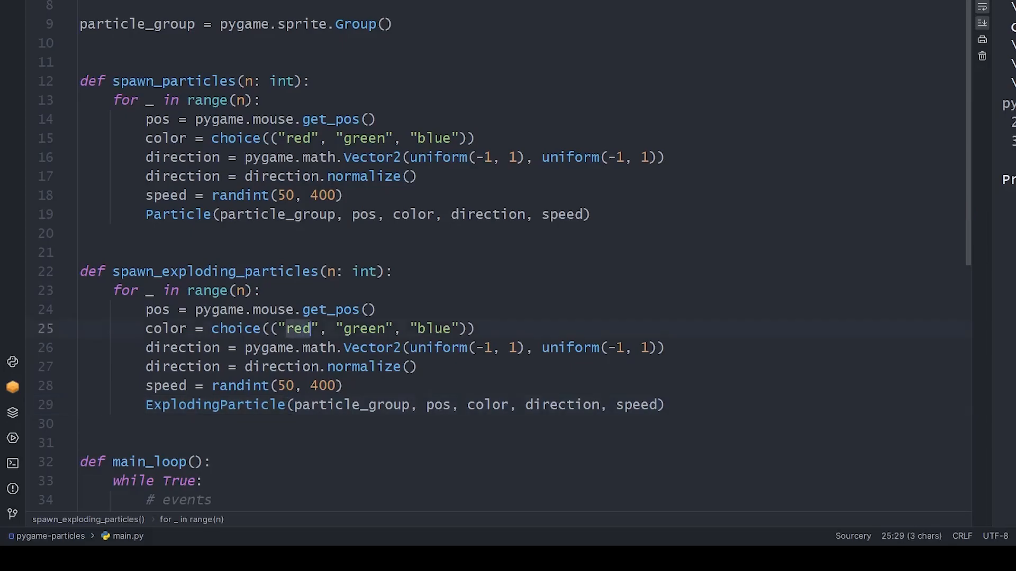
pyautogui.write('yellow')
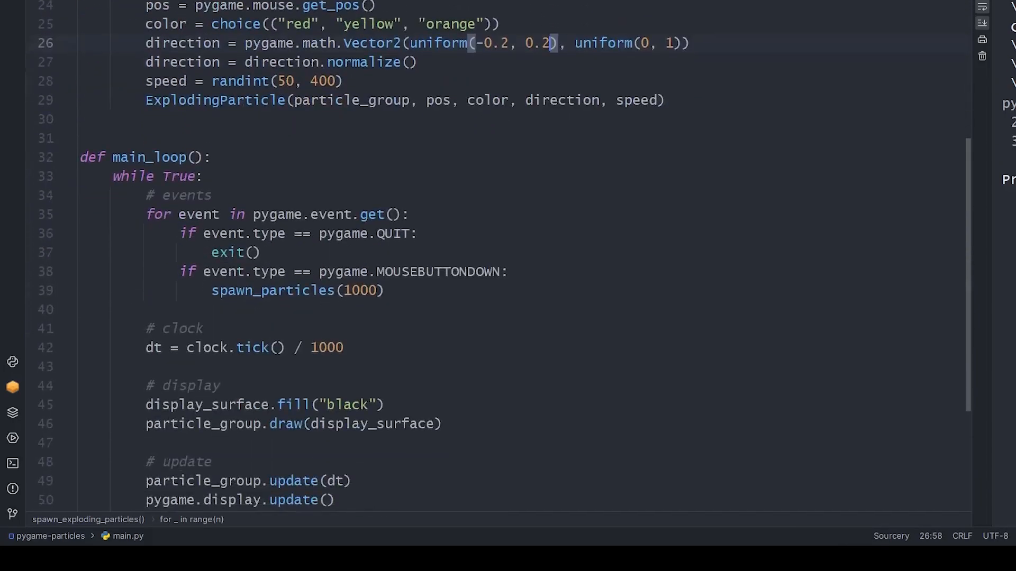
# Branch MOUSEBUTTONDOWN on get_pressed()[0] for normal particles and get_pressed()[2] for spawn_exploding_particles(1000).
pyautogui.write('if p')
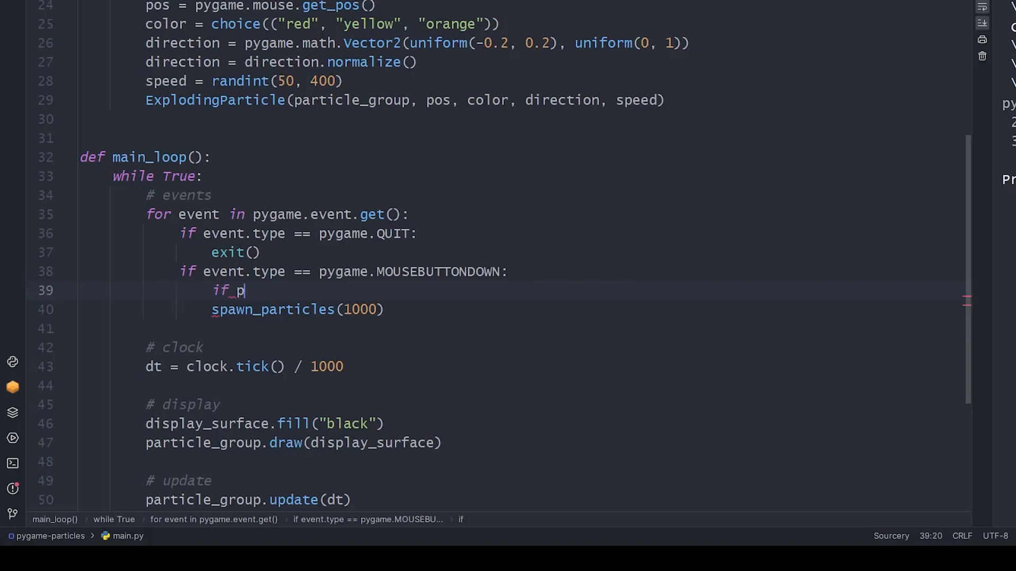
pyautogui.write('ygame.mouse.get_pressed()[0]:')
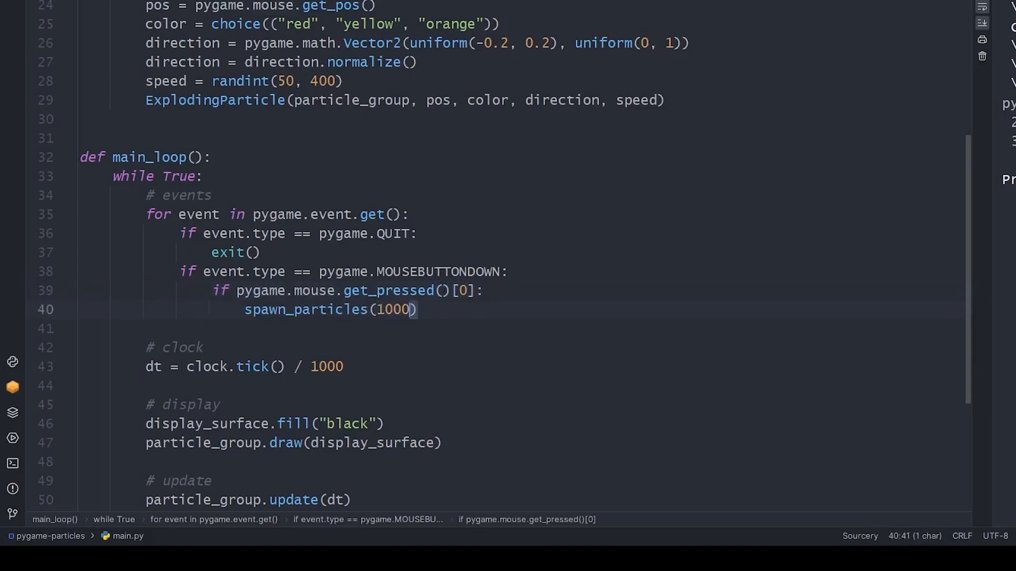
pyautogui.write('elif pygame.')
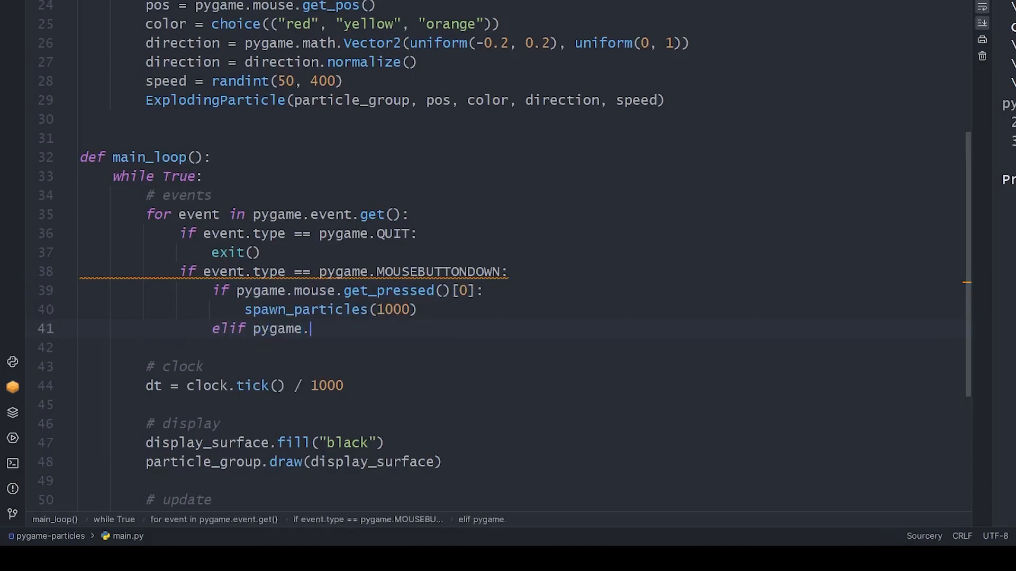
pyautogui.write('mouse.ge')
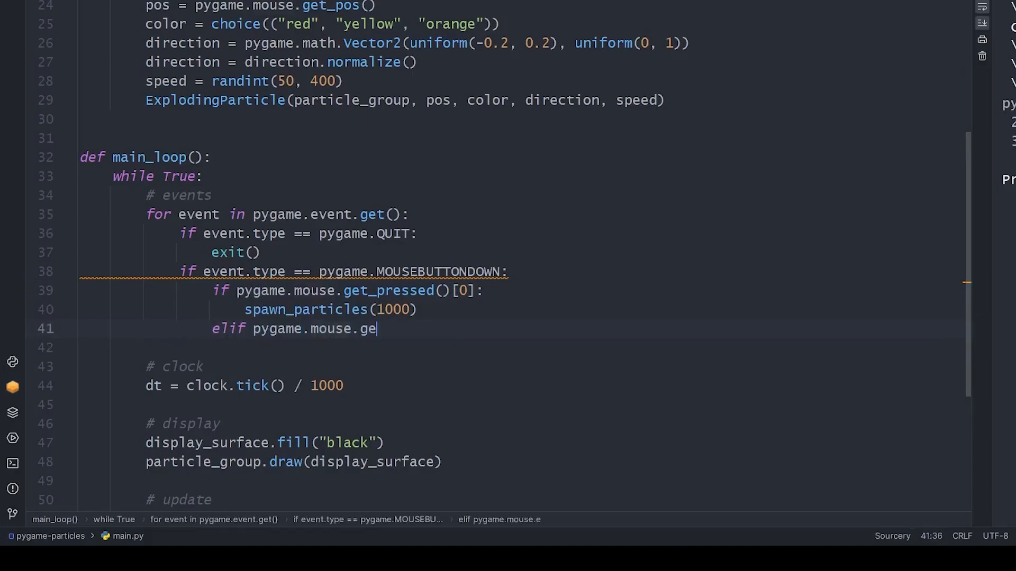
pyautogui.write('t_pressed()[2]')
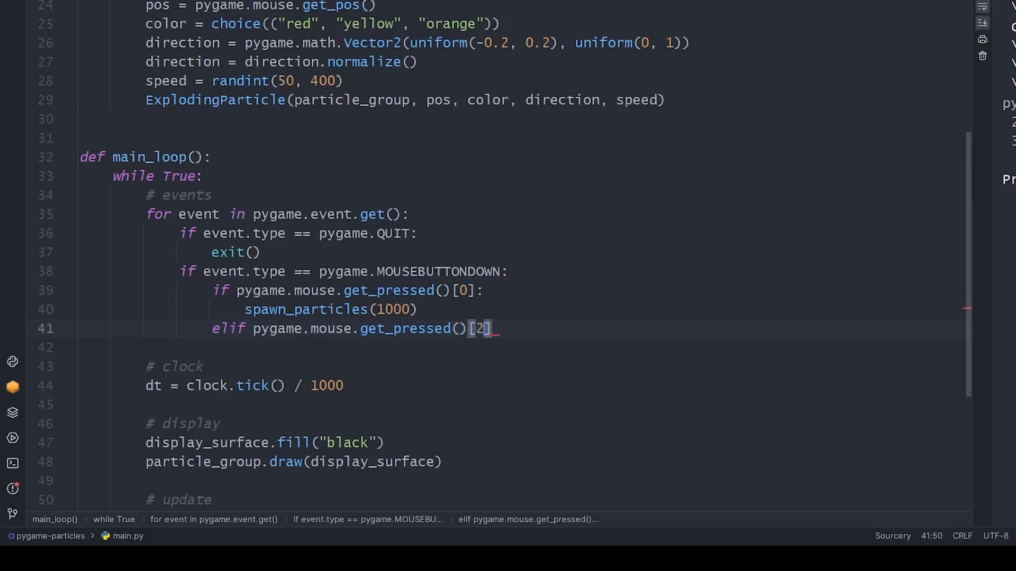
pyautogui.write('spawn_exploding_particles(1000)')
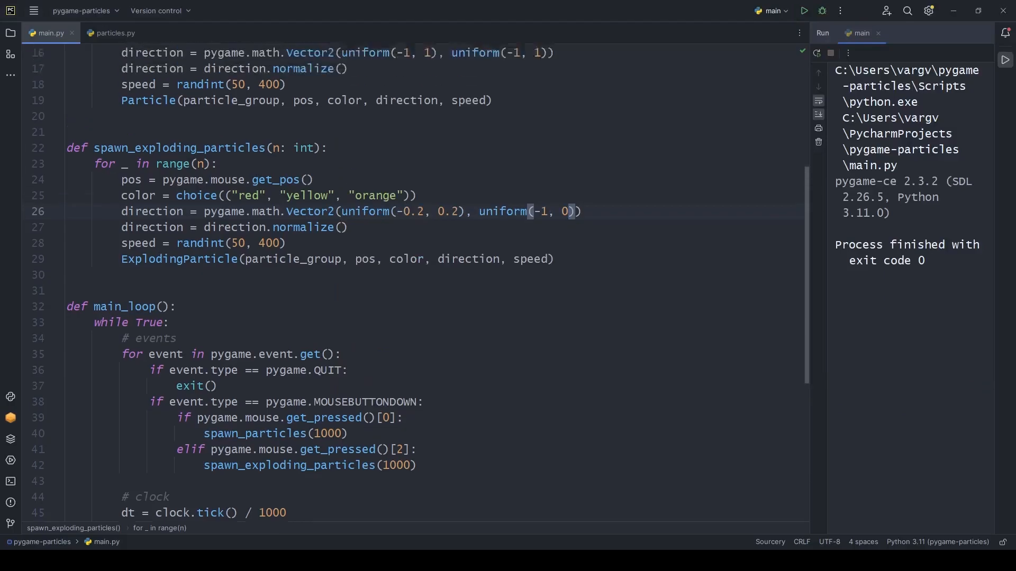
# In particles.py, add explosion_timer setting exploding = True once get_ticks() - t0 exceeds lifetime, guarded by if not exploding.
pyautogui.click(114, 33)
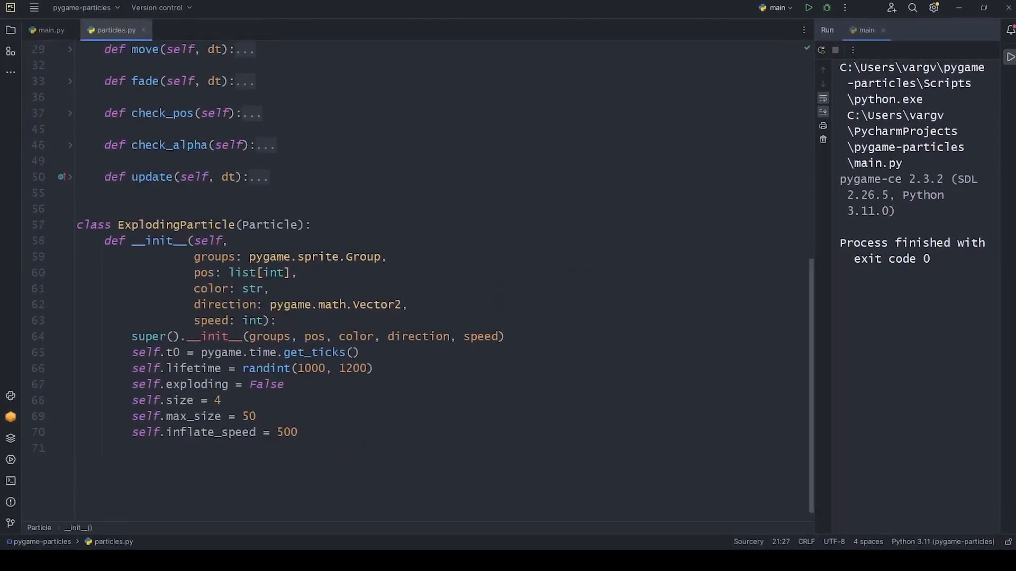
pyautogui.write('def ex')
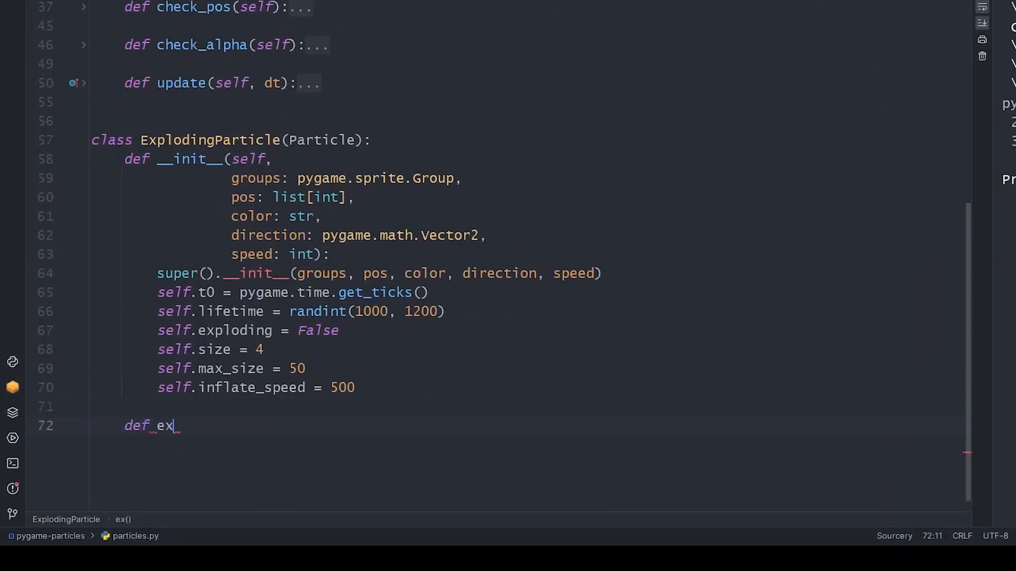
pyautogui.write('plosion_timer(self):')
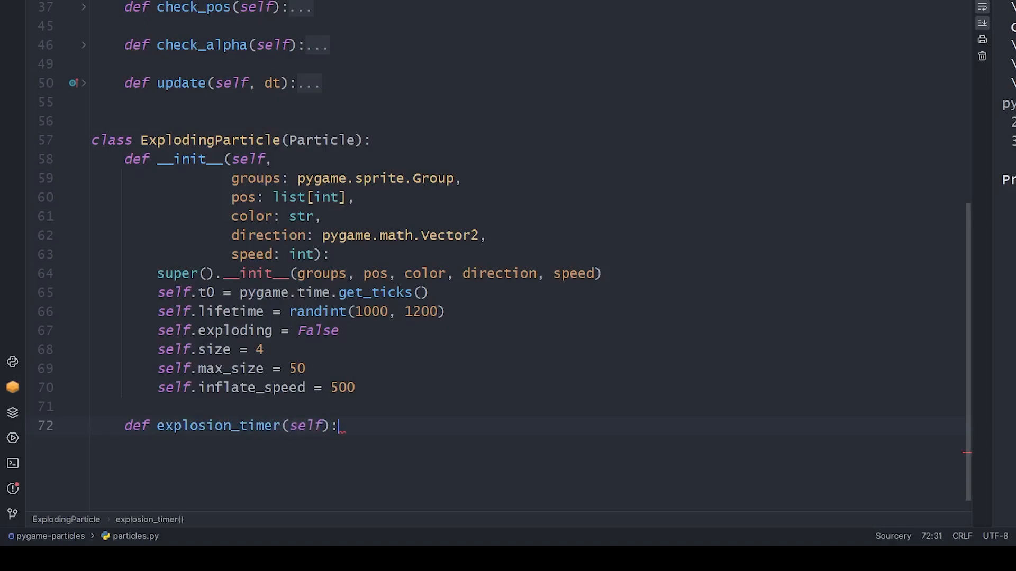
pyautogui.write('t = pygame.time.get_ticks(')
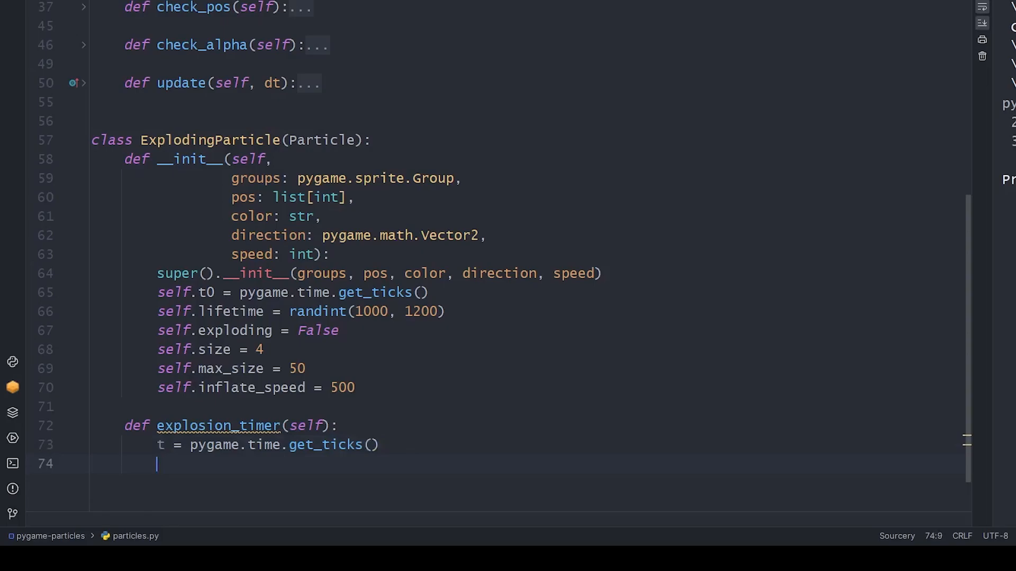
pyautogui.write('if t - self.t0')
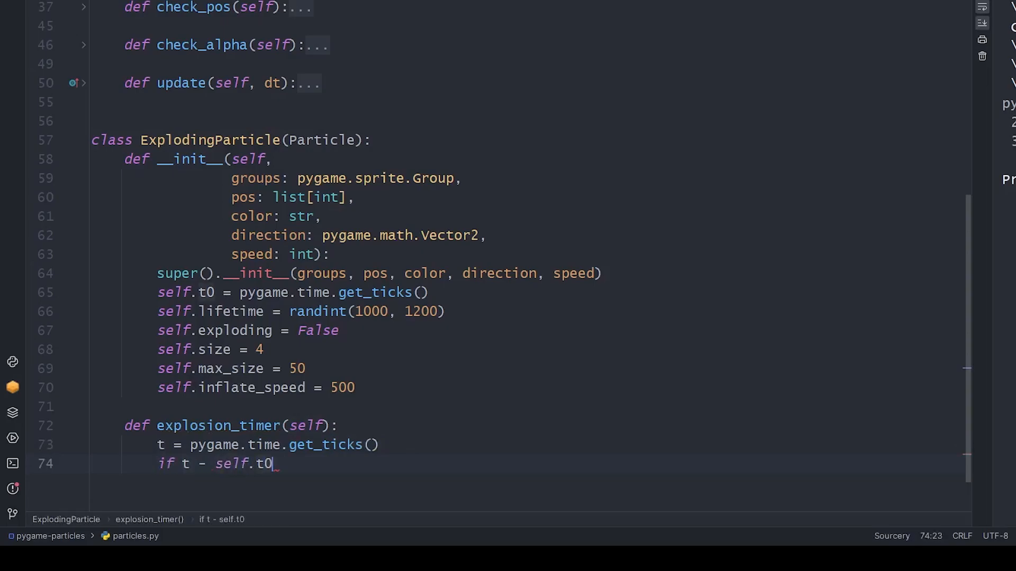
pyautogui.write('> self.lifetime:')
pyautogui.write('self.exploding')
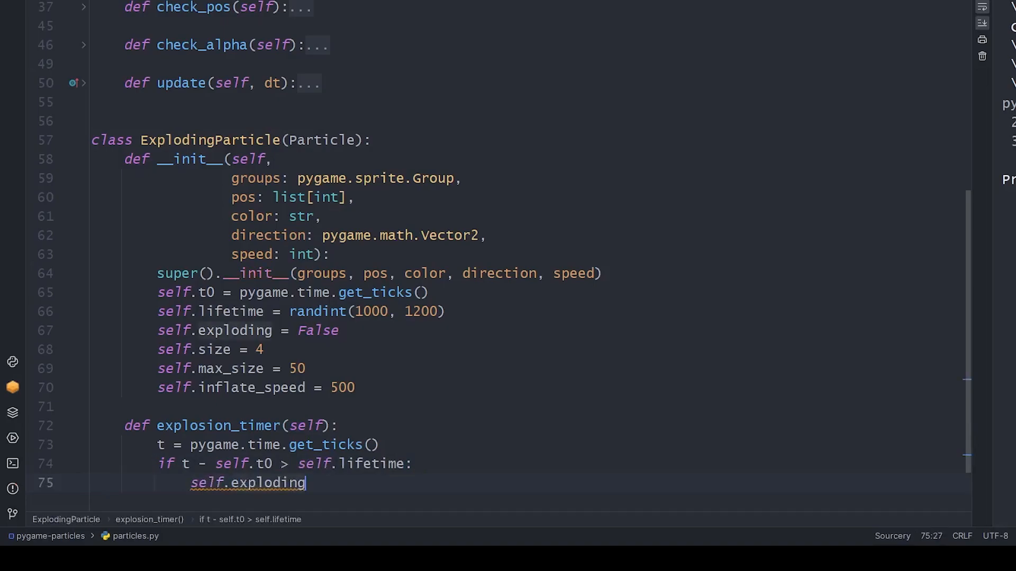
pyautogui.write('= True')
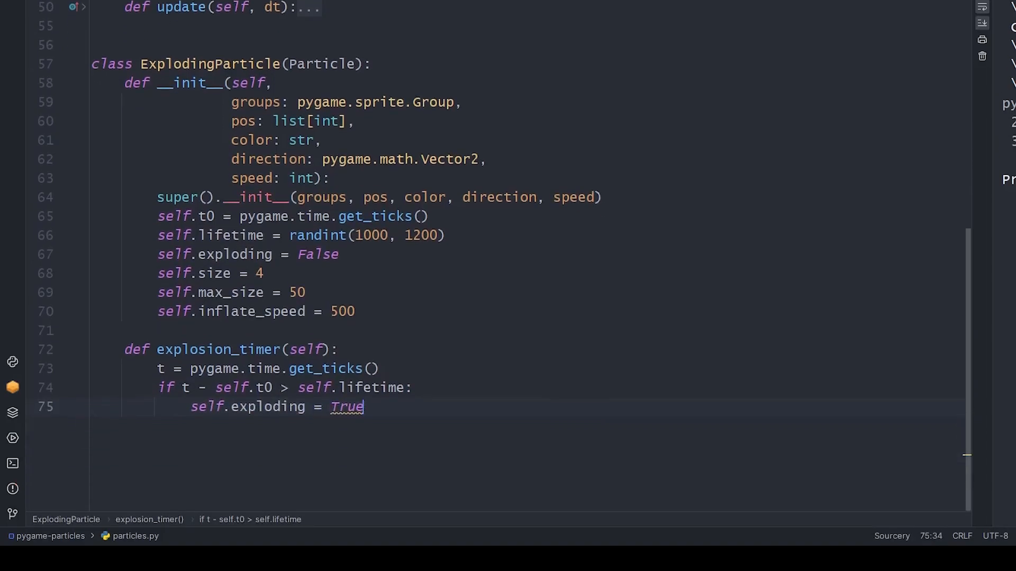
pyautogui.write('if not sel')
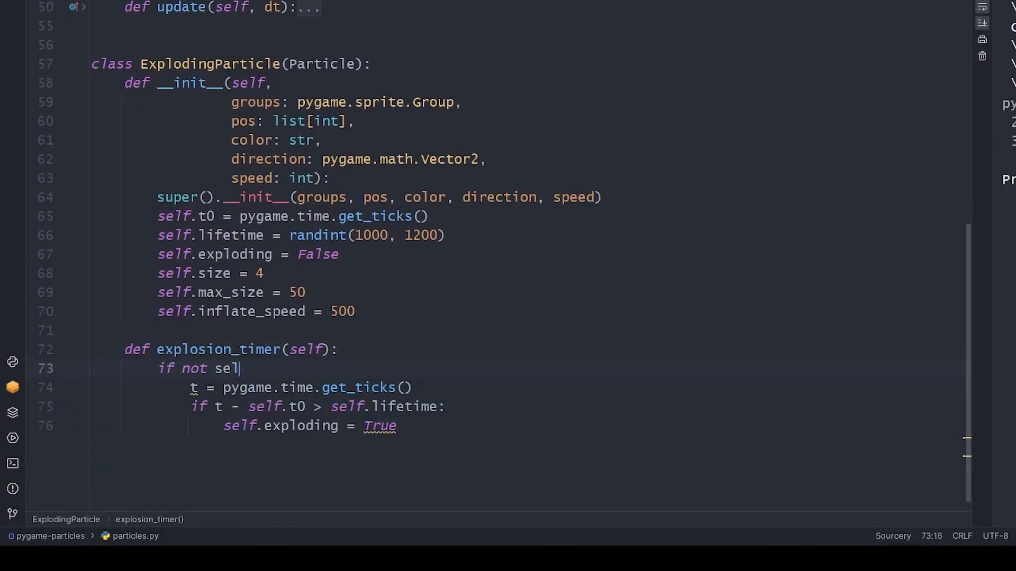
pyautogui.write('f.exploding:')
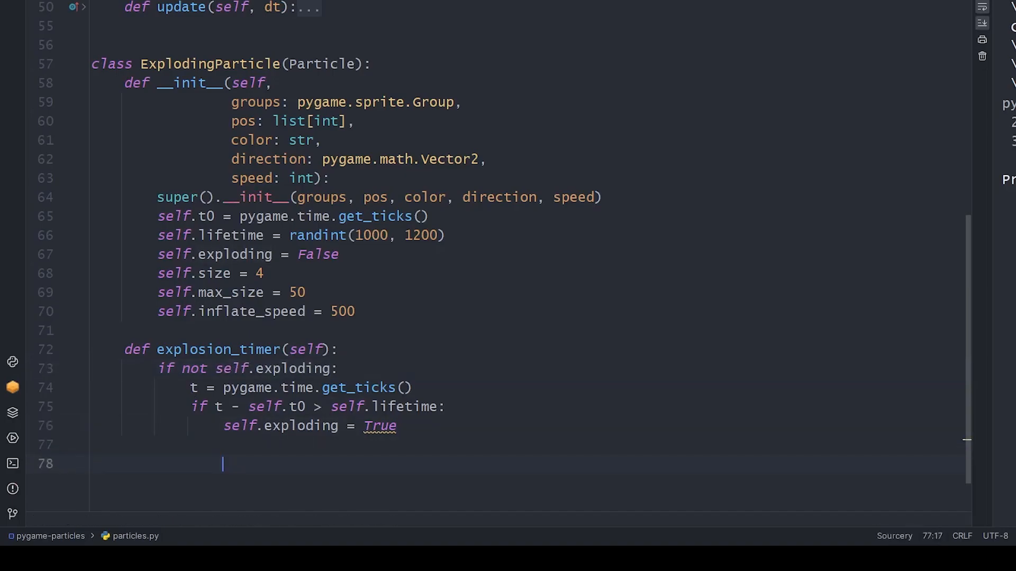
# Add inflate(self, dt) that grows size by inflate_speed * dt and calls create_surf().
pyautogui.write('def')
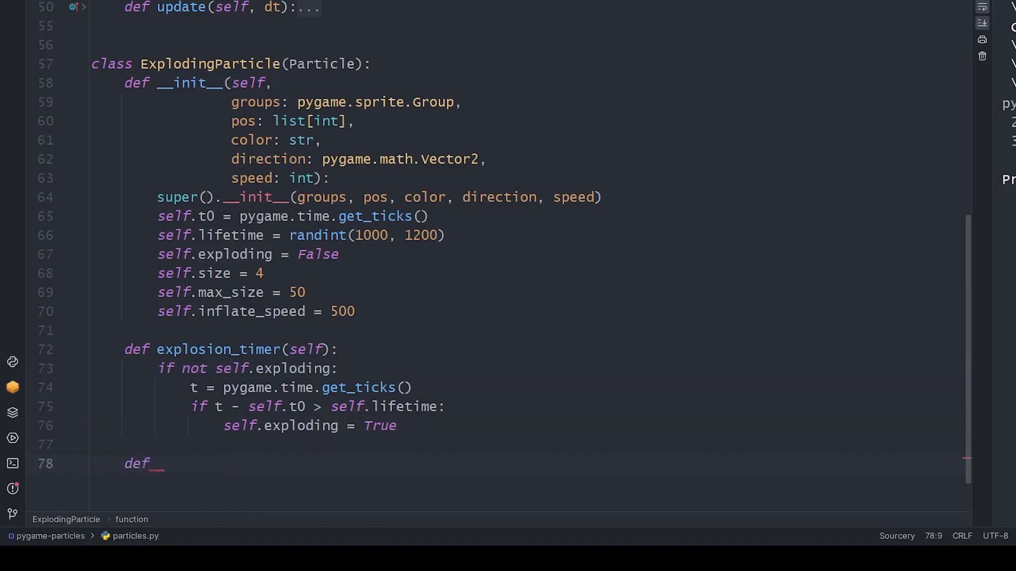
pyautogui.write('inflate(self, d):')
pyautogui.write('self.siz')
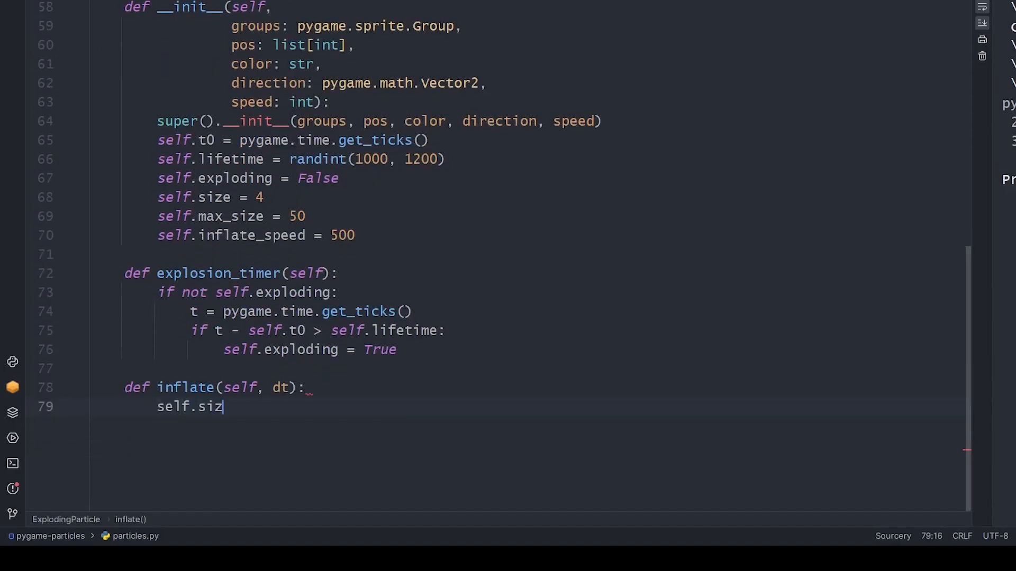
pyautogui.write('e +=')
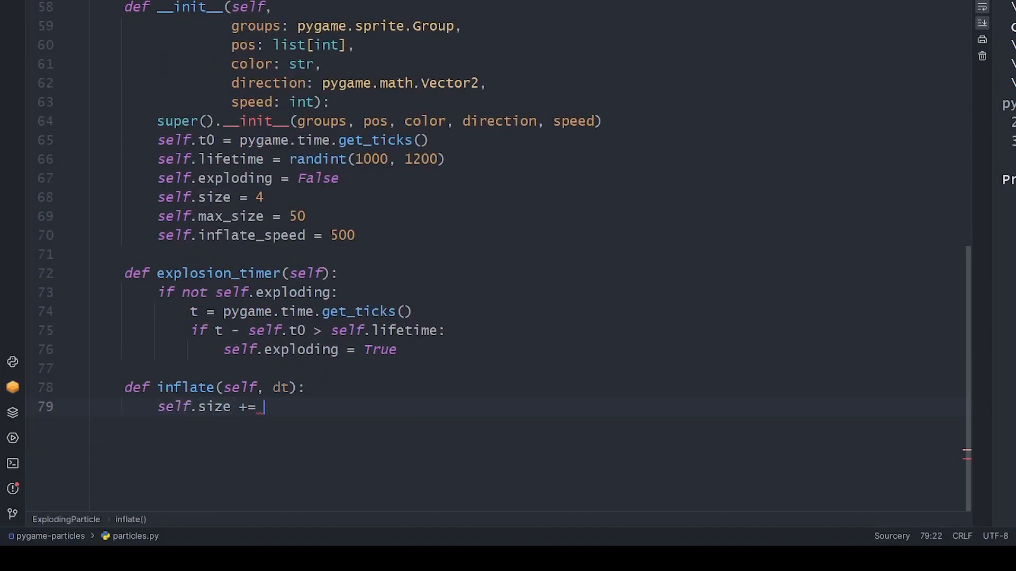
pyautogui.write('self.inflate_speed *')
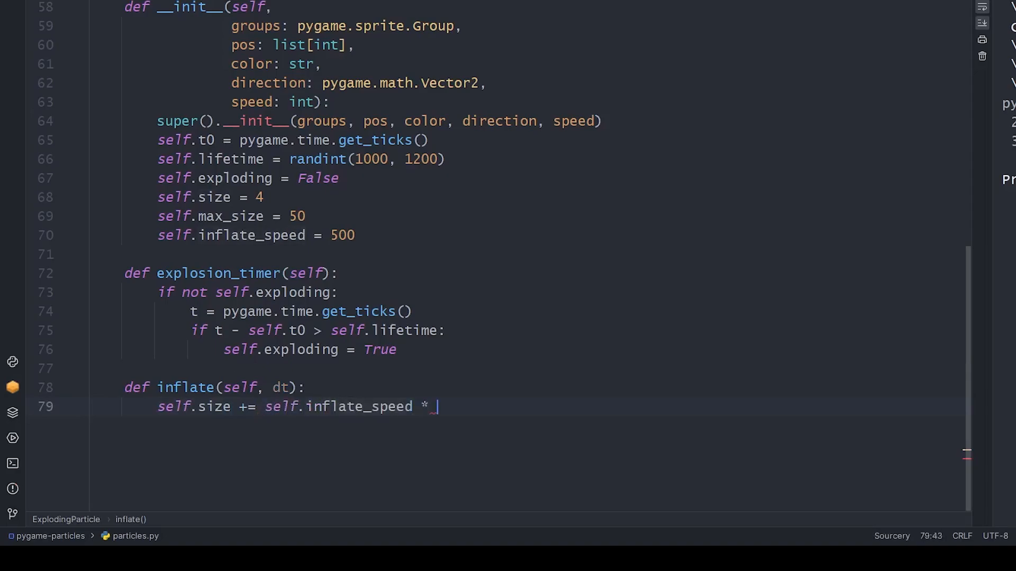
pyautogui.write('dt')
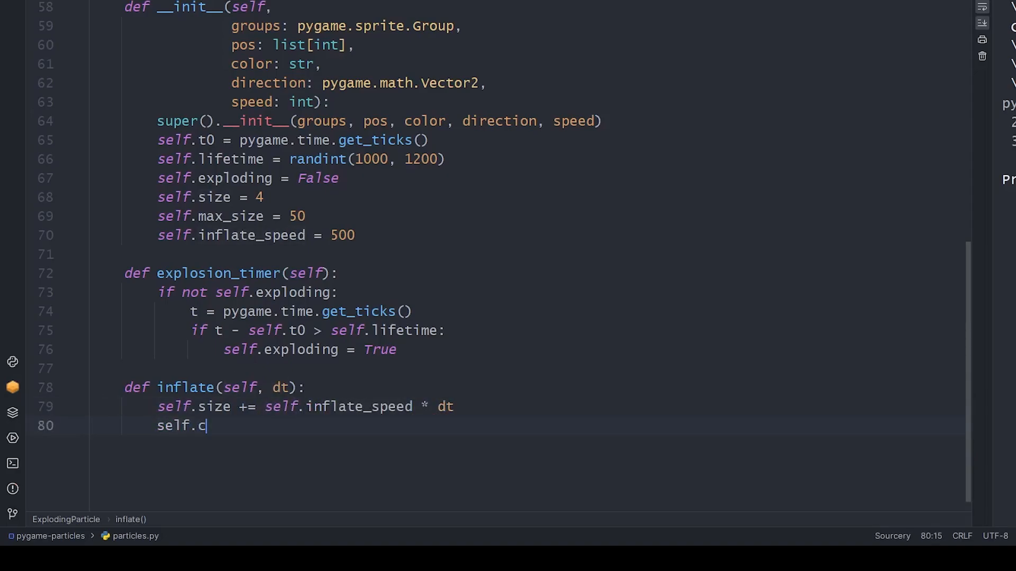
pyautogui.write('reate_surf()')
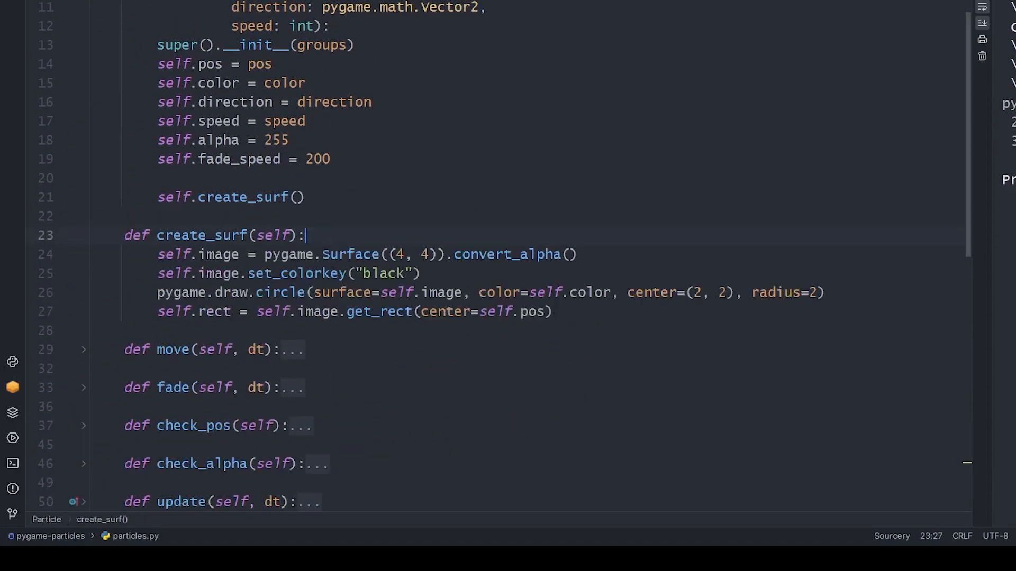
pyautogui.scroll(-3)
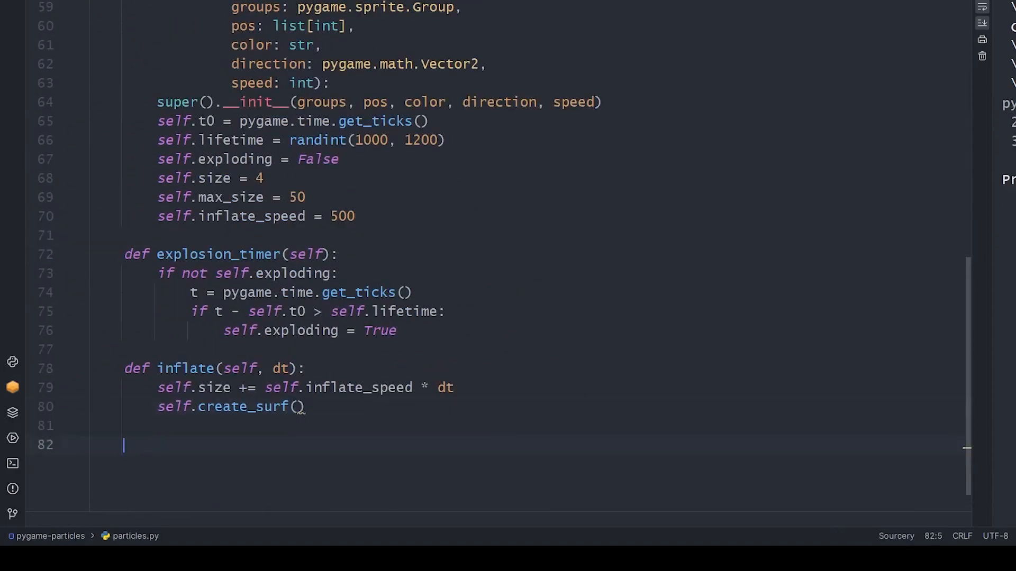
# Add update(self, dt) to ExplodingParticle calling self.move(dt) and self.explosion_timer().
pyautogui.write('def update(self, dt):')
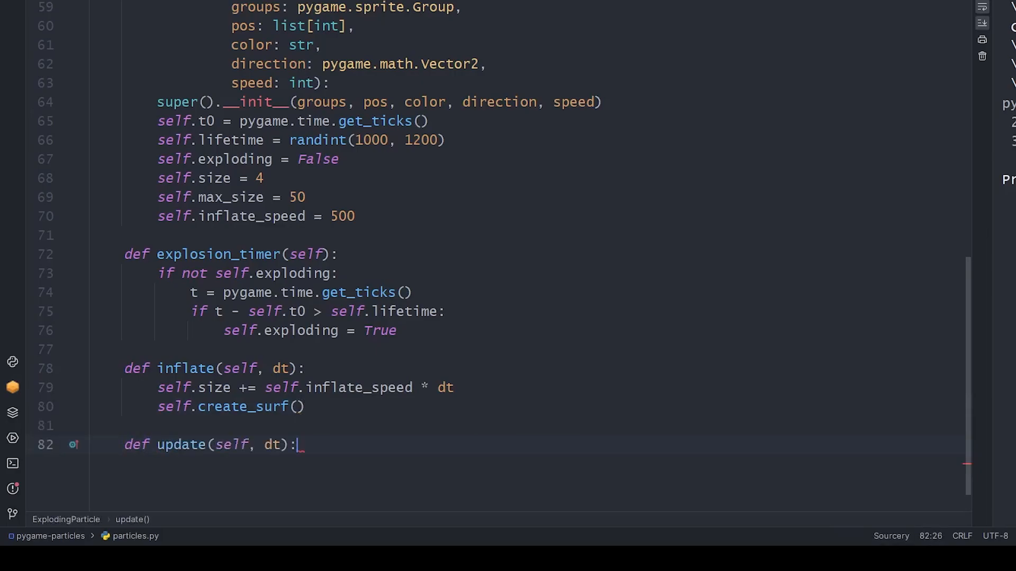
pyautogui.write('self.move(dt)')
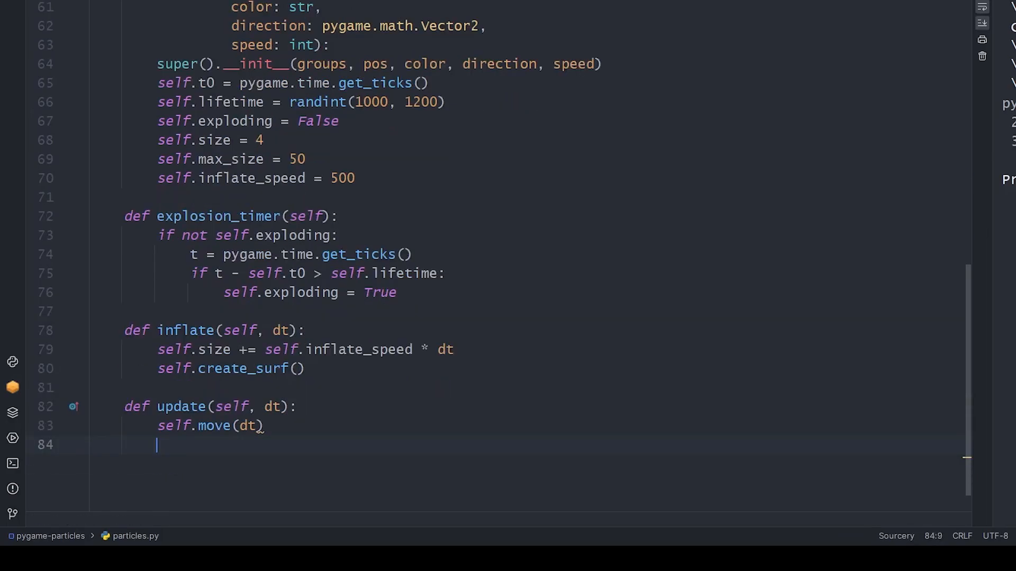
pyautogui.write('self.explosion_timer()')
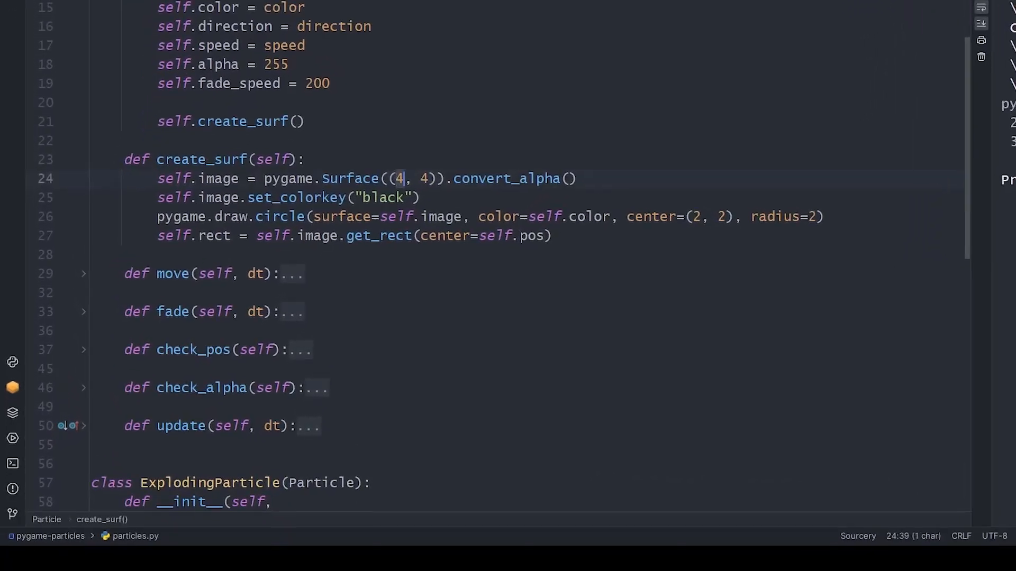
# Give Particle a self.size = 4 attribute and build create_surf's surface and circle from self.size and self.size / 2.
pyautogui.write('self.size')
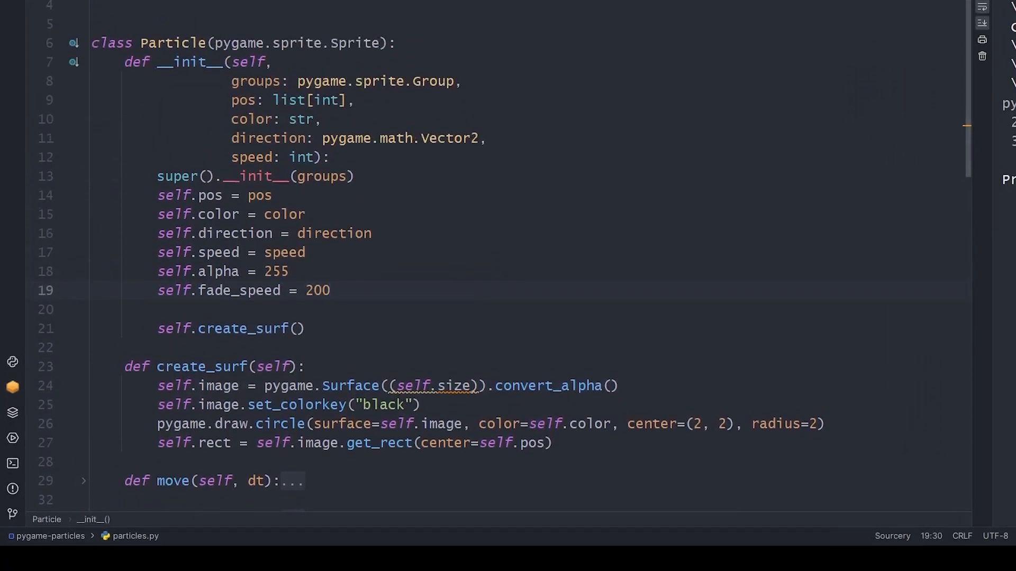
pyautogui.write('self.size = 4')
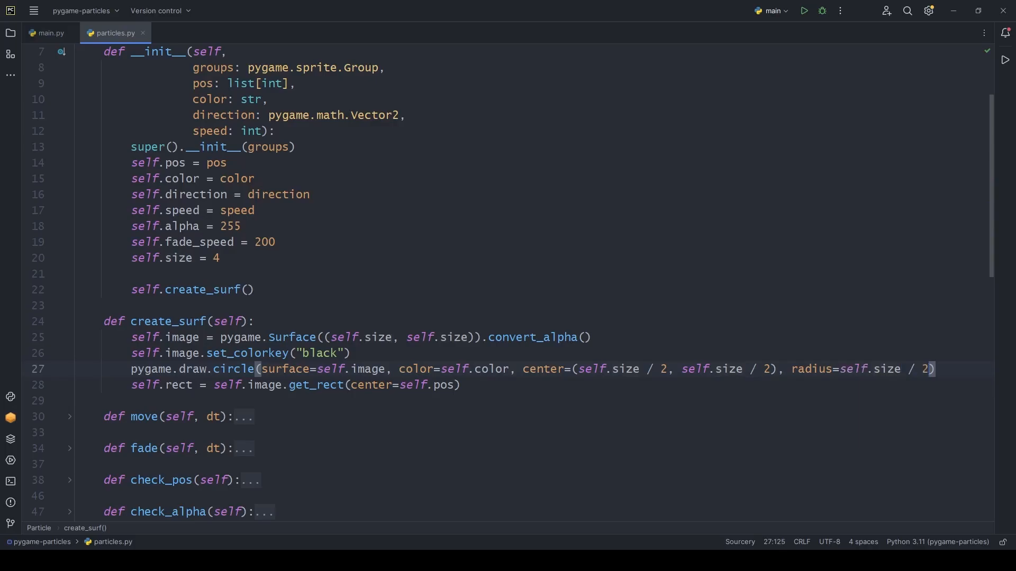
pyautogui.click(802, 10)
pyautogui.write('def check')
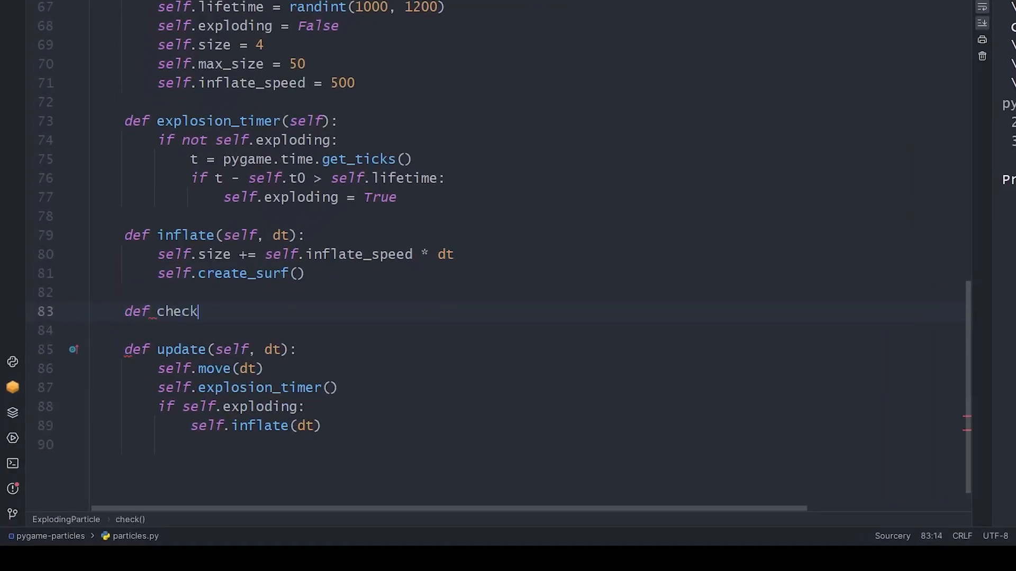
# Add check_size killing the particle when size > max_size, and call check_pos() and check_size() in update.
pyautogui.write('_size(self):')
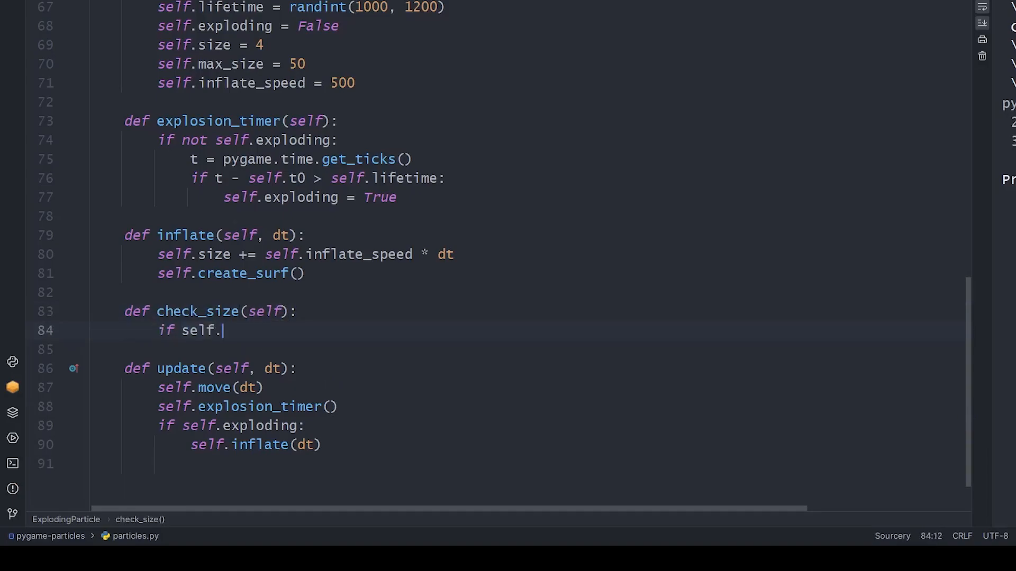
pyautogui.write('size > self.max_size:')
pyautogui.click(499, 350)
pyautogui.write('self.kill(')
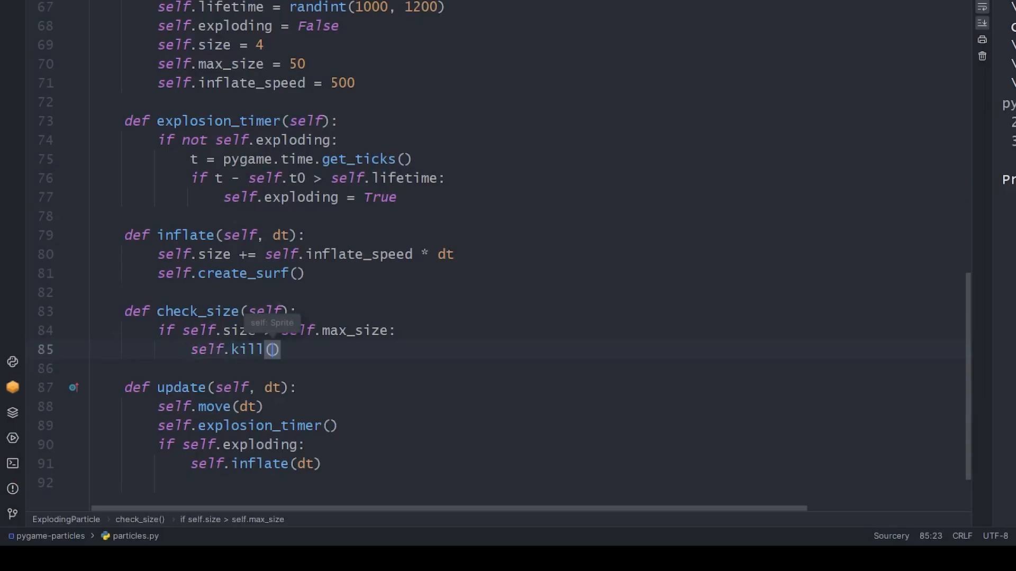
pyautogui.write('self.check_pos()')
pyautogui.write('self.check_size()')
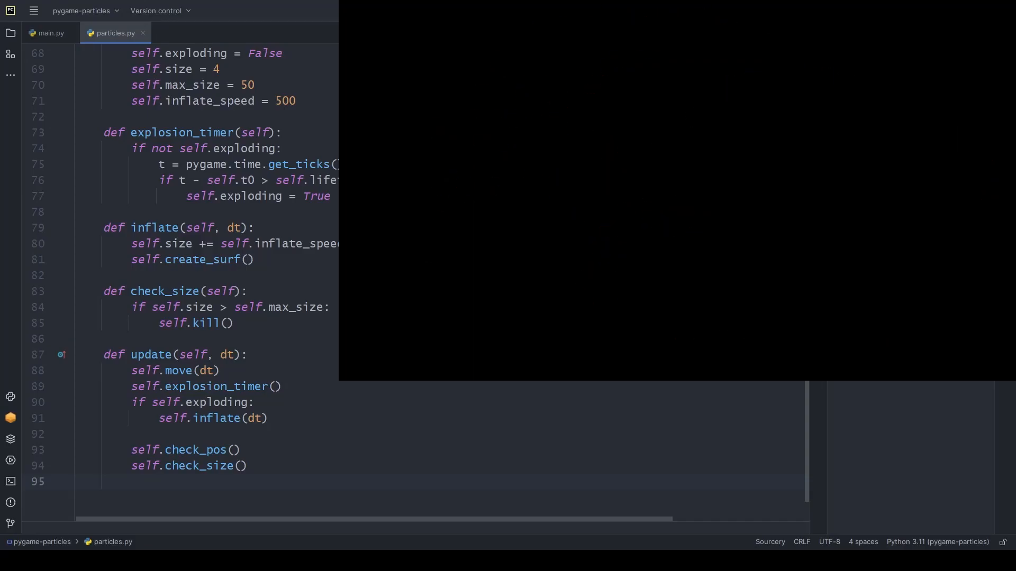
# After the inflate call in update, add self.fade(dt) and self.check_alpha().
pyautogui.click(803, 10)
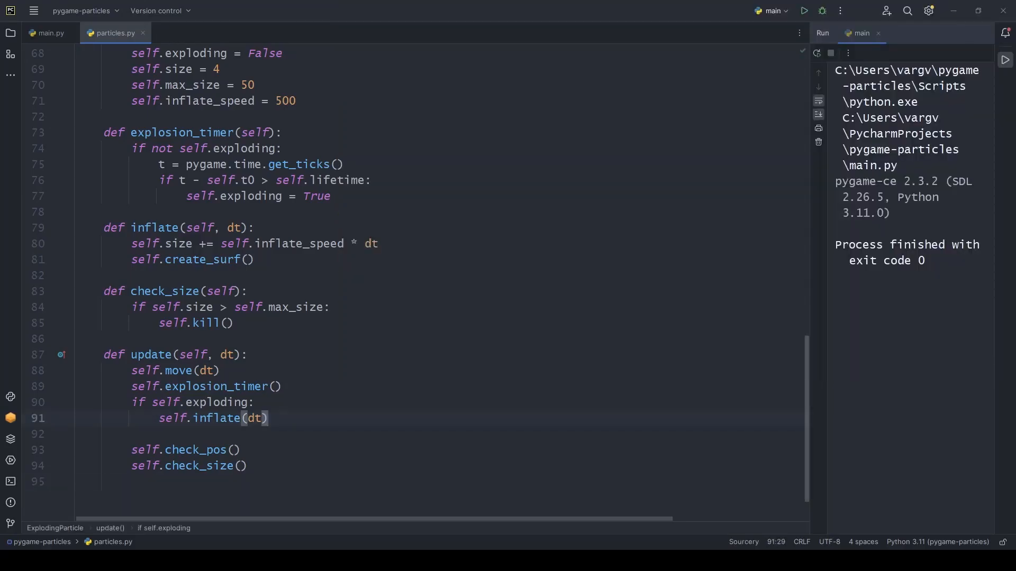
pyautogui.write('self.fade(dt)')
pyautogui.write('self.check_alpha()')
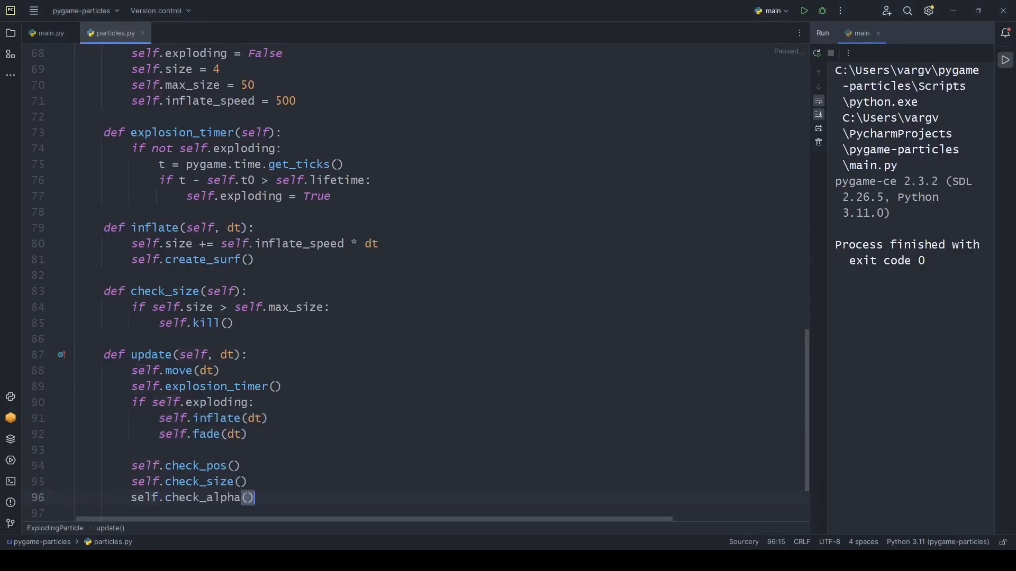
pyautogui.click(803, 11)
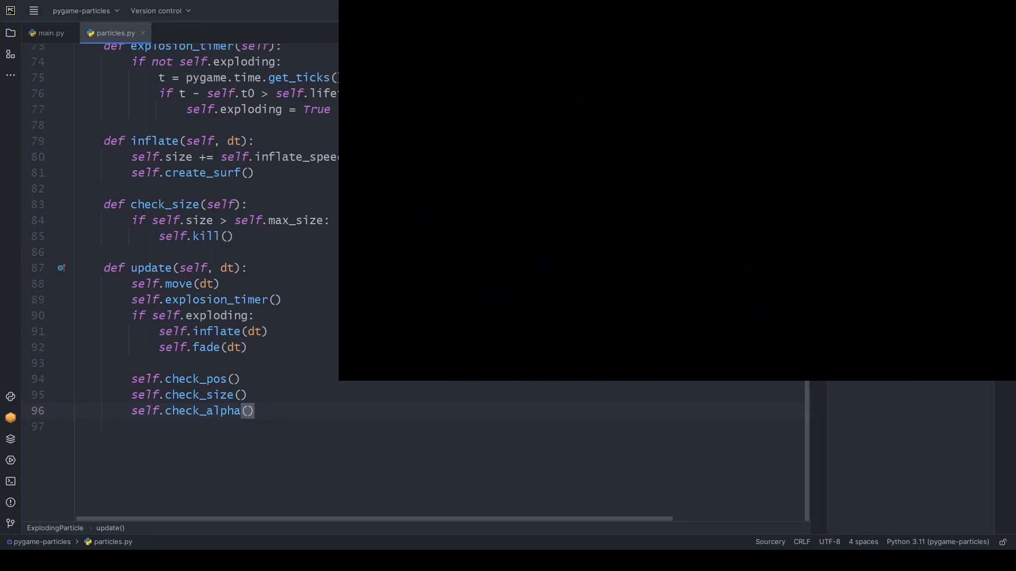
# In ExplodingParticle.__init__, set self.fade_speed = 3000.
pyautogui.scroll(3)
pyautogui.write('self.fa')
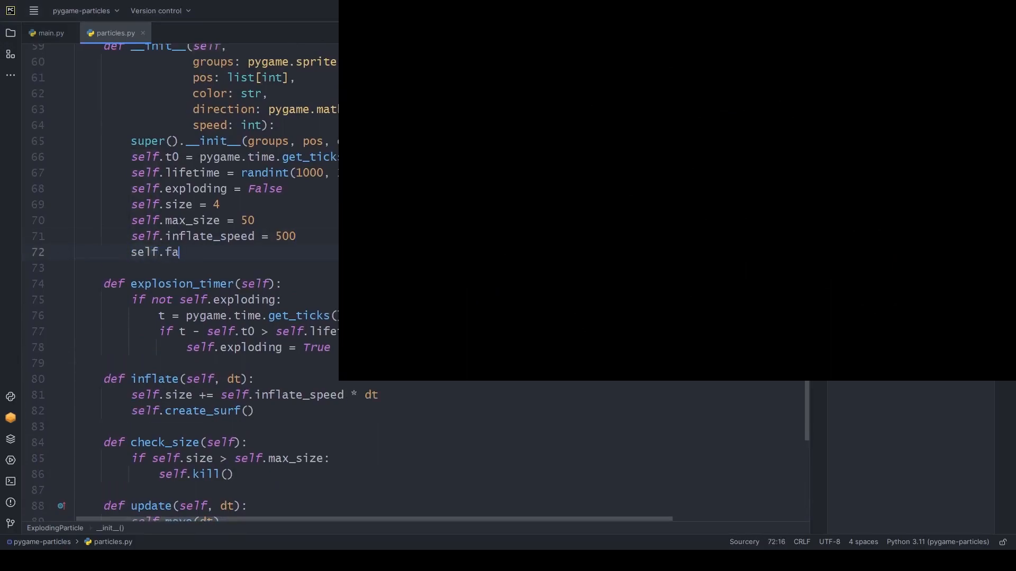
pyautogui.write('de_speed = 3000')
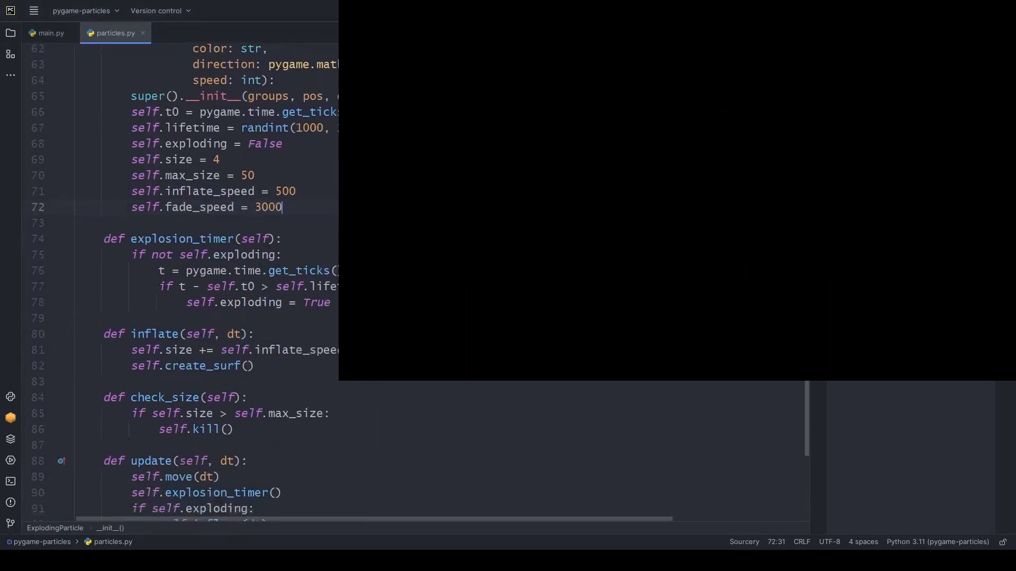
pyautogui.click(803, 10)
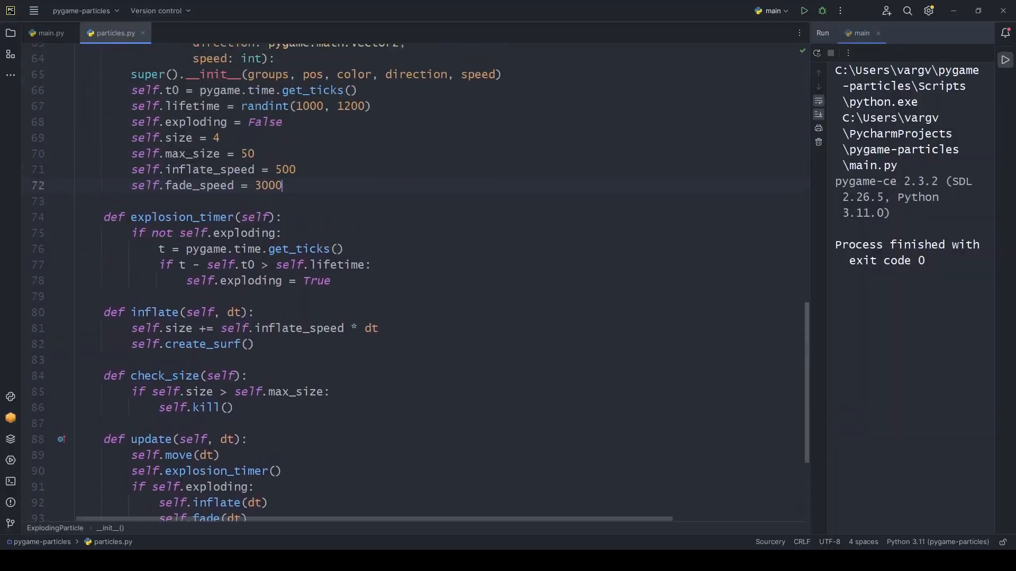
pyautogui.scroll(3)
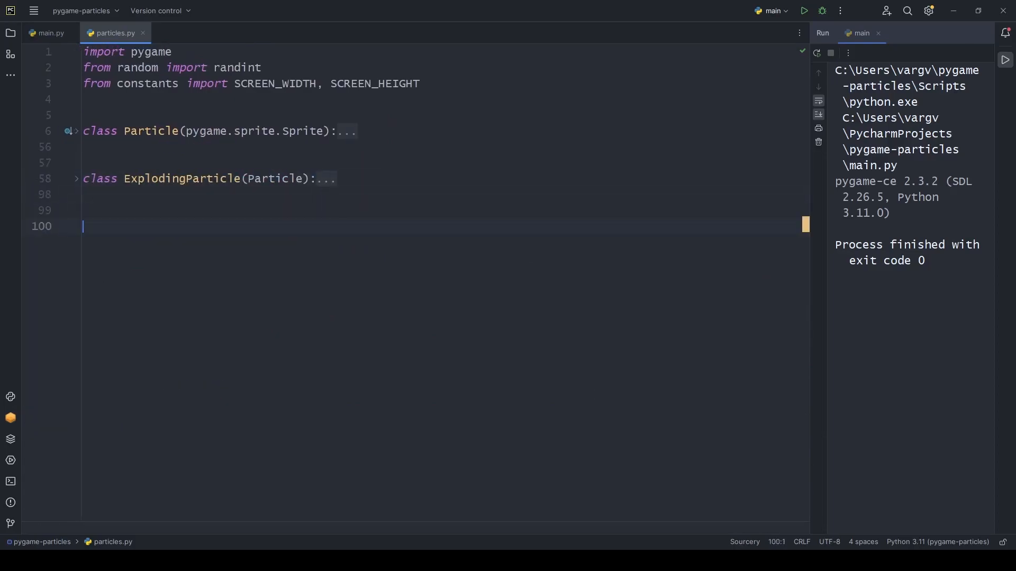
# Define class FloatingParticle(Particle) with the same super() constructor, then return to main.py.
pyautogui.write('class FloatingParticle()')
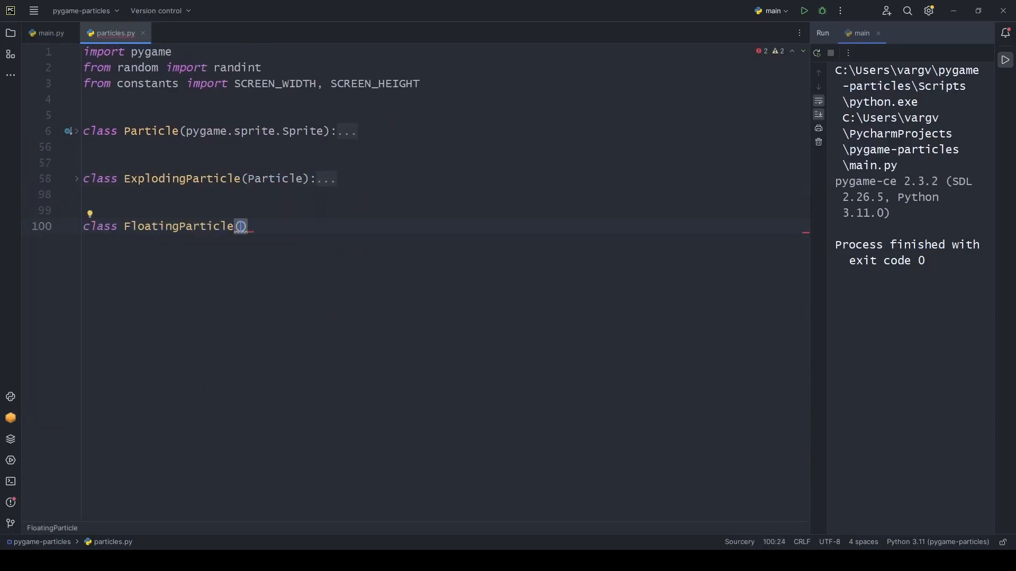
pyautogui.write('Particle):')
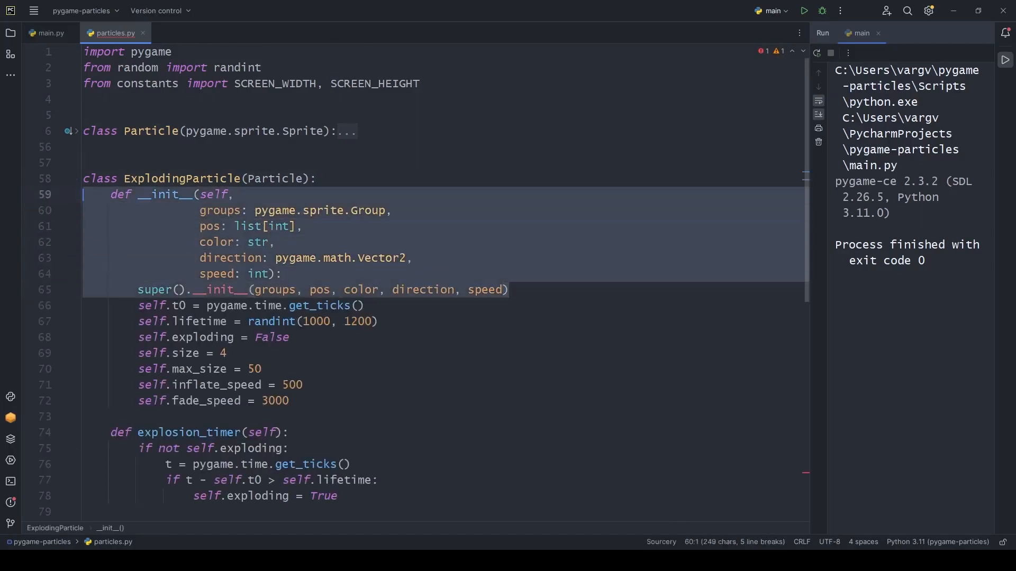
pyautogui.click(76, 178)
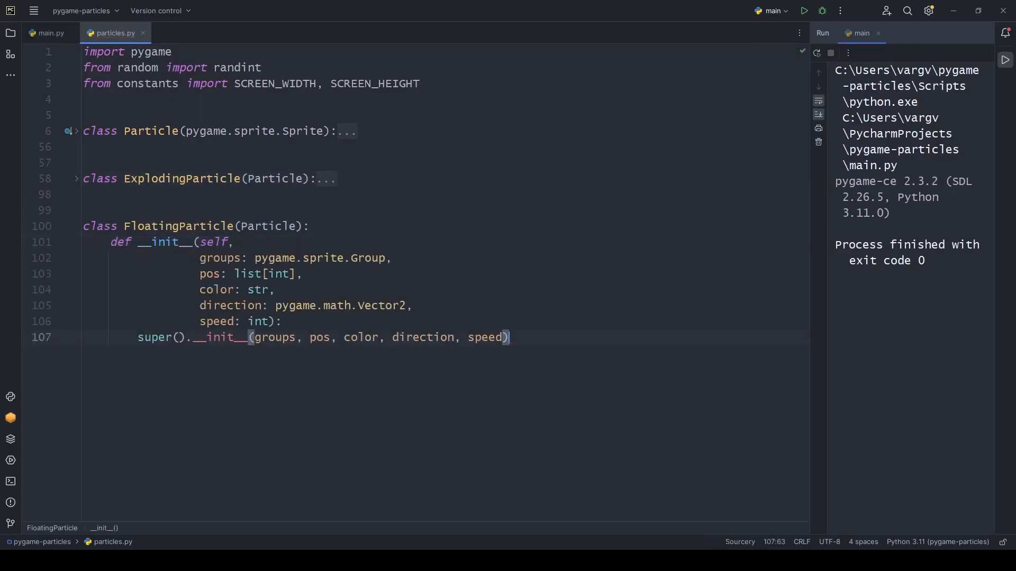
pyautogui.click(51, 33)
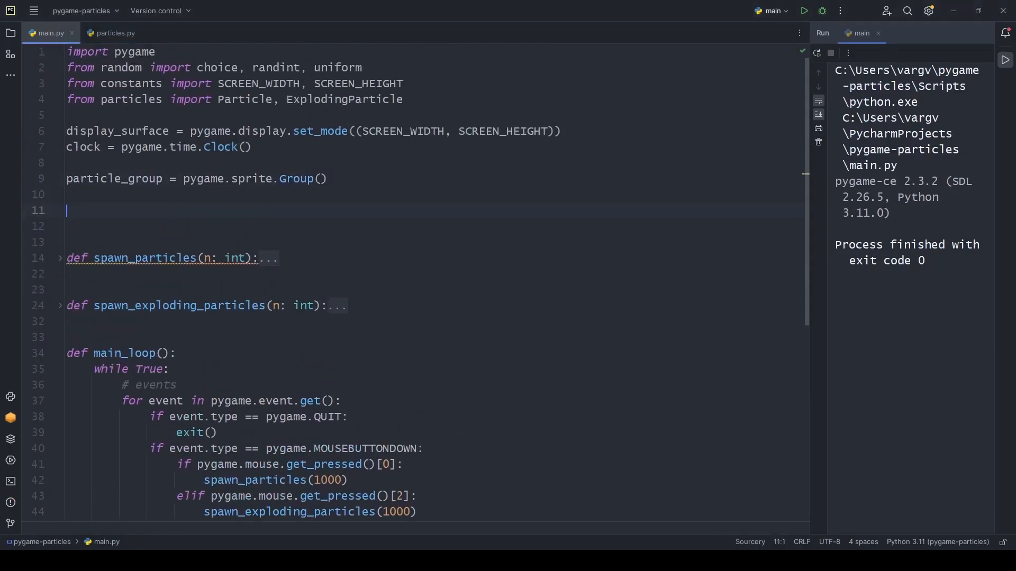
# Create floating_particle_timer via pygame.event.custom_type() and set it to fire every 10 ms with set_timer.
pyautogui.write('floating_particle_timer')
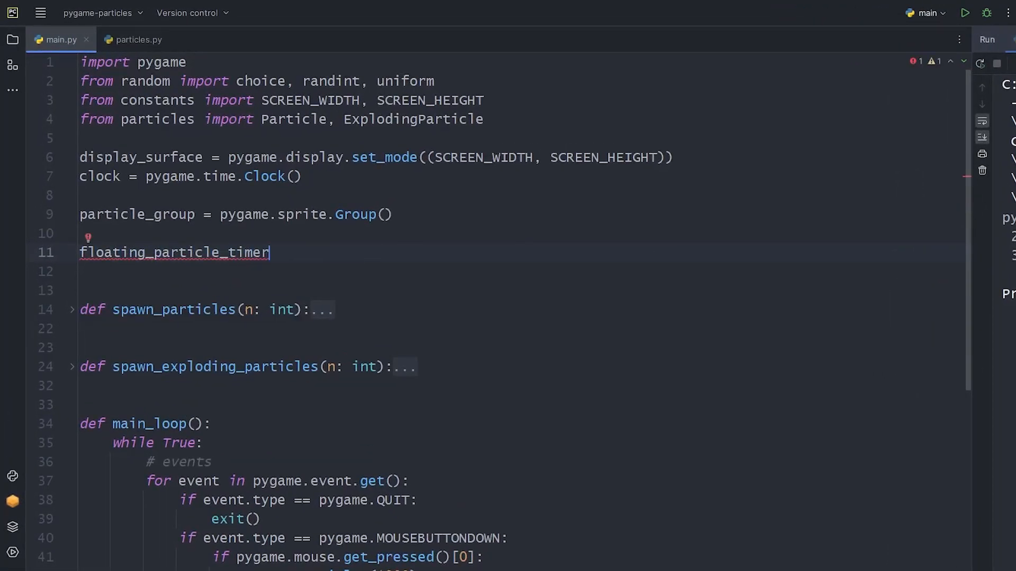
pyautogui.write('= pygame.event.c')
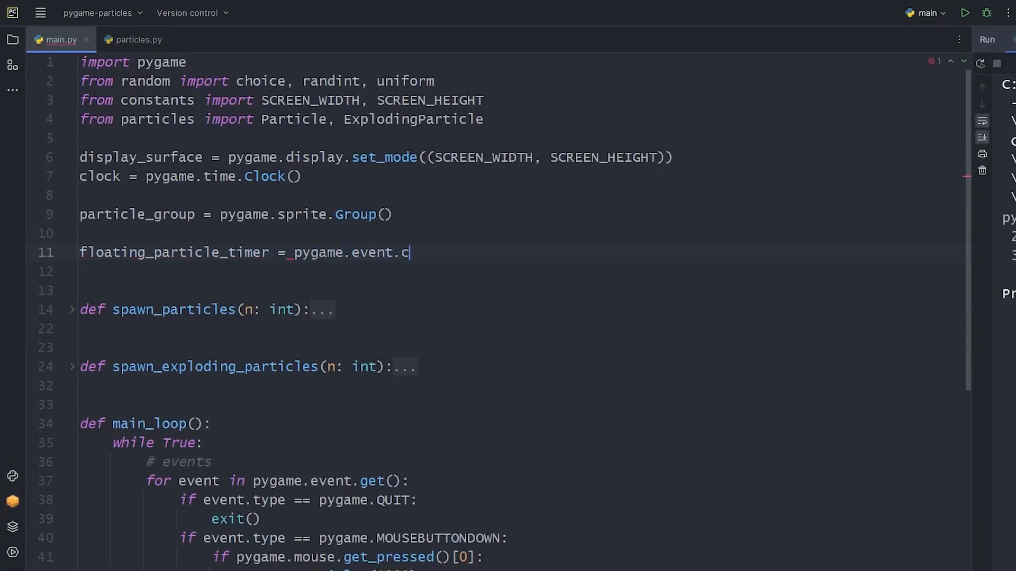
pyautogui.write('ustom_type()')
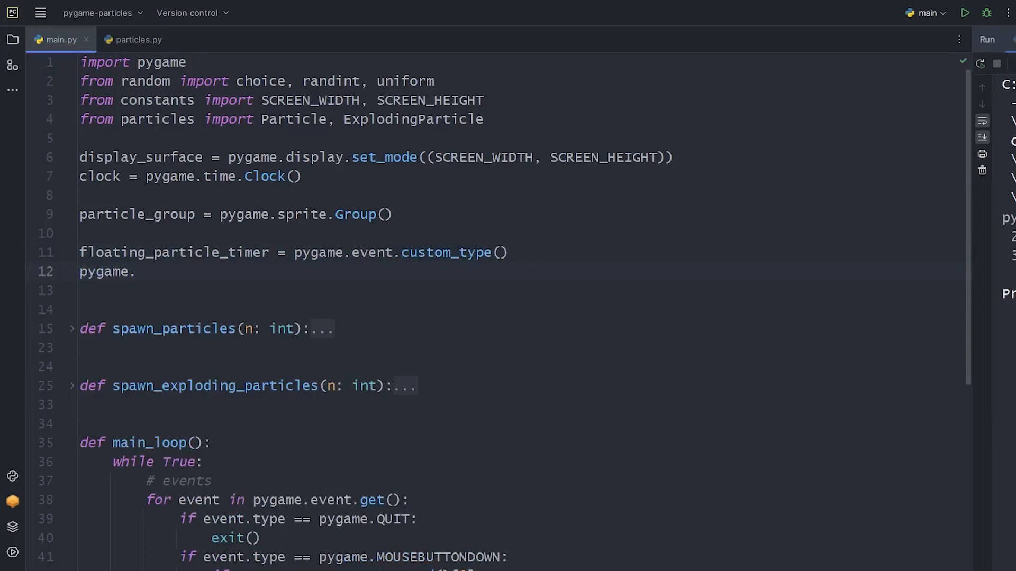
pyautogui.write('time.set_timer(floating_particle_timer,')
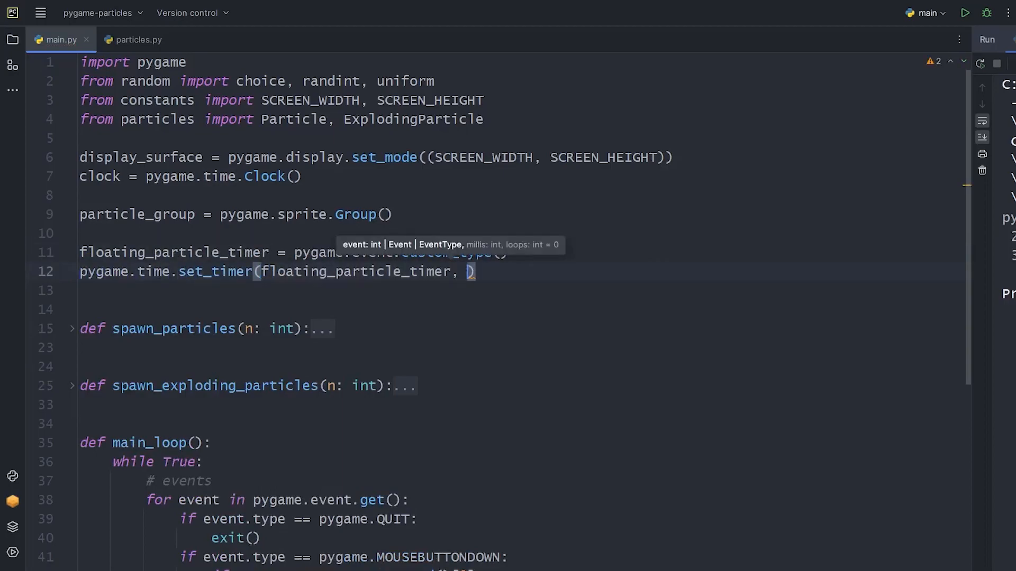
pyautogui.write('10')
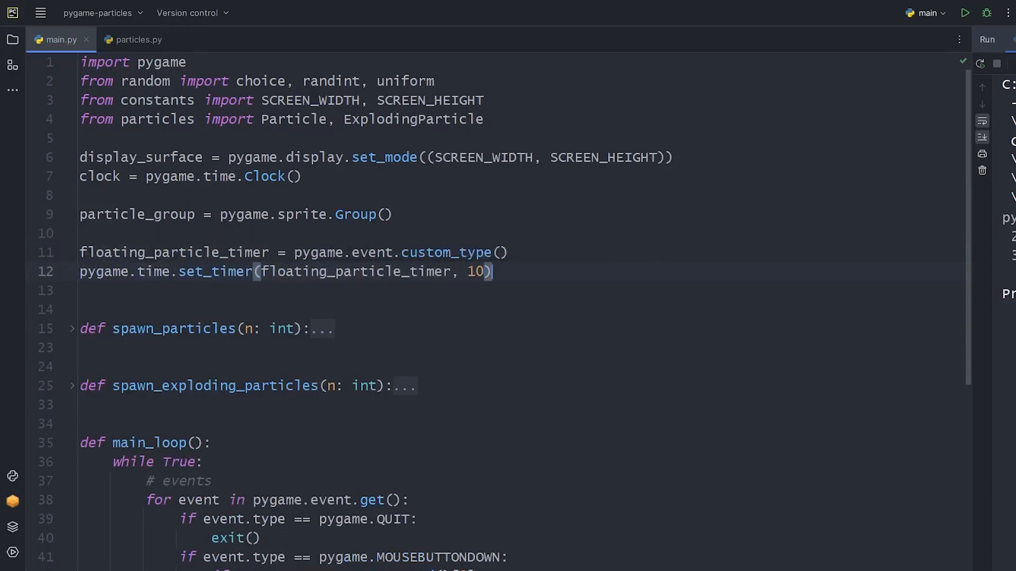
# In the event loop, add an event.type == floating_particle_timer check for spawning floating particles.
pyautogui.scroll(-3)
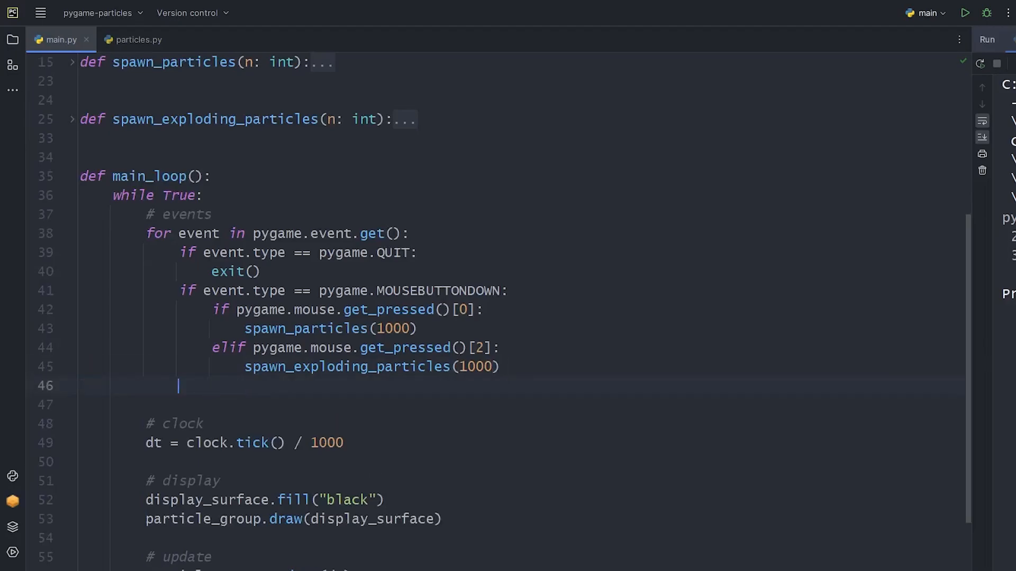
pyautogui.write('if event.t')
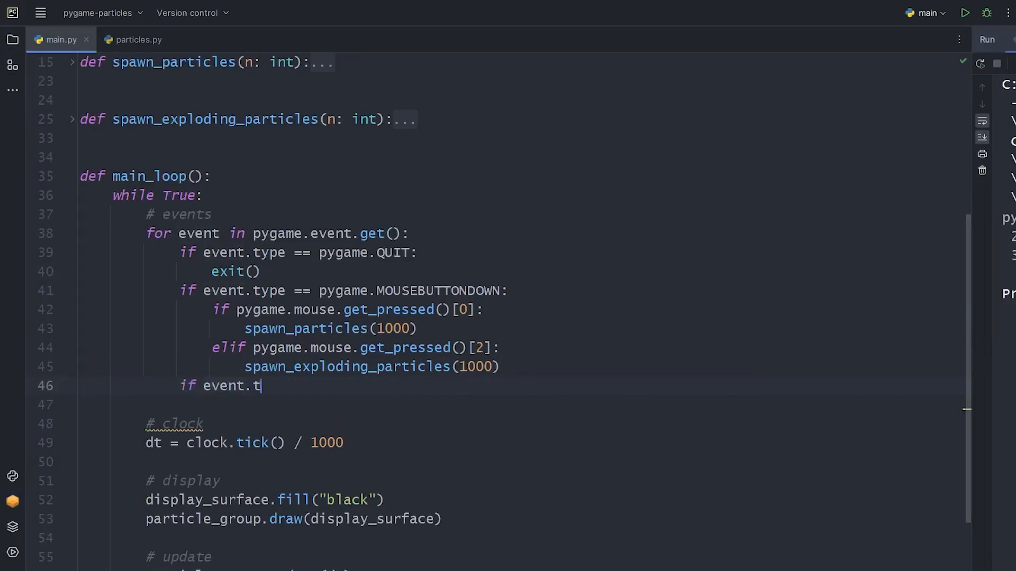
pyautogui.write('ype == floating_particle_timer')
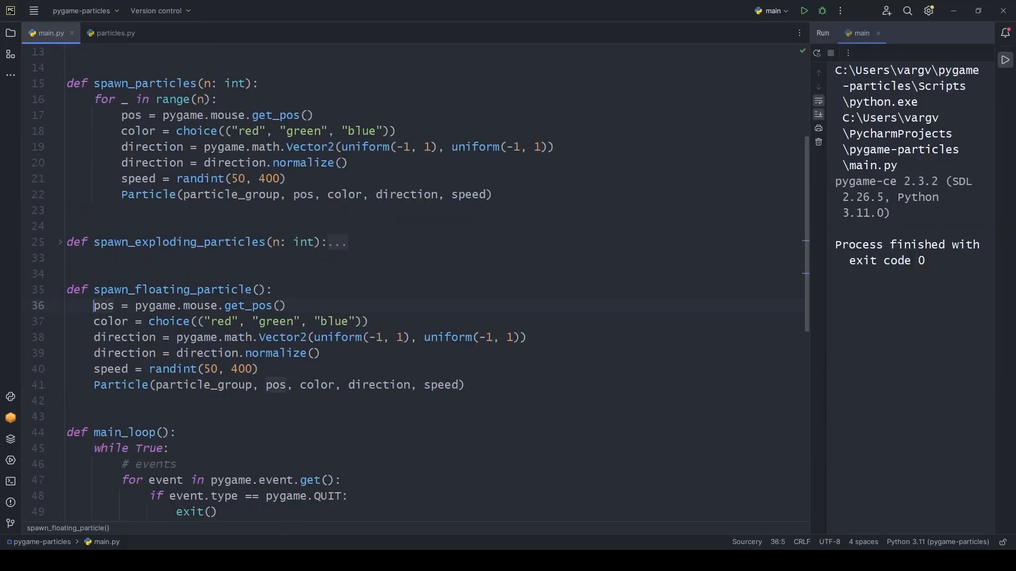
# In spawn_floating_particle, offset init_pos by randint(-10, 10) each axis, use colour "white" and direction Vector2(0, -1).
pyautogui.write('init_pos[0] + ra')
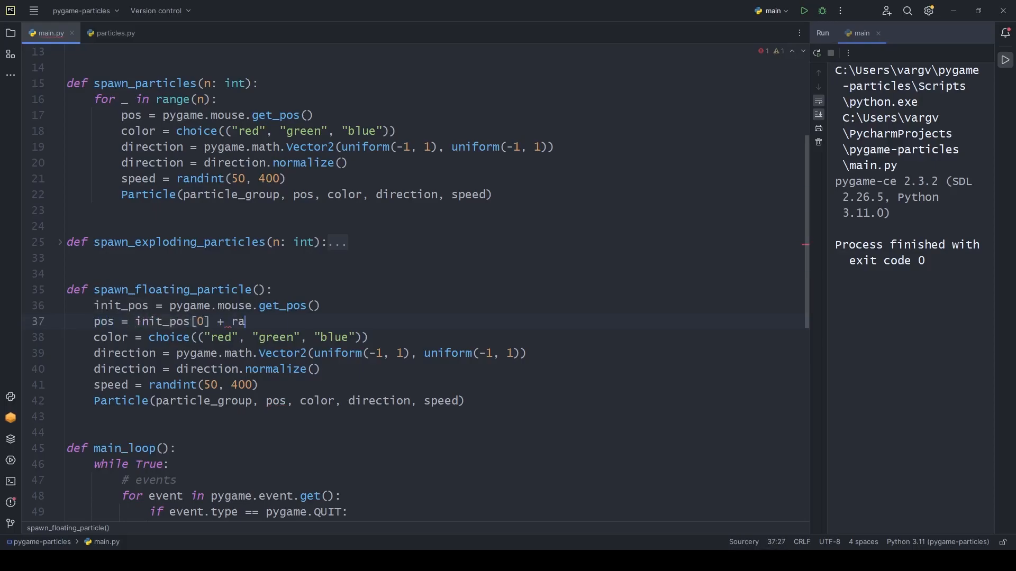
pyautogui.write('ndint(-10, 10), init_pos[1] + ra')
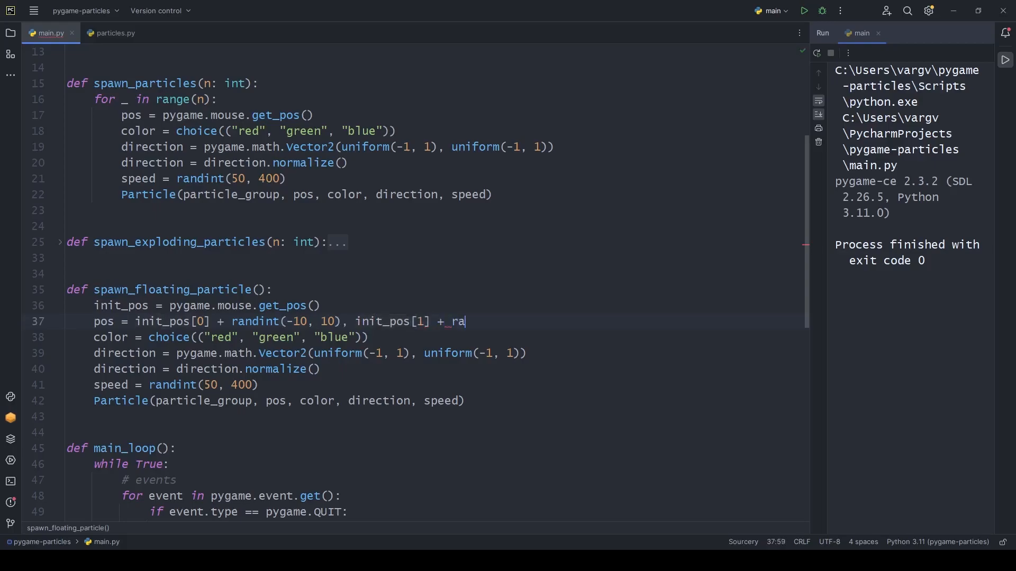
pyautogui.write('ndint(-10, 10)')
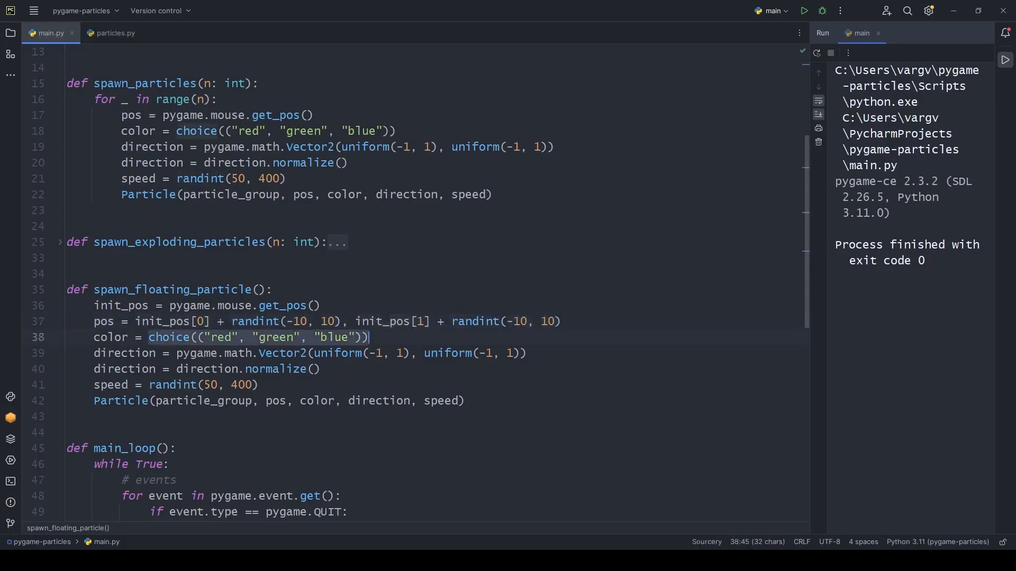
pyautogui.write('"white"')
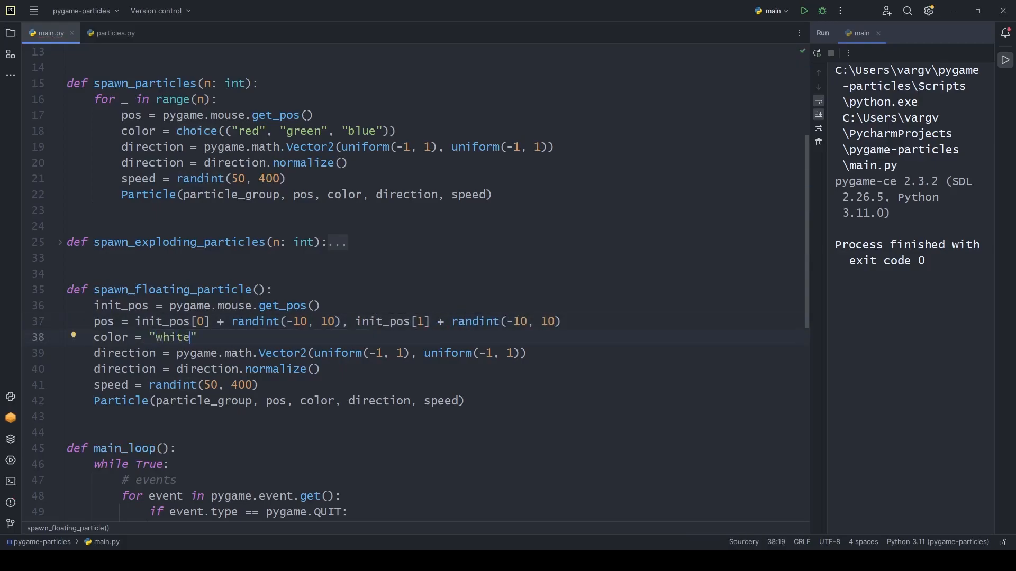
pyautogui.write('0, -1')
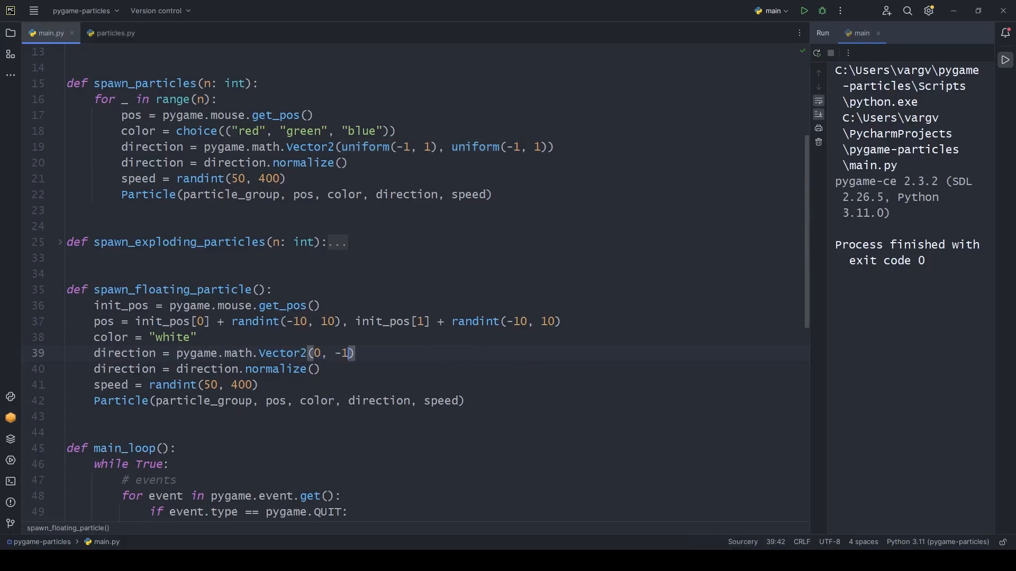